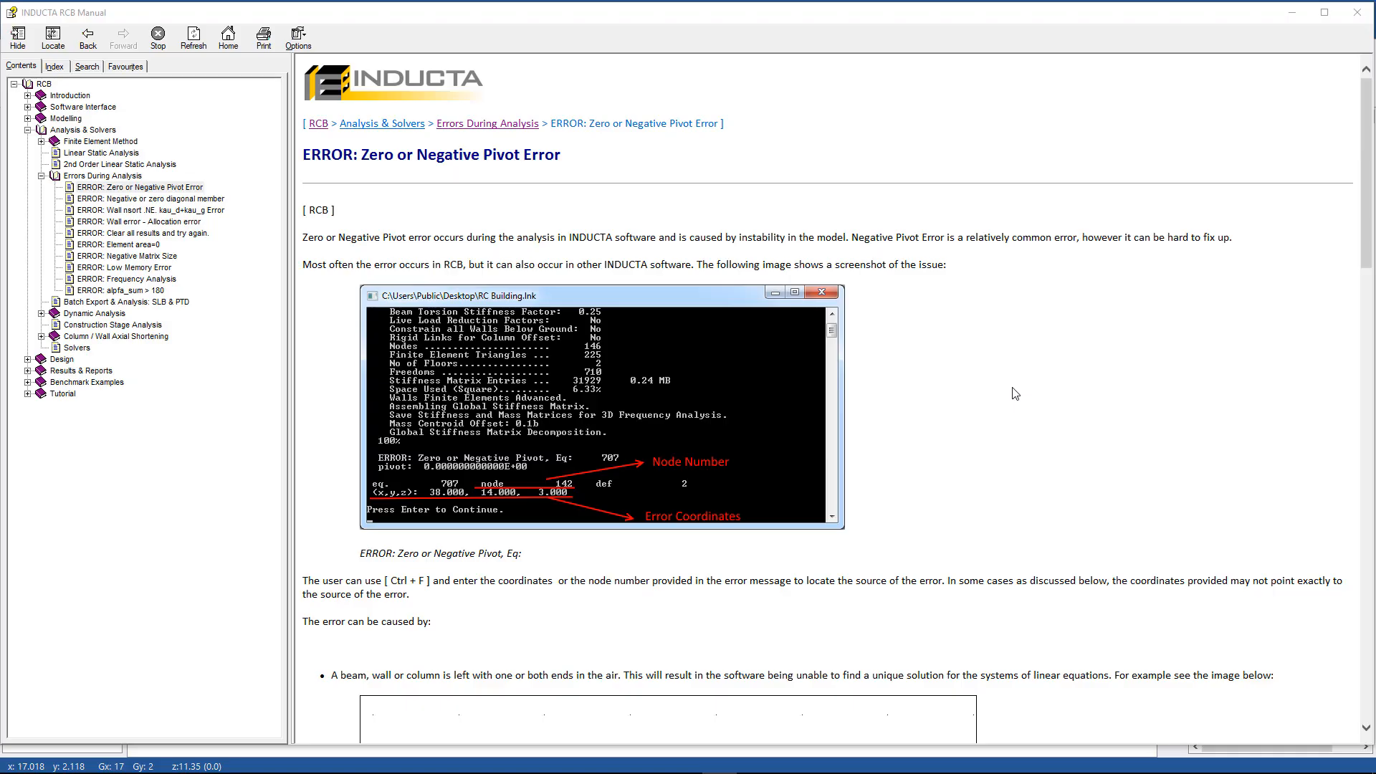
{"action": "mouse_move", "coordinate": [271, 216]}
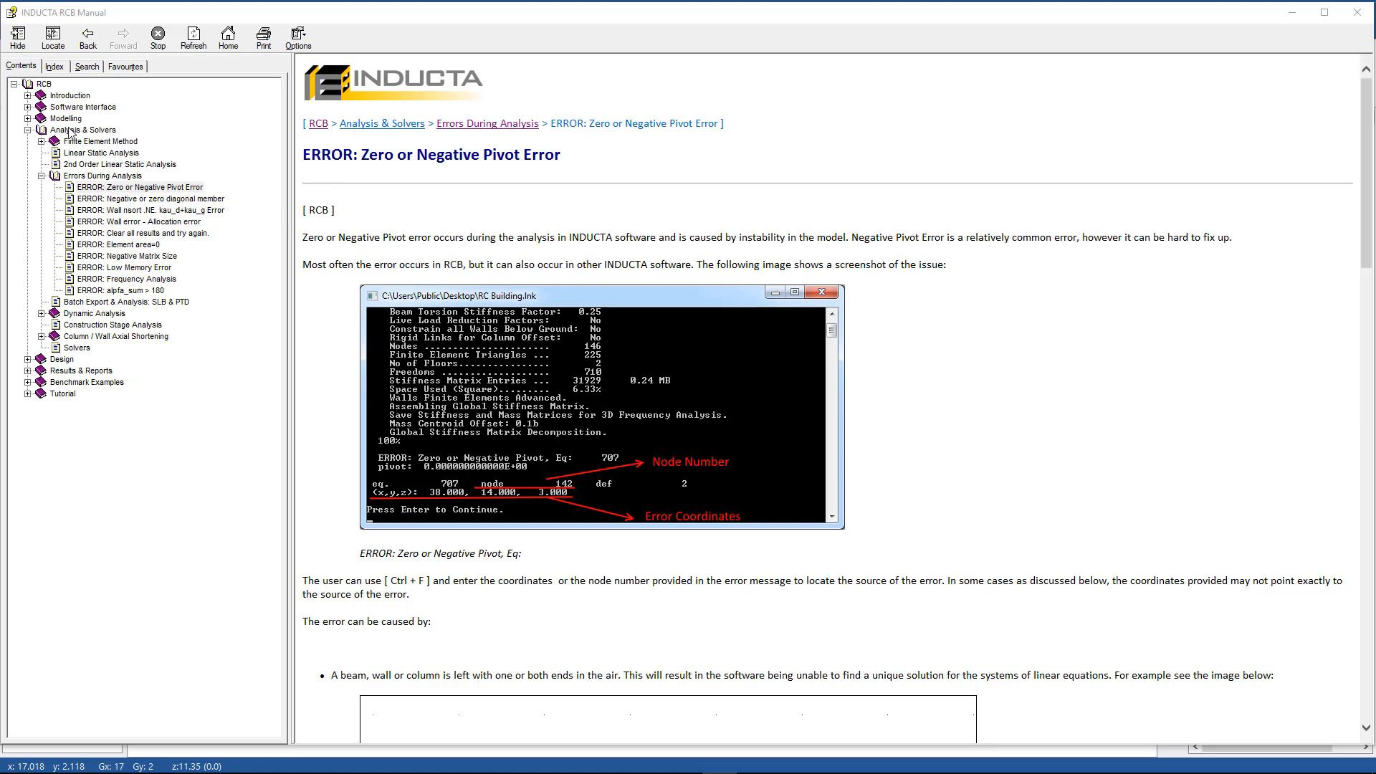
{"action": "mouse_move", "coordinate": [71, 133]}
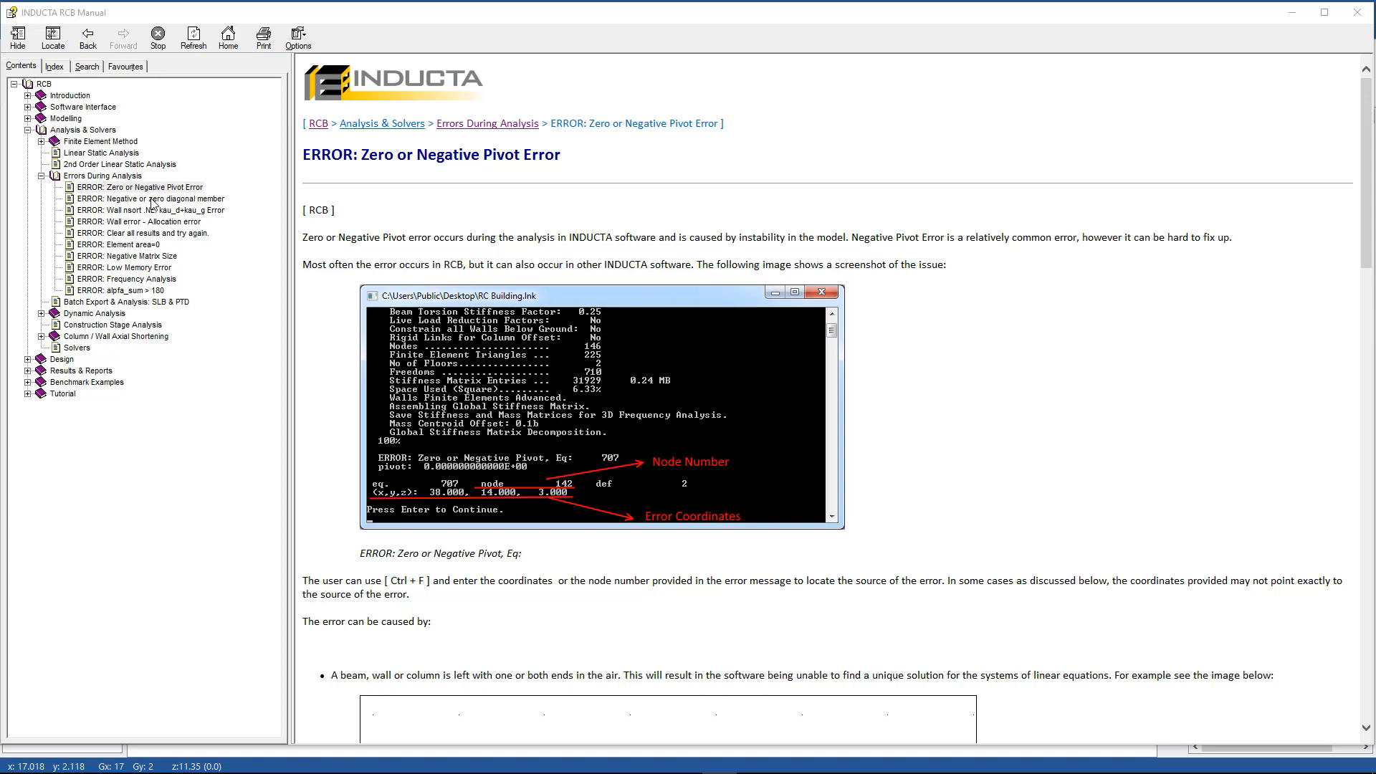
Read the manual's 'Negative or zero diagonal member' and 'Zero or Negative Pivot' error pages, then return to RCB.
{"action": "left_click", "coordinate": [149, 198]}
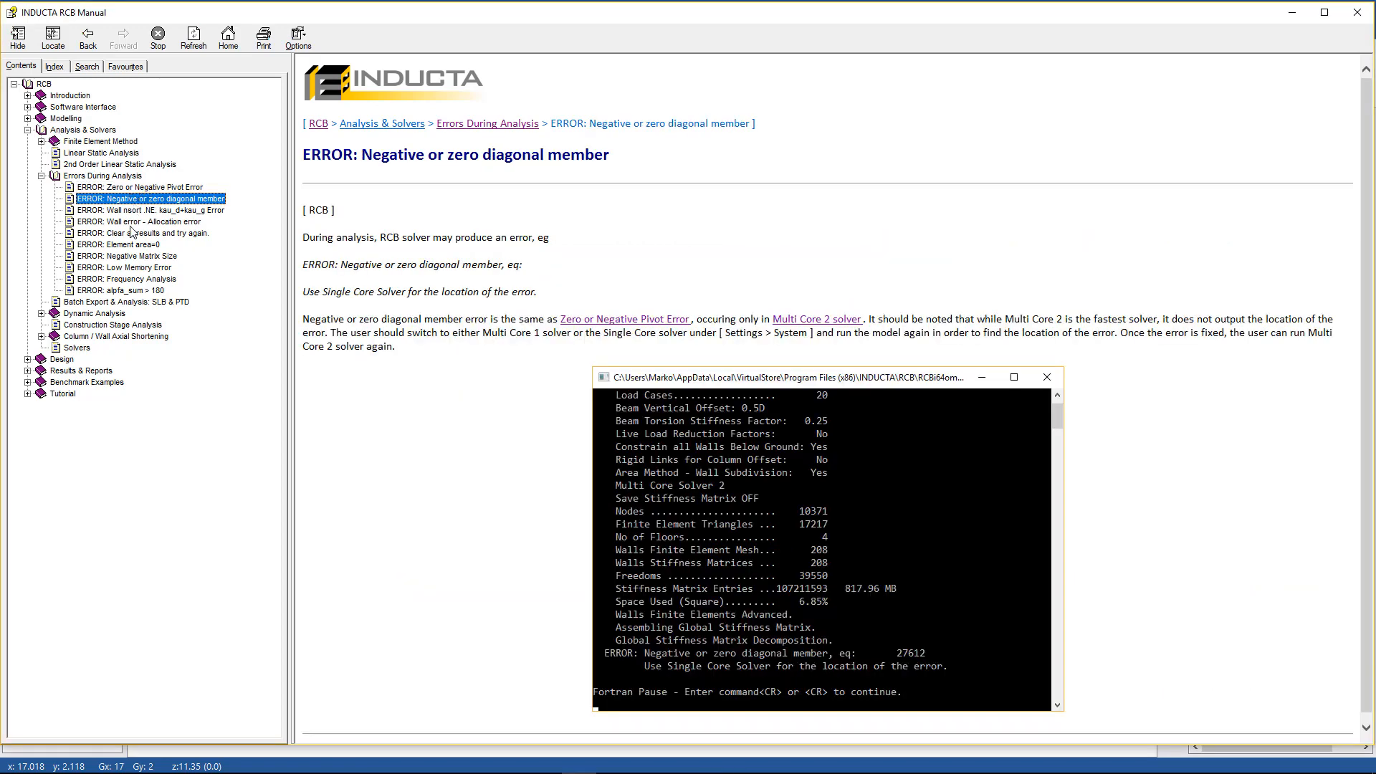
{"action": "mouse_move", "coordinate": [119, 299]}
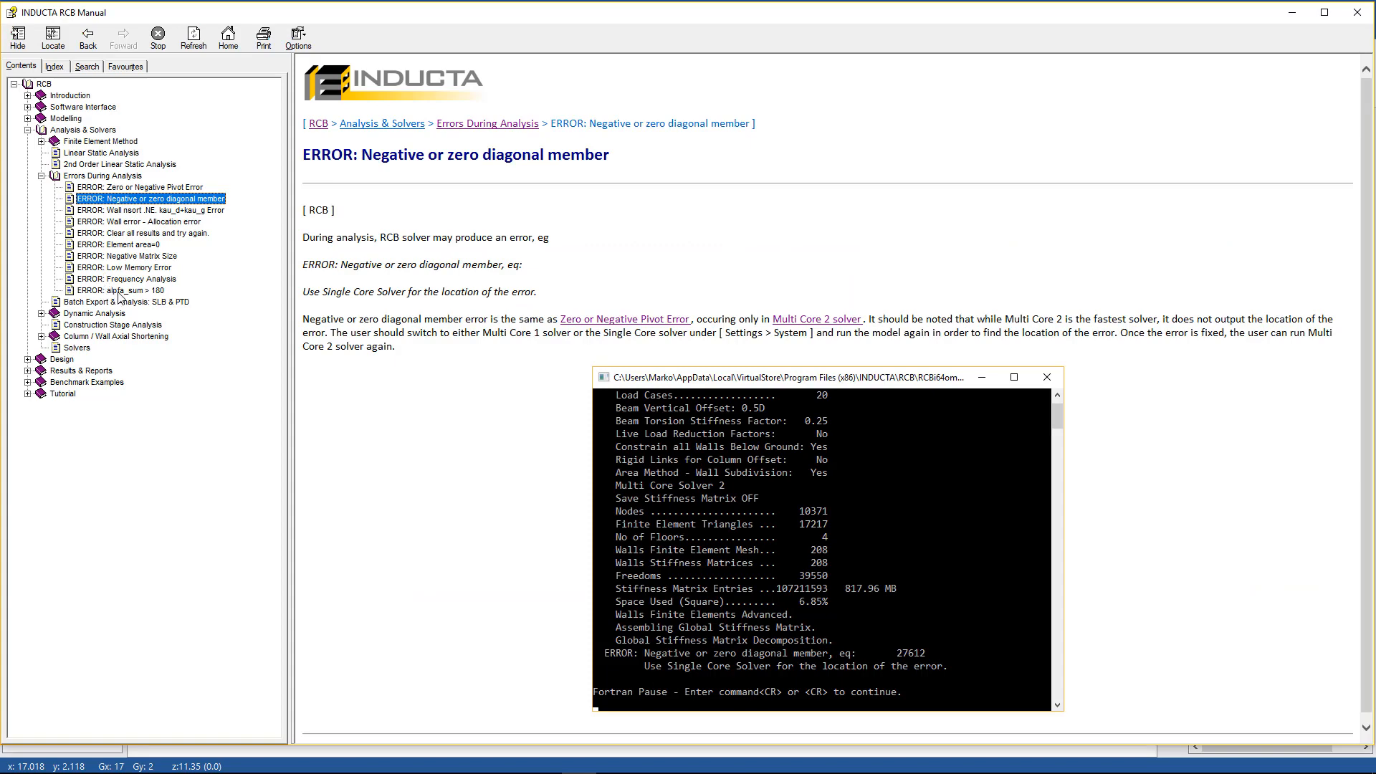
{"action": "left_click", "coordinate": [140, 187]}
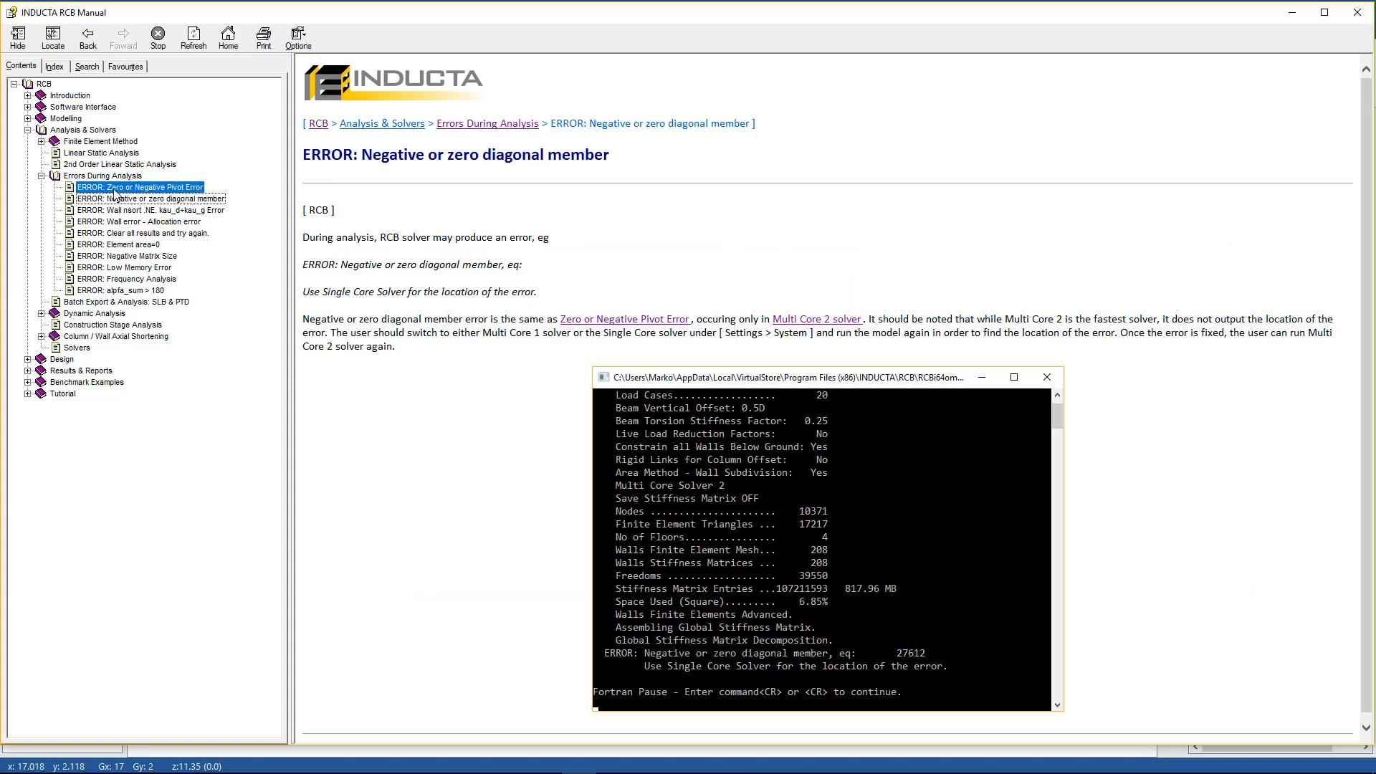
{"action": "left_click", "coordinate": [138, 187]}
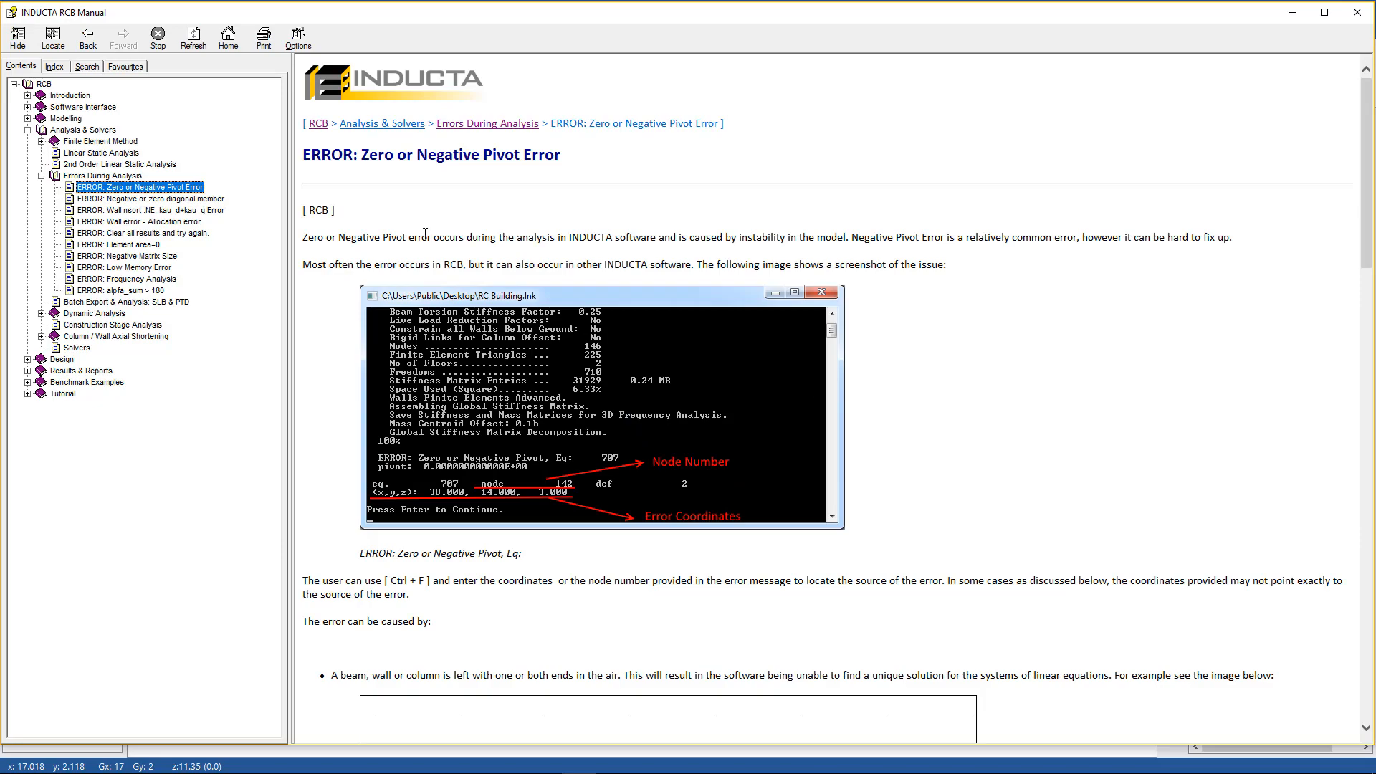
{"action": "scroll", "scroll_direction": "down", "scroll_amount": 3}
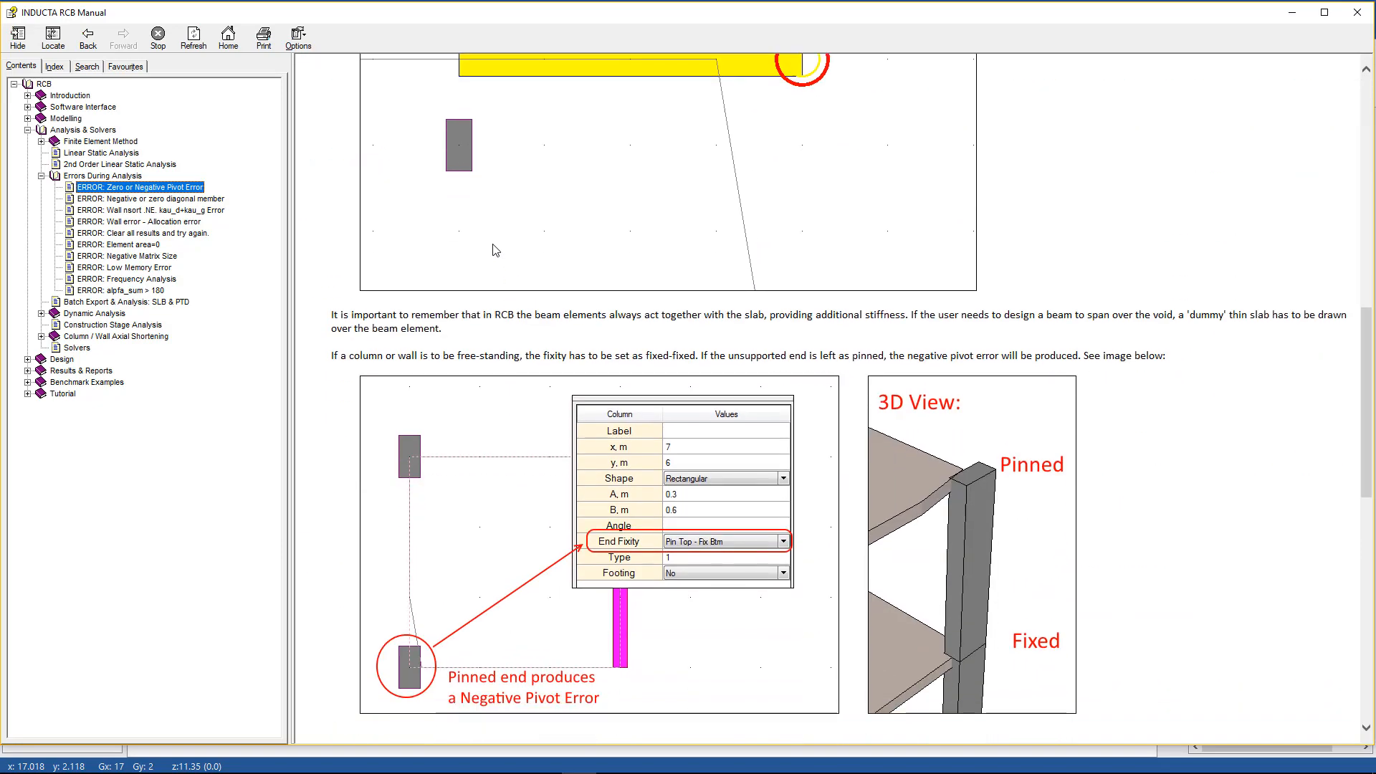
{"action": "left_click", "coordinate": [149, 198]}
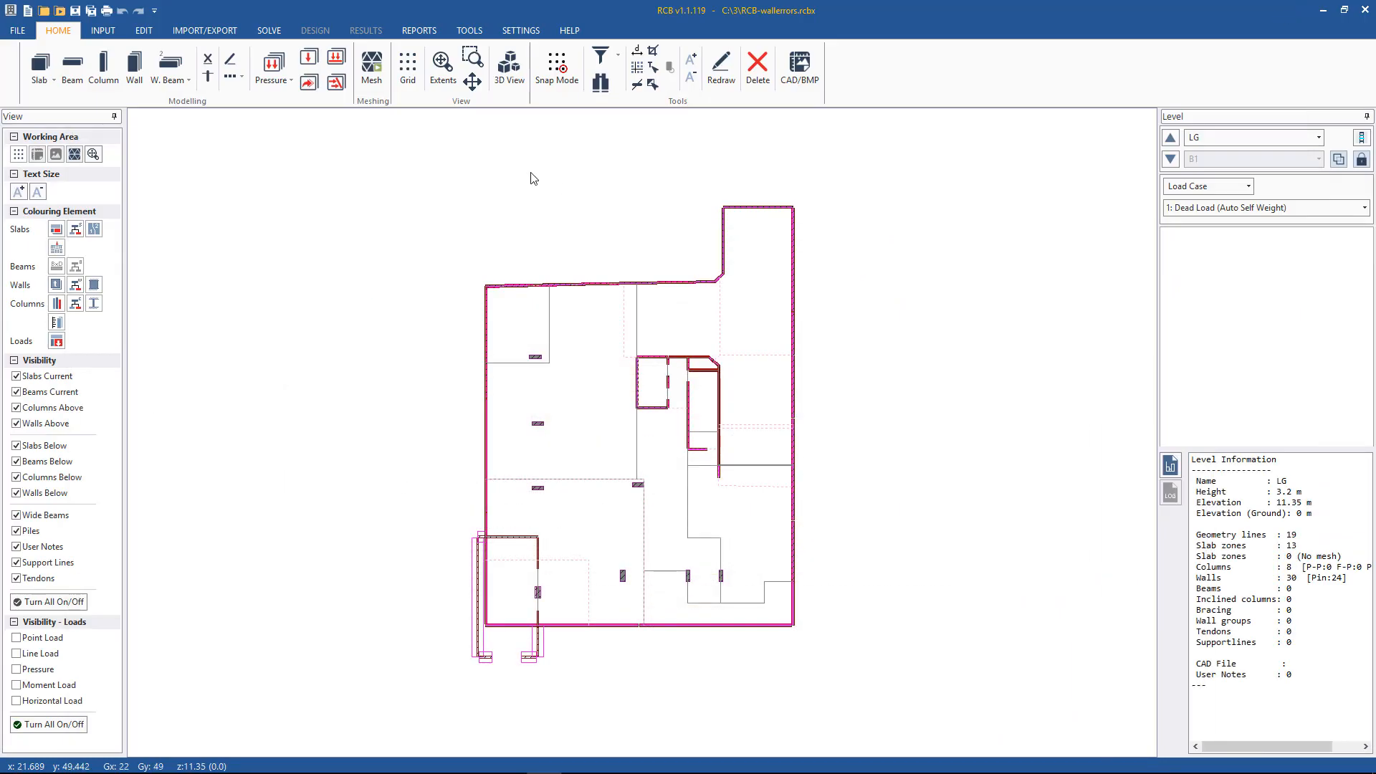
{"action": "mouse_move", "coordinate": [516, 174]}
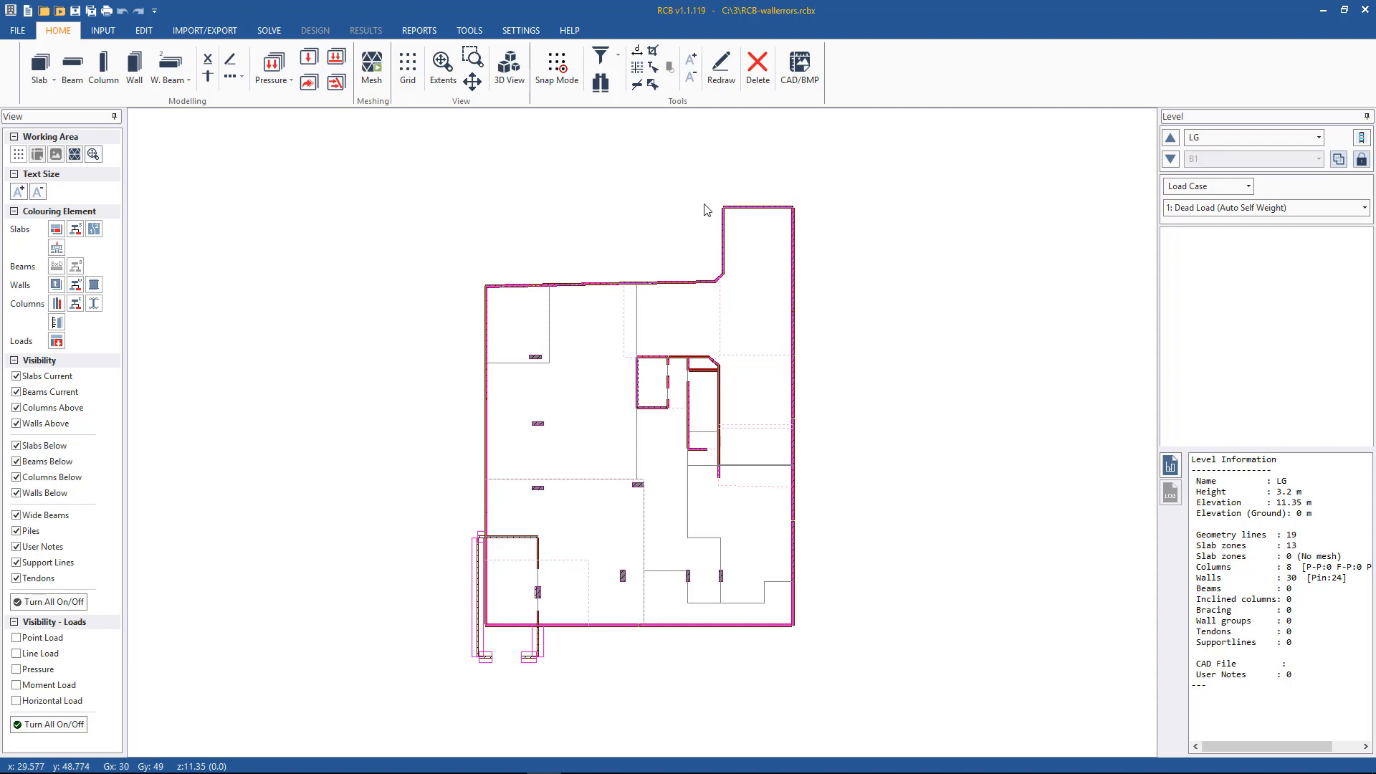
{"action": "mouse_move", "coordinate": [753, 220]}
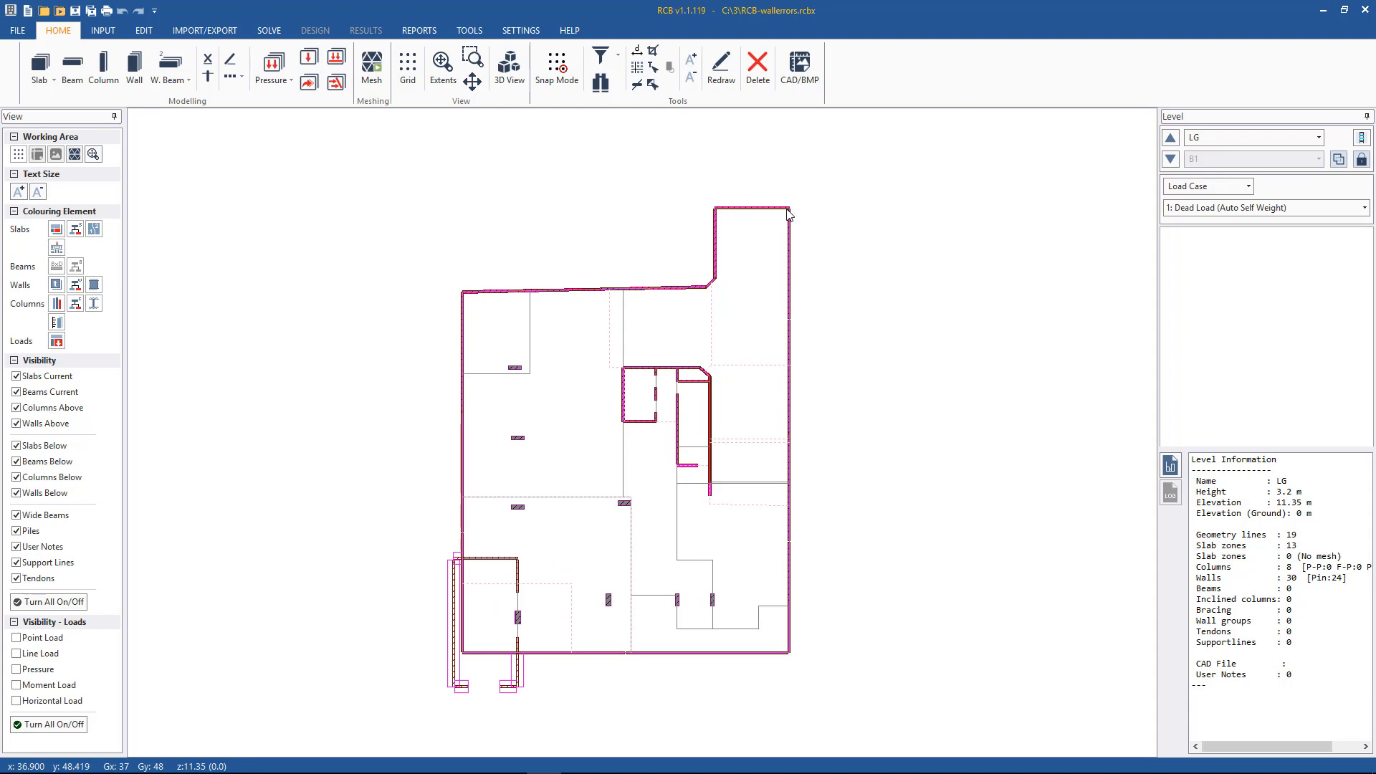
{"action": "mouse_move", "coordinate": [817, 211]}
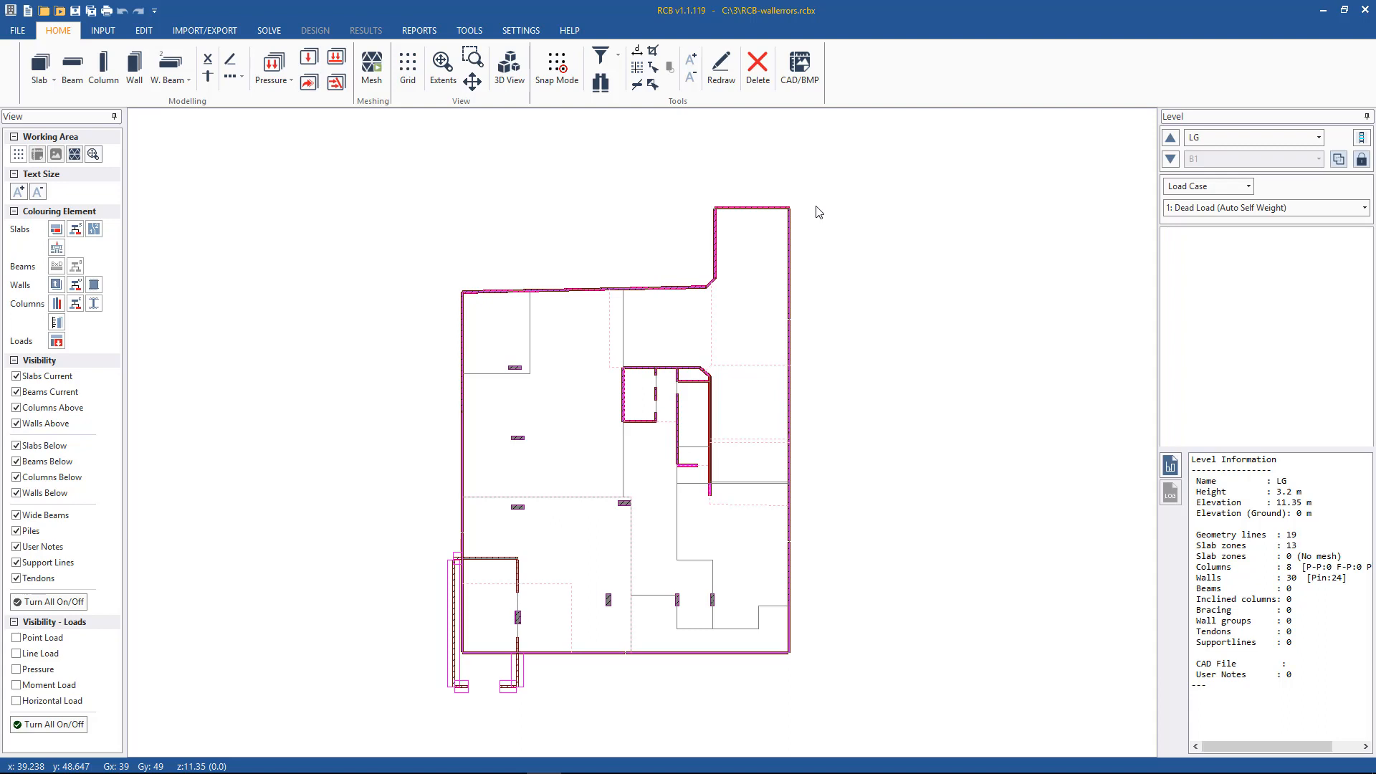
{"action": "mouse_move", "coordinate": [818, 211]}
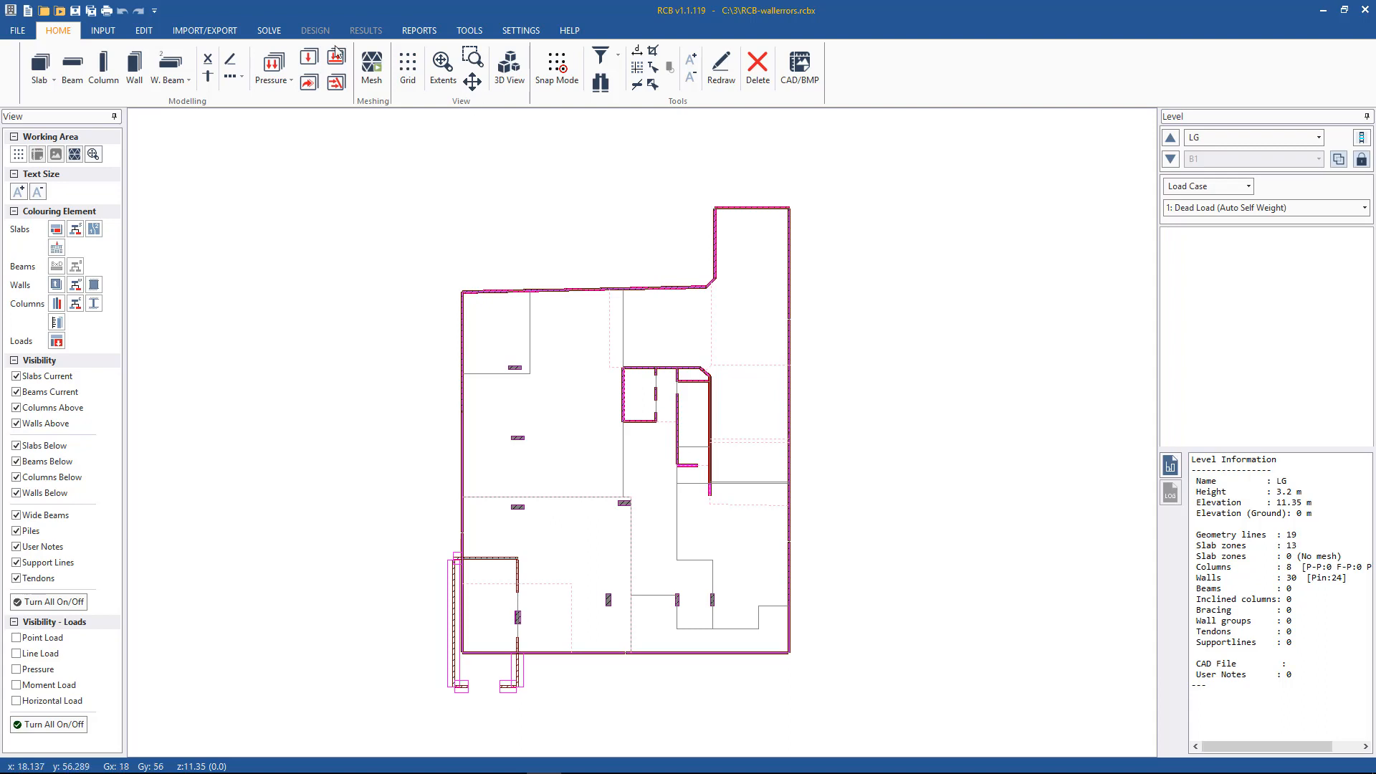
{"action": "mouse_move", "coordinate": [544, 312]}
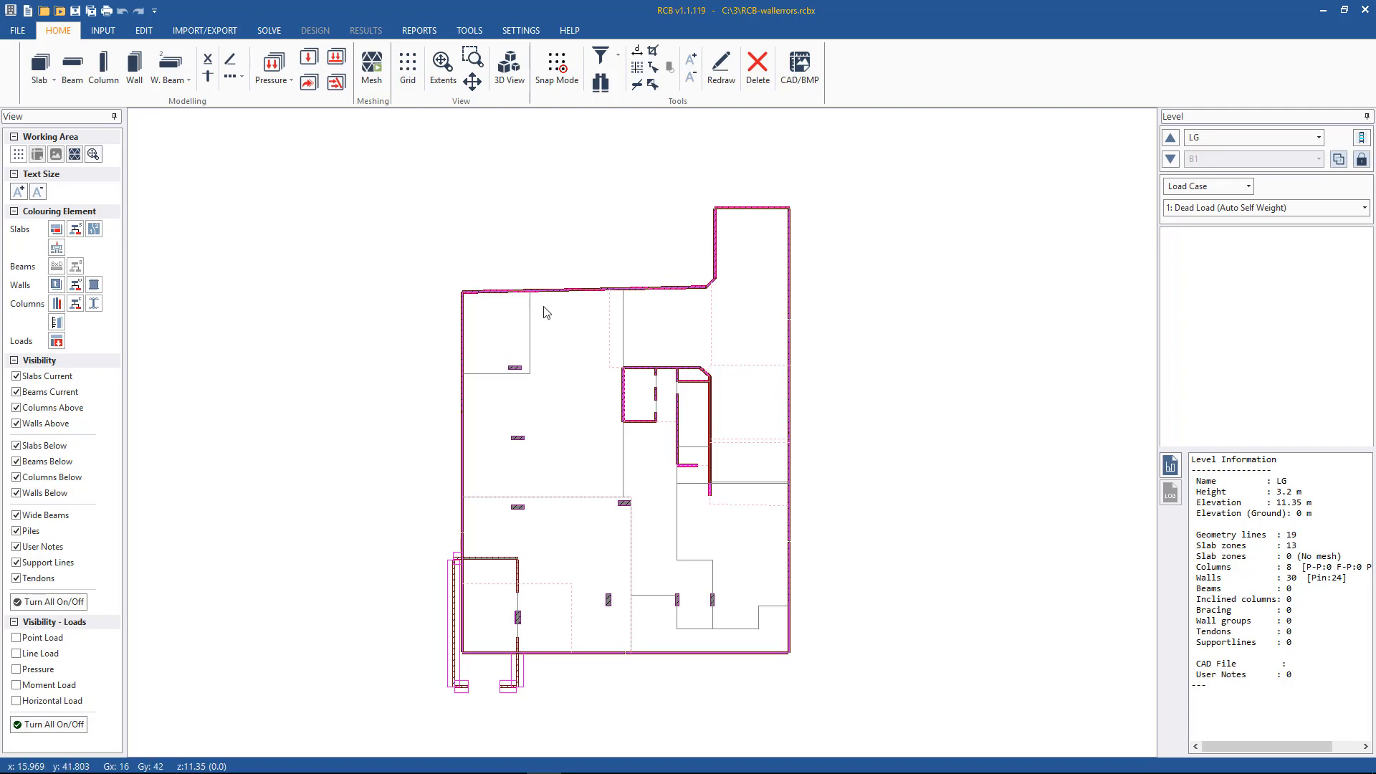
Show the SOLVE ribbon tools for meshing and analysing the LG level model.
{"action": "left_click", "coordinate": [267, 30]}
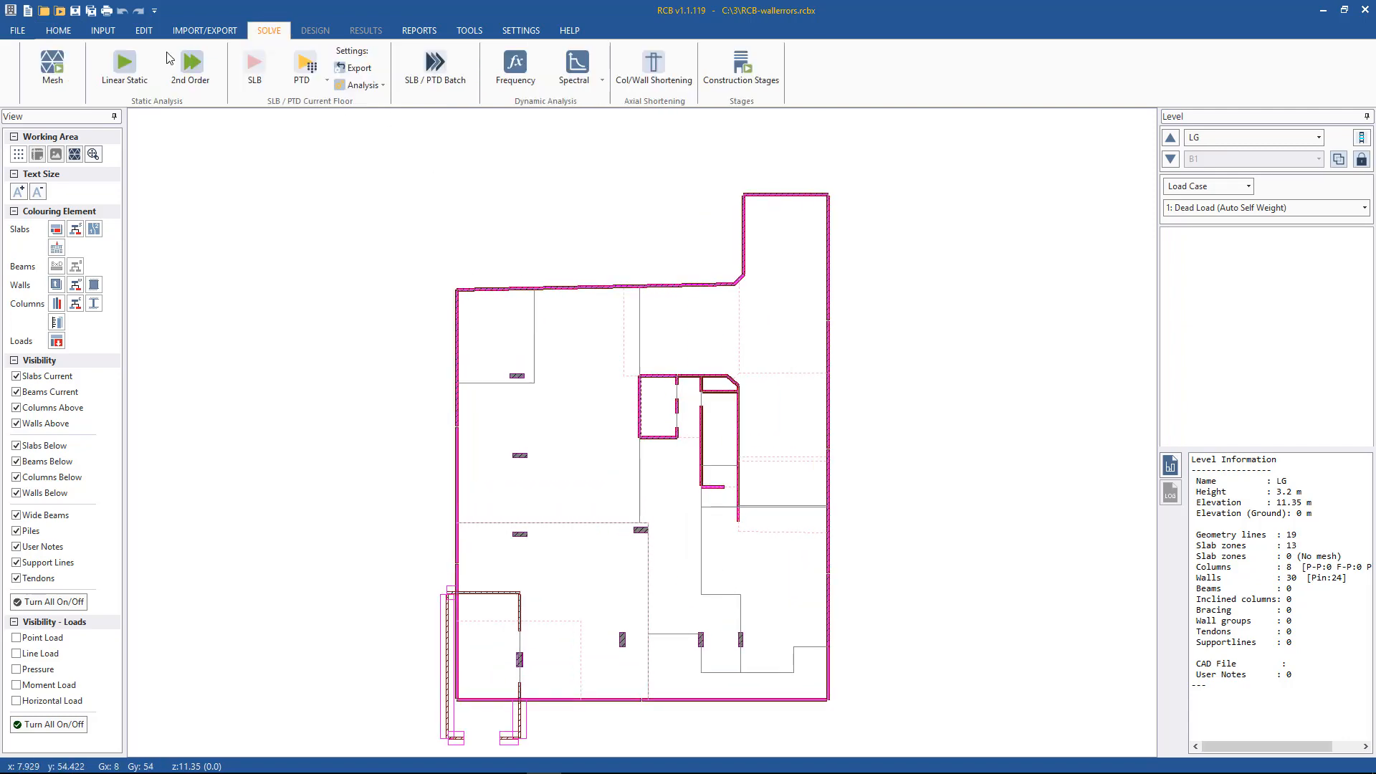
Generate the finite element mesh and close the report listing two overlapped-element errors.
{"action": "left_click", "coordinate": [52, 68]}
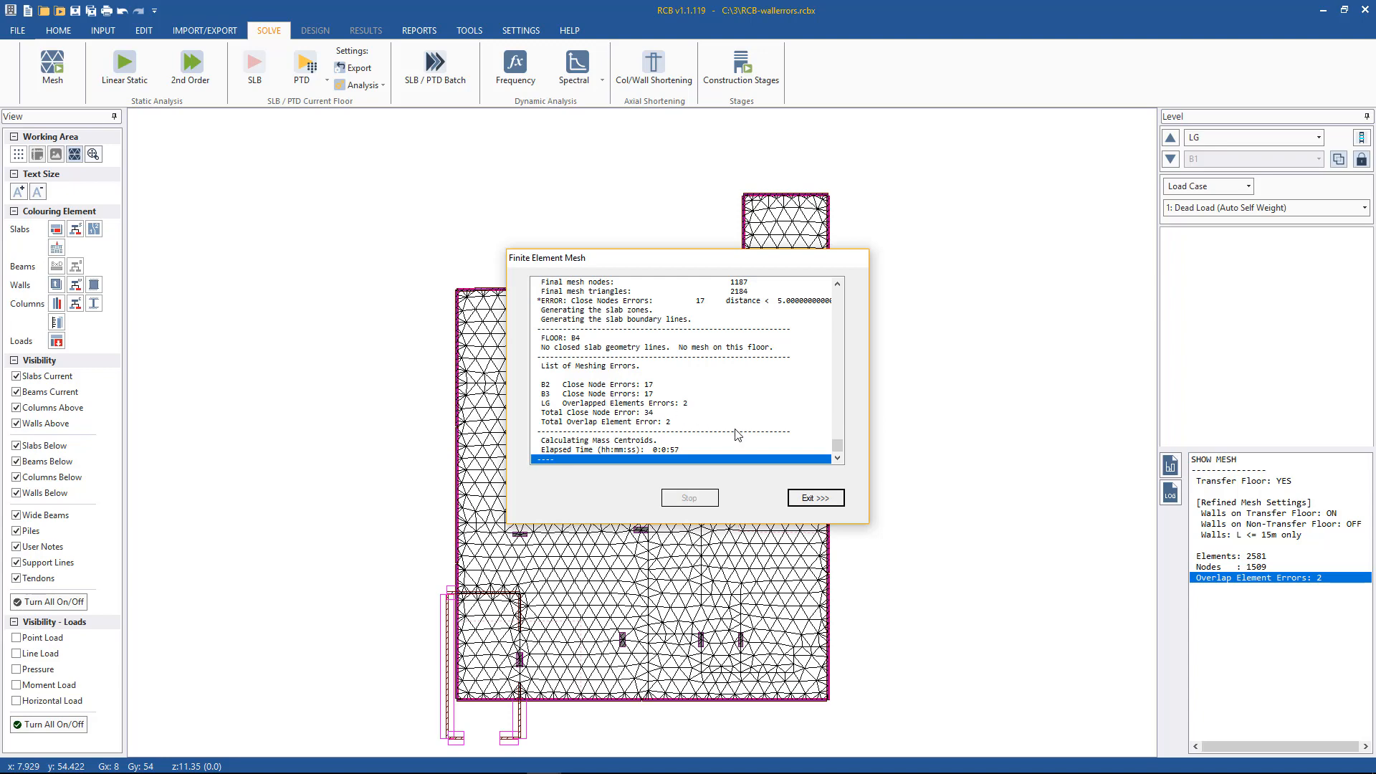
{"action": "left_click", "coordinate": [814, 498]}
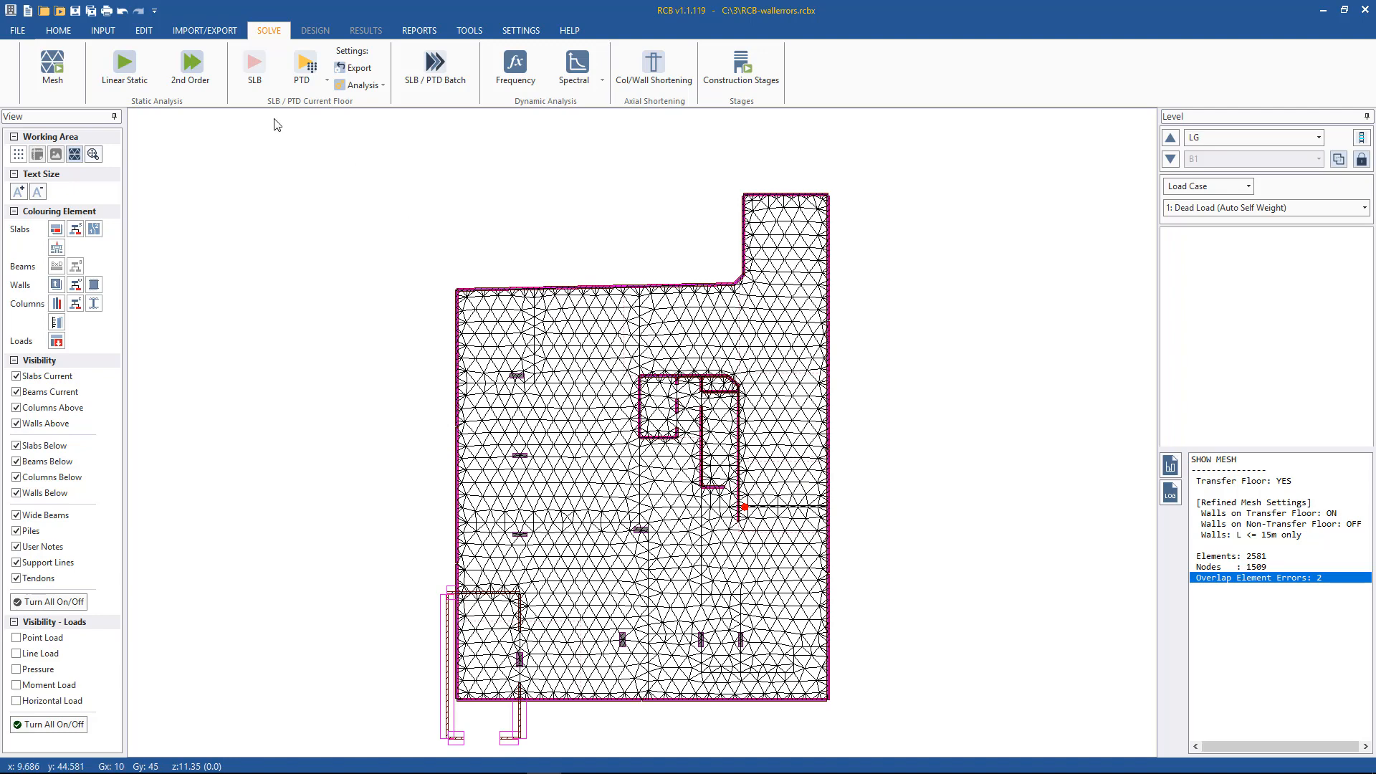
{"action": "mouse_move", "coordinate": [125, 68]}
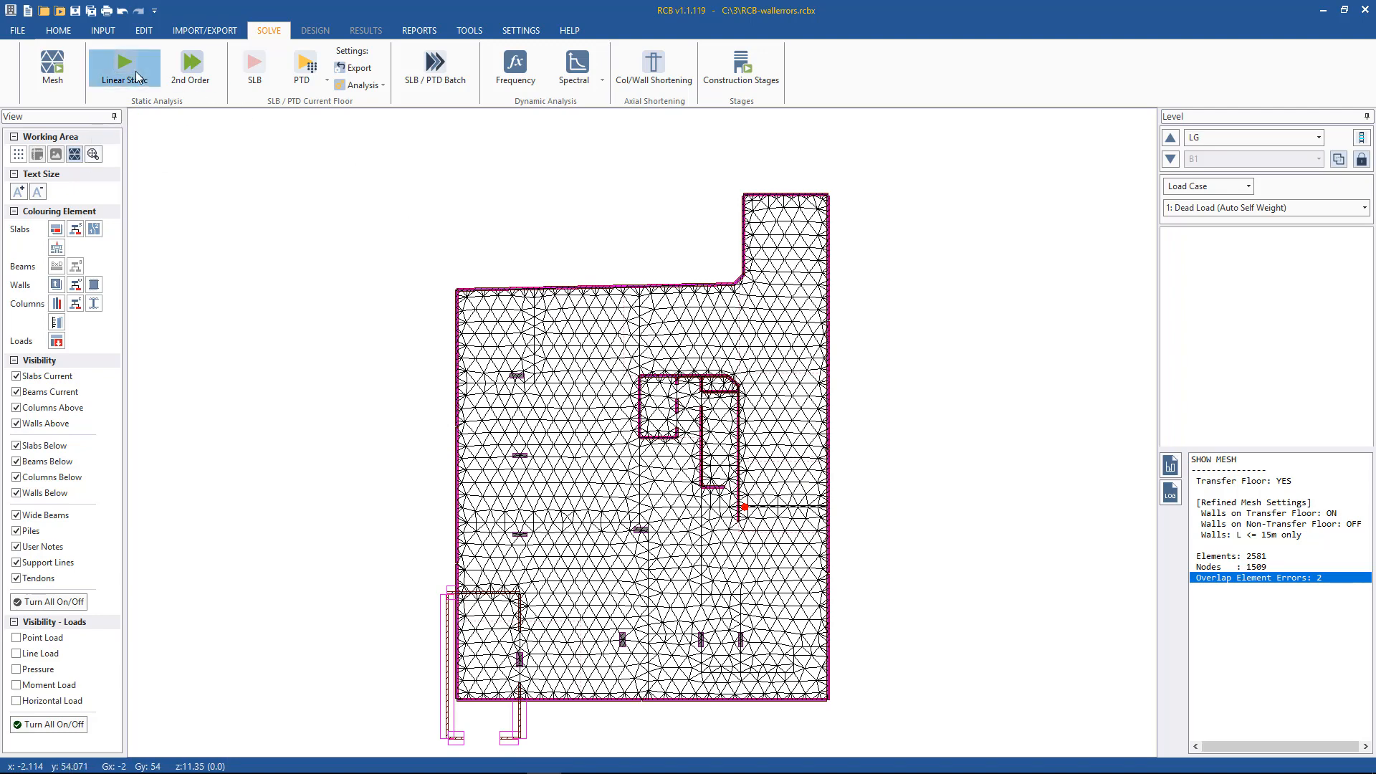
Run the Linear Static analysis and dismiss the 'Wall nsort .NE. kau_d+kau_g' error.
{"action": "left_click", "coordinate": [124, 66]}
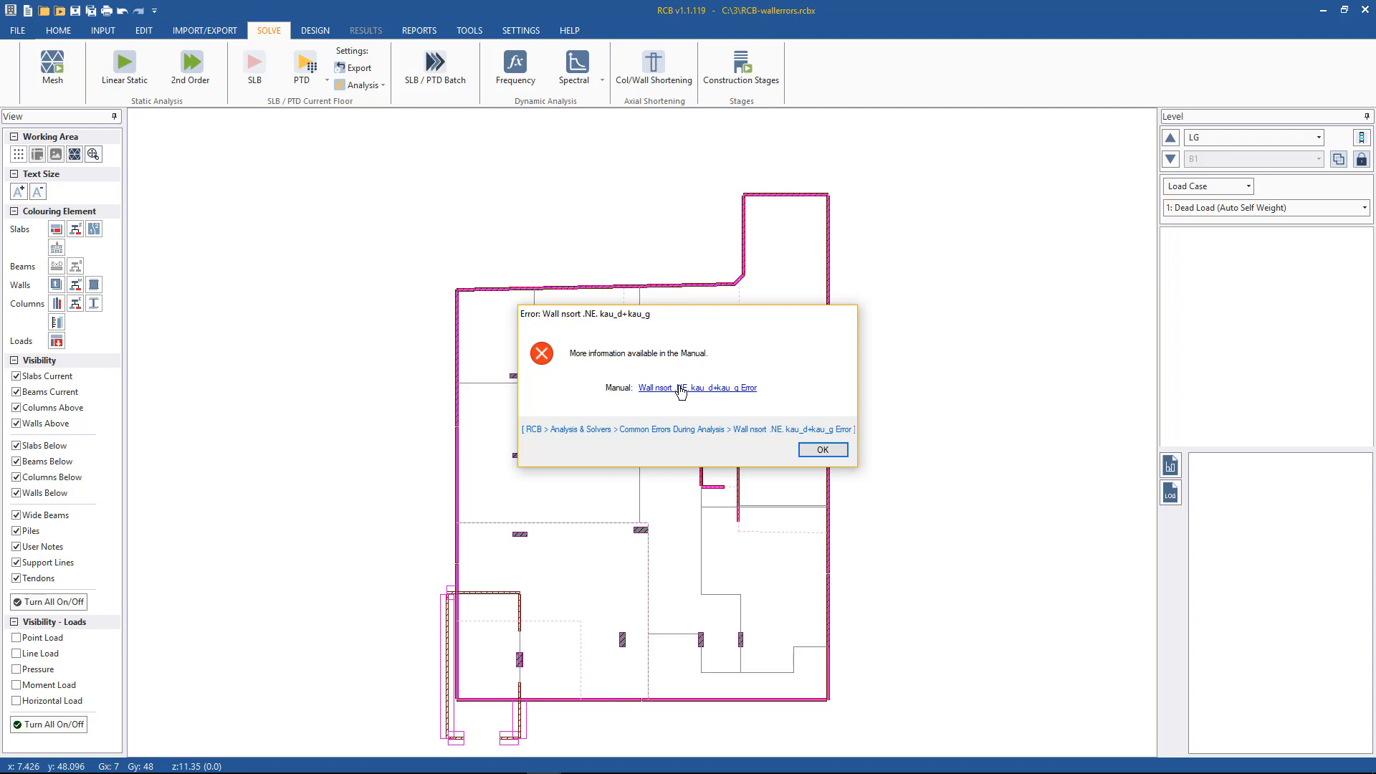
{"action": "left_click", "coordinate": [821, 449]}
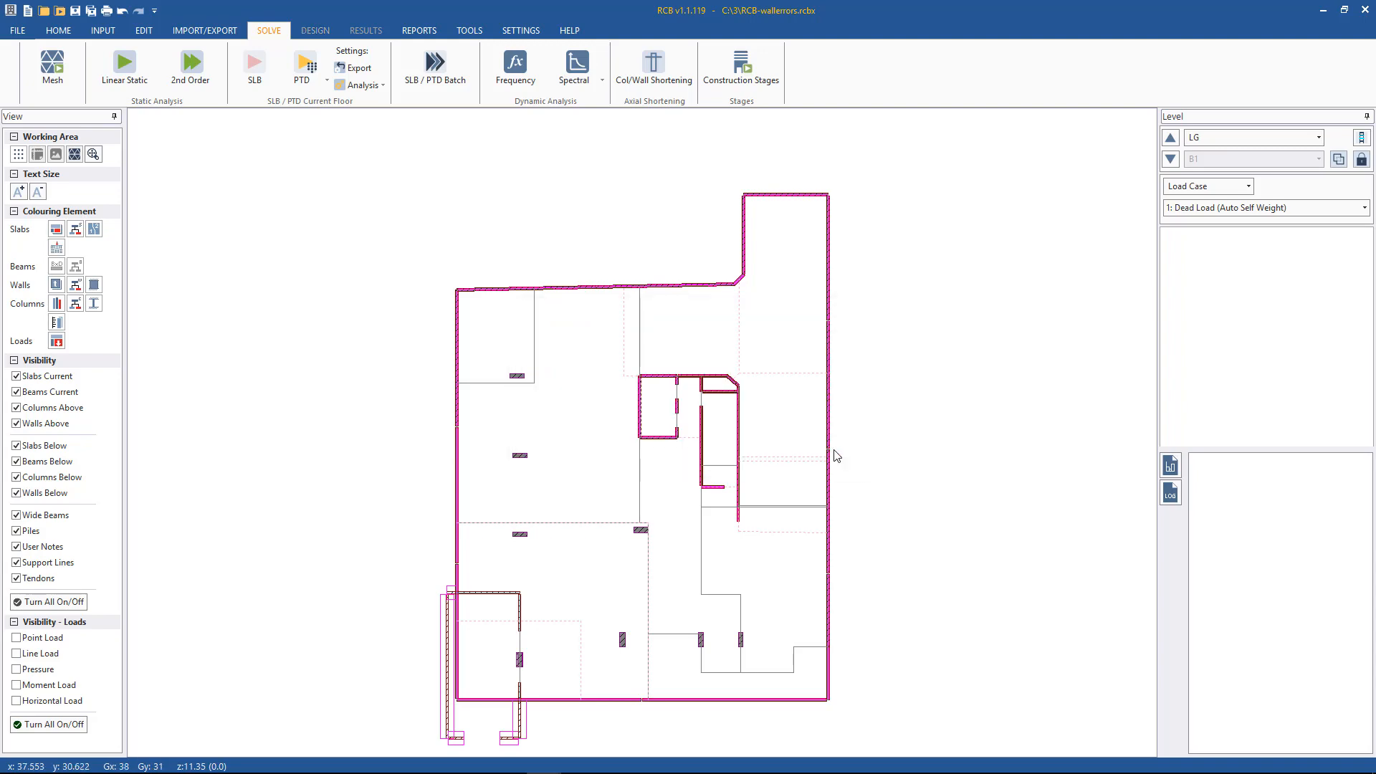
{"action": "mouse_move", "coordinate": [419, 30]}
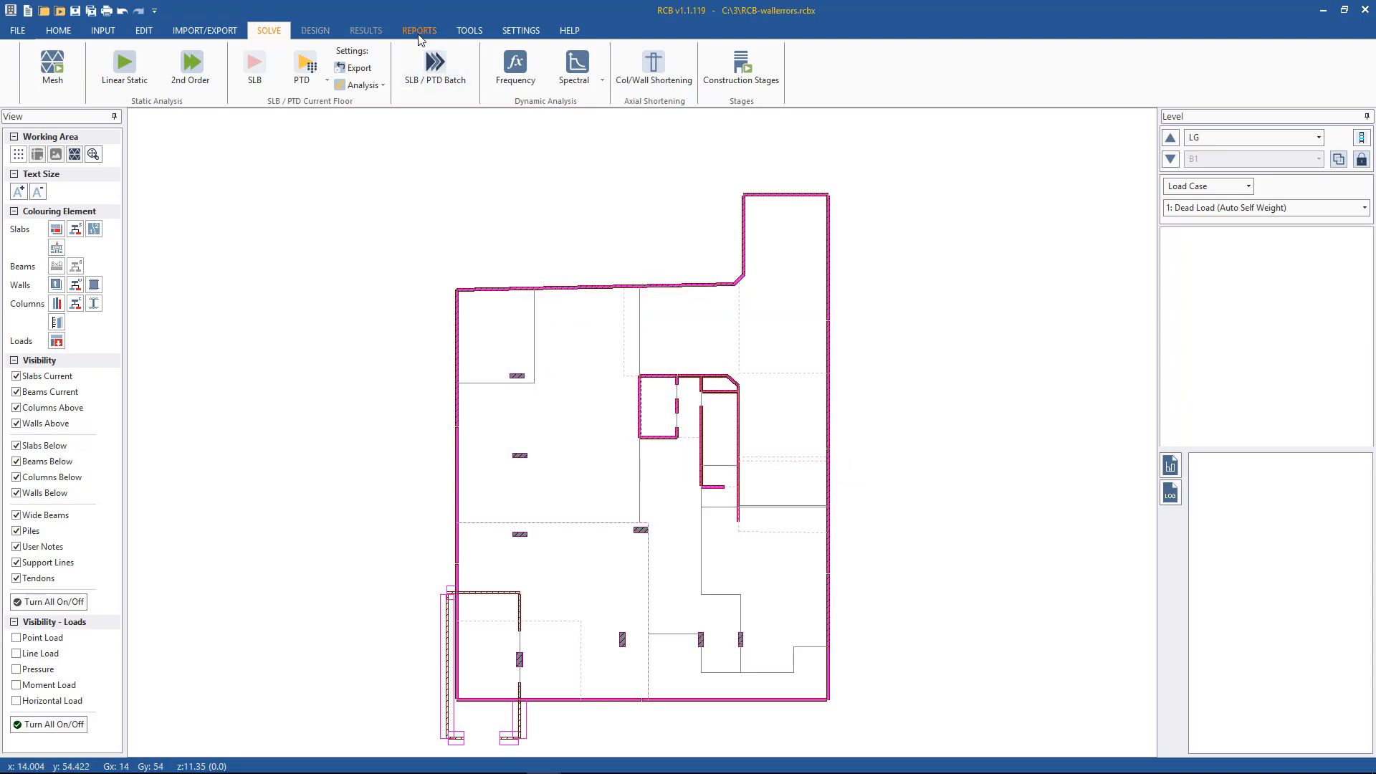
Open the solver log and highlight wall number 17 on its ERROR line.
{"action": "left_click", "coordinate": [418, 30]}
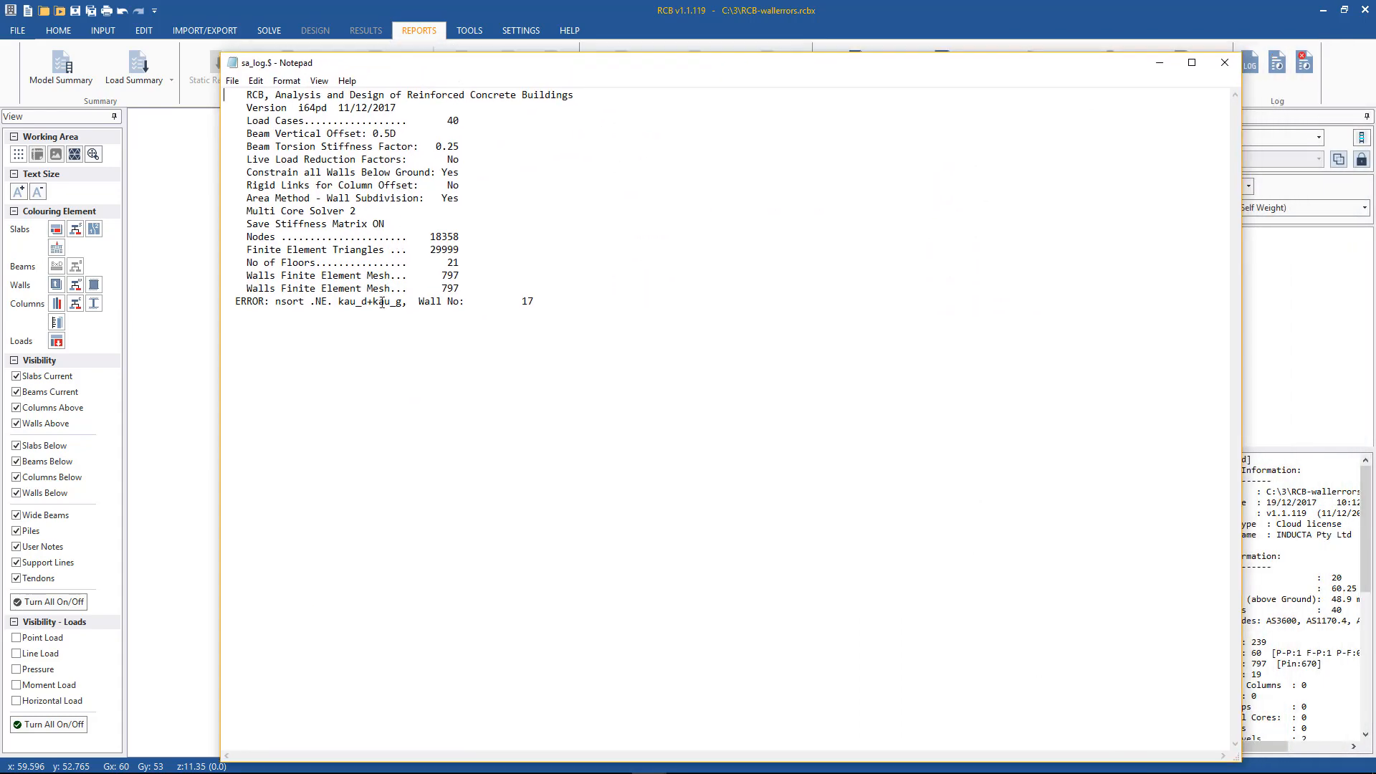
{"action": "double_click", "coordinate": [523, 301]}
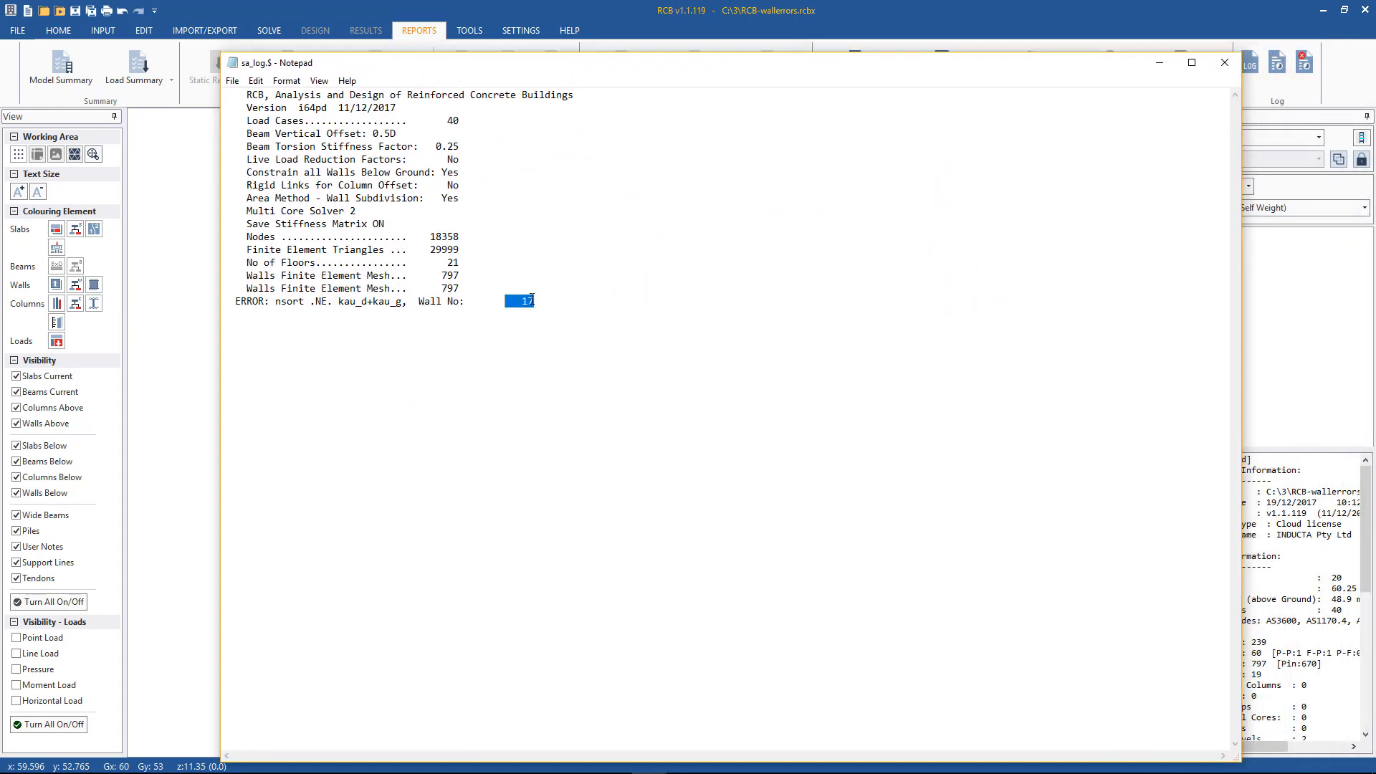
{"action": "left_click", "coordinate": [1224, 62]}
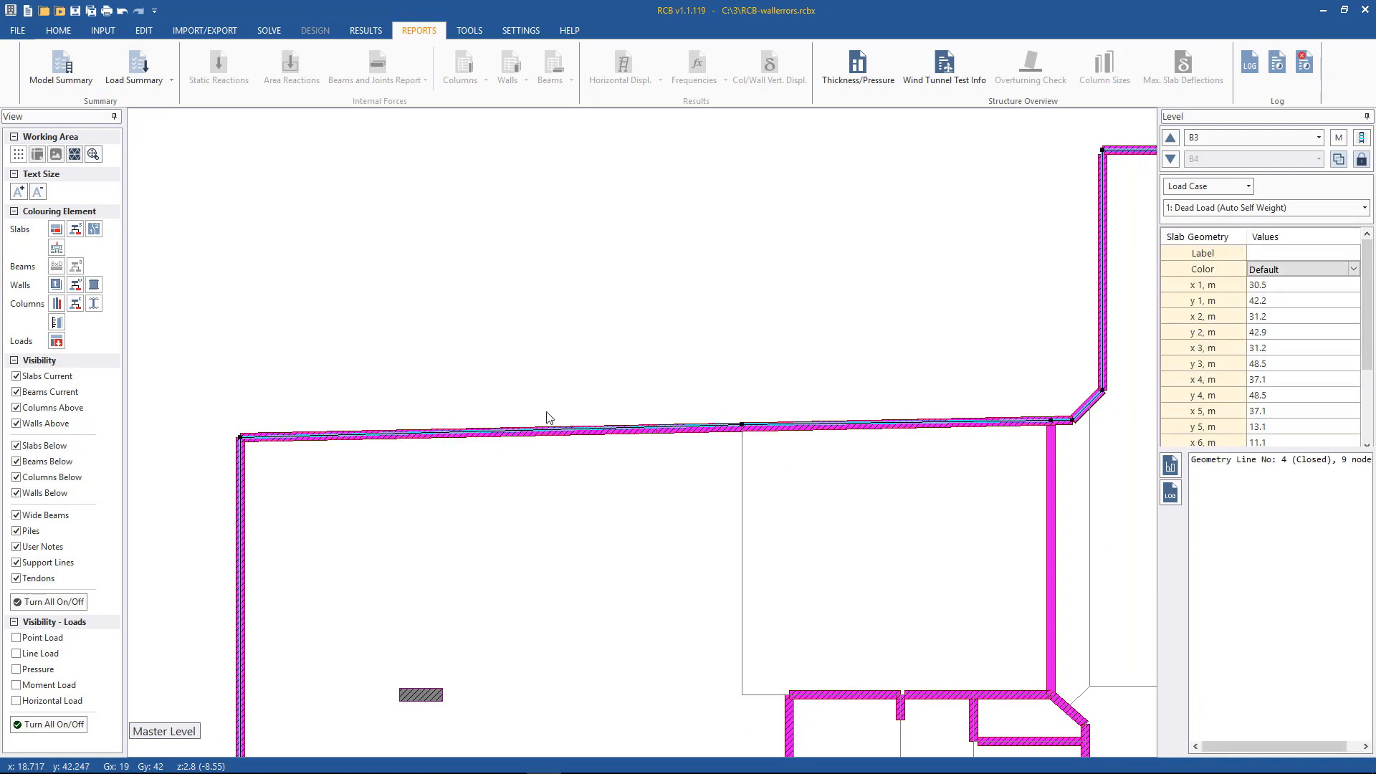
{"action": "mouse_move", "coordinate": [394, 441]}
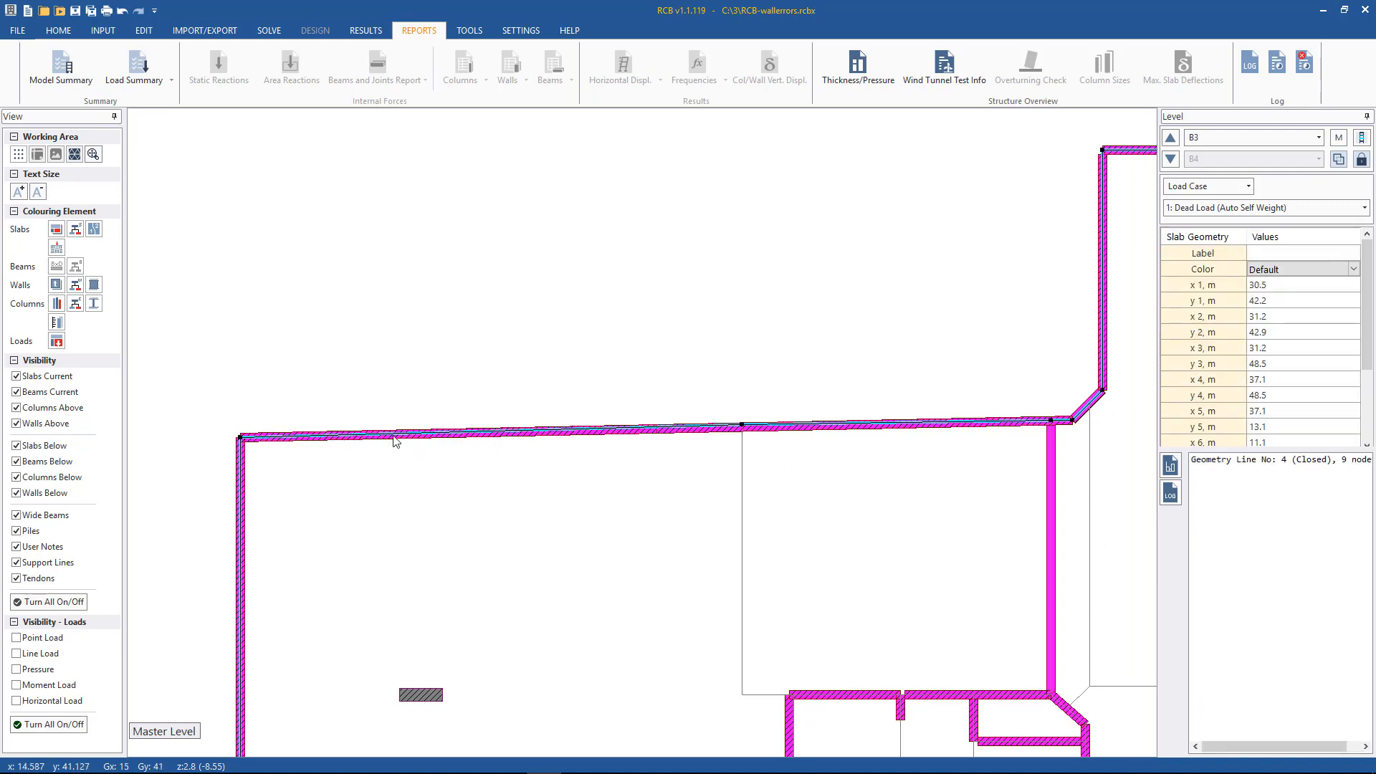
{"action": "mouse_move", "coordinate": [430, 414]}
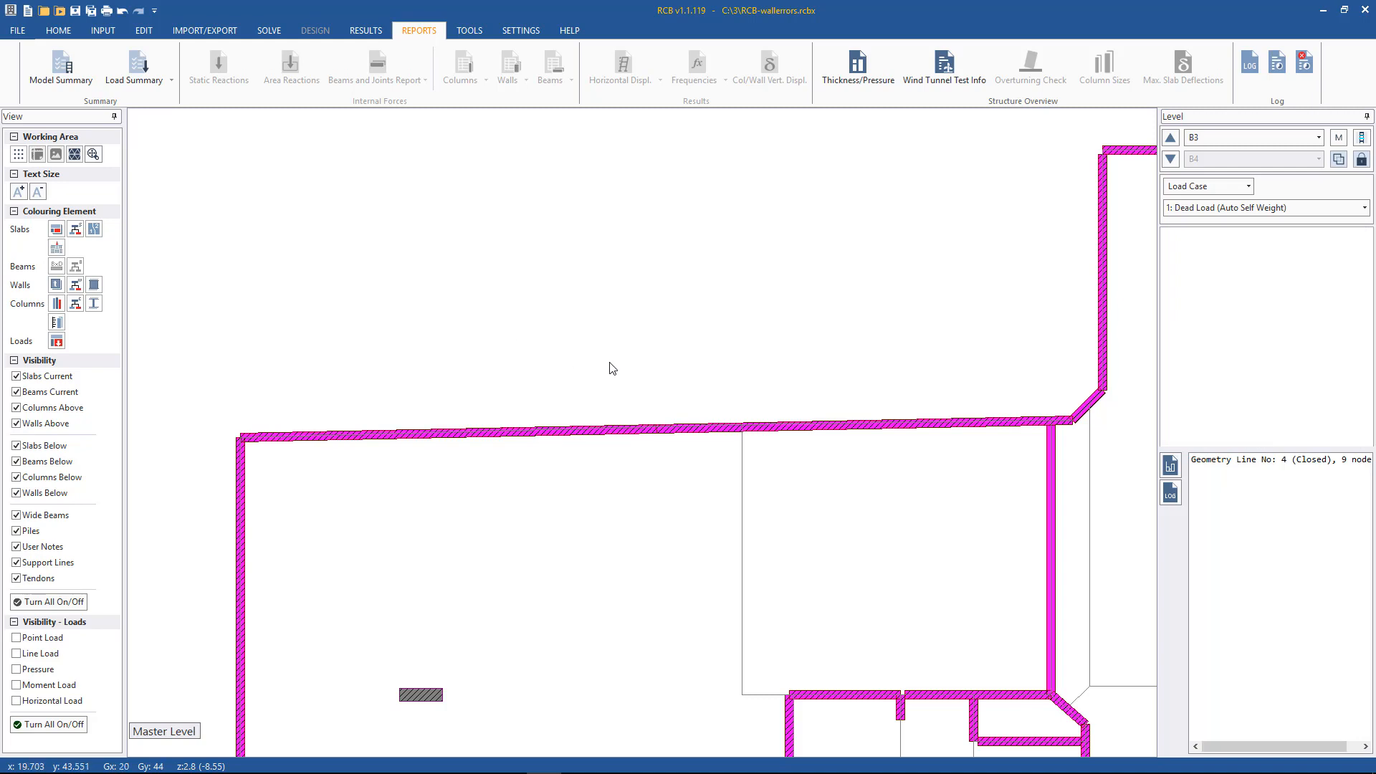
{"action": "mouse_move", "coordinate": [674, 431]}
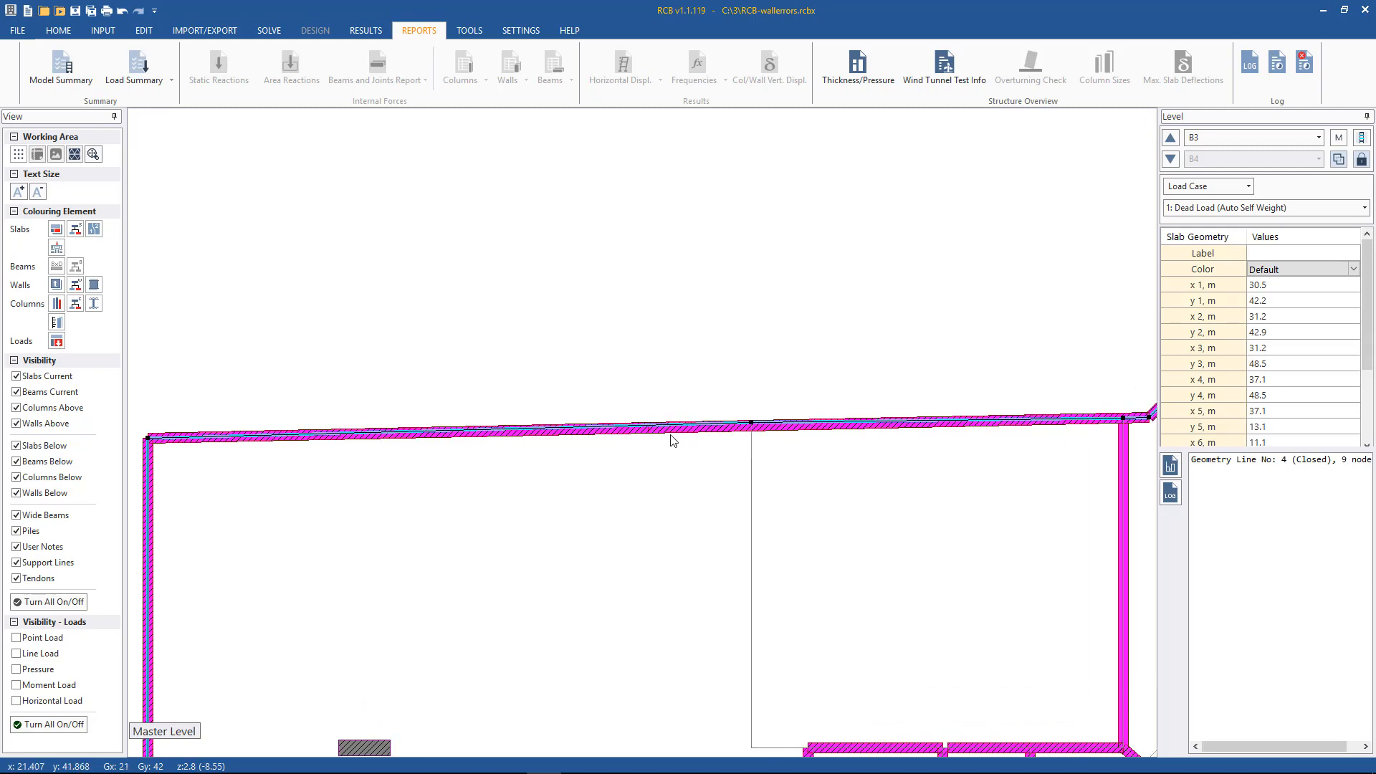
{"action": "mouse_move", "coordinate": [670, 437]}
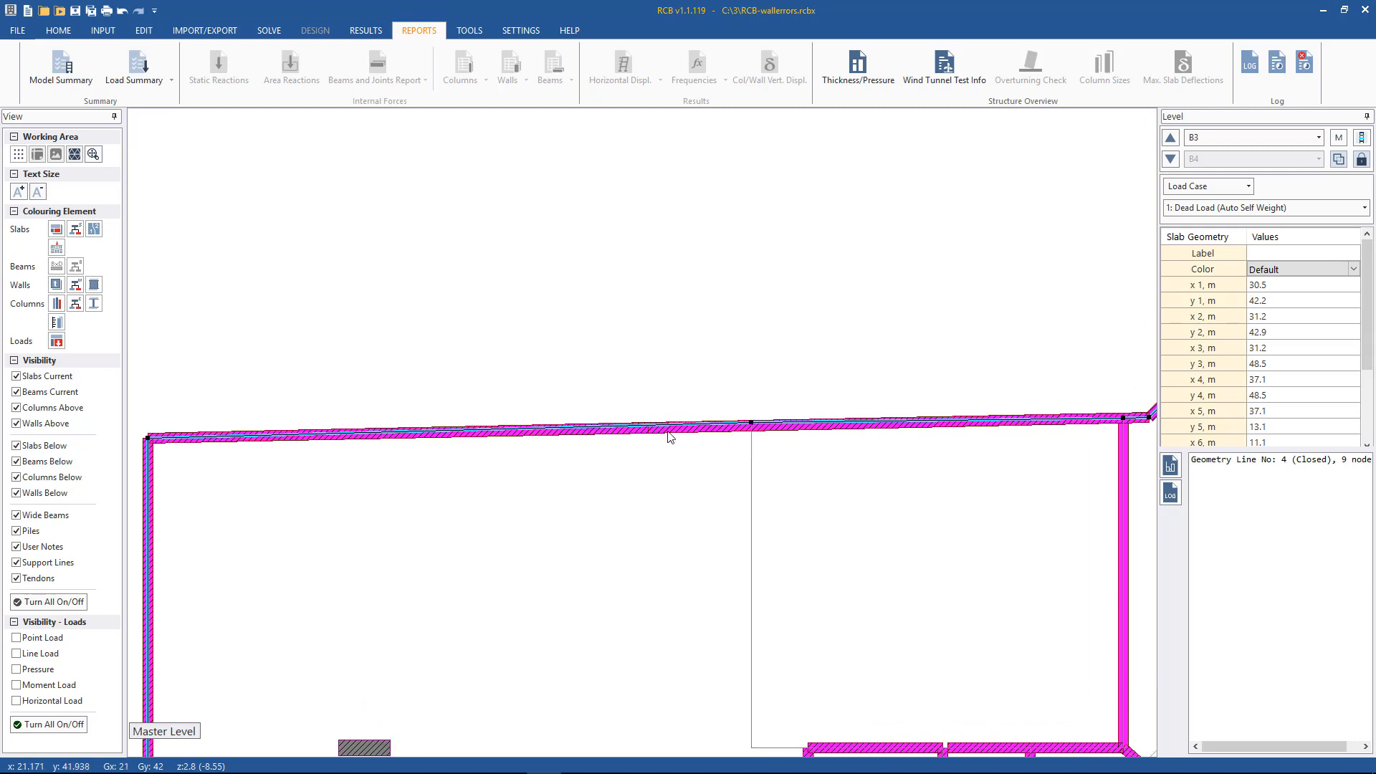
{"action": "mouse_move", "coordinate": [309, 456]}
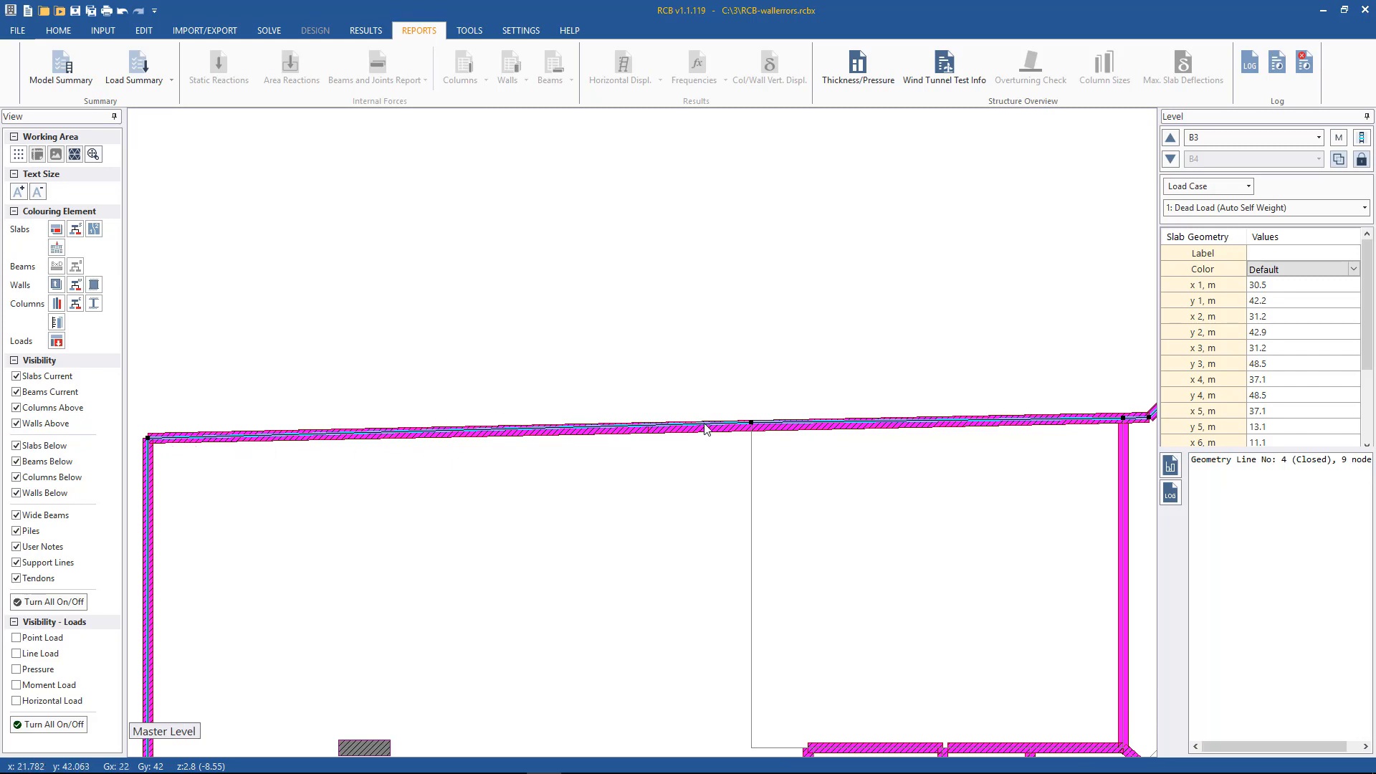
{"action": "mouse_move", "coordinate": [673, 436]}
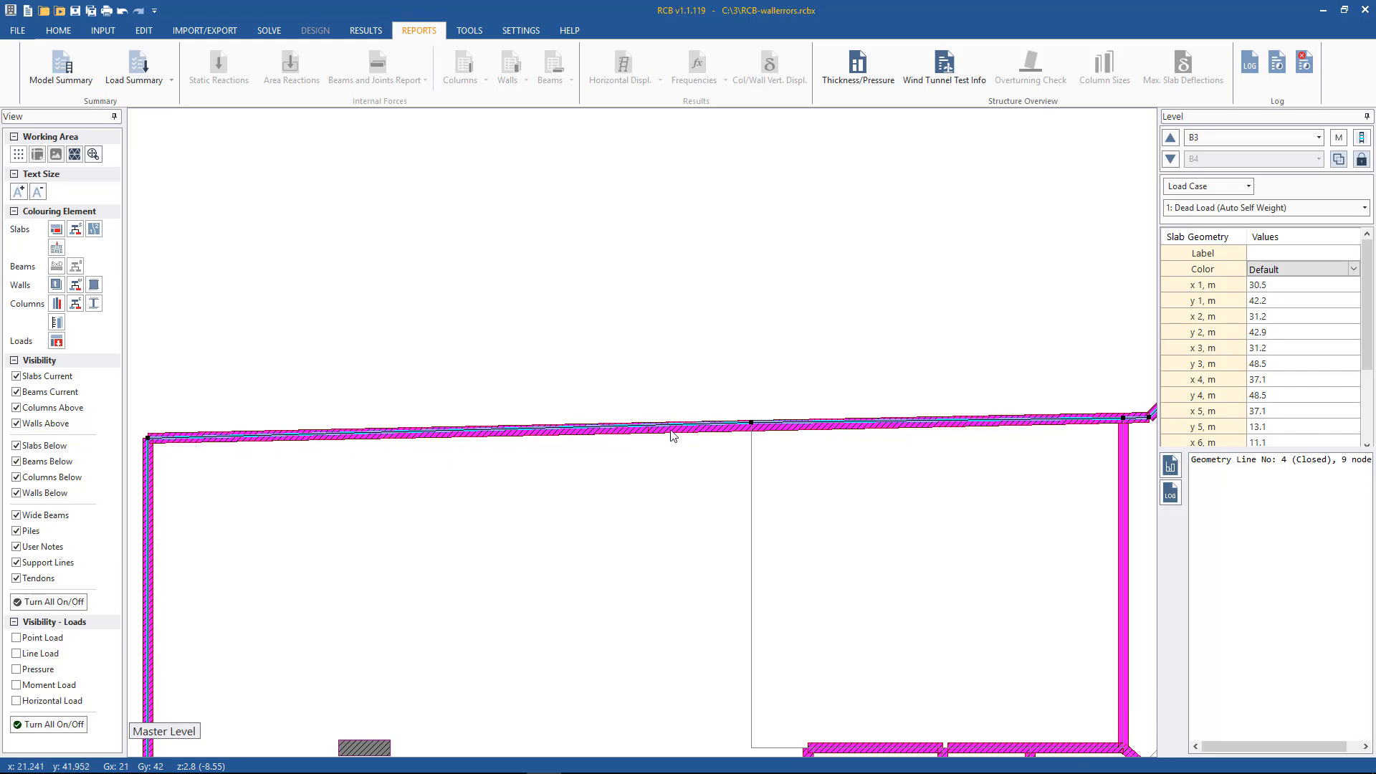
{"action": "left_click", "coordinate": [649, 429]}
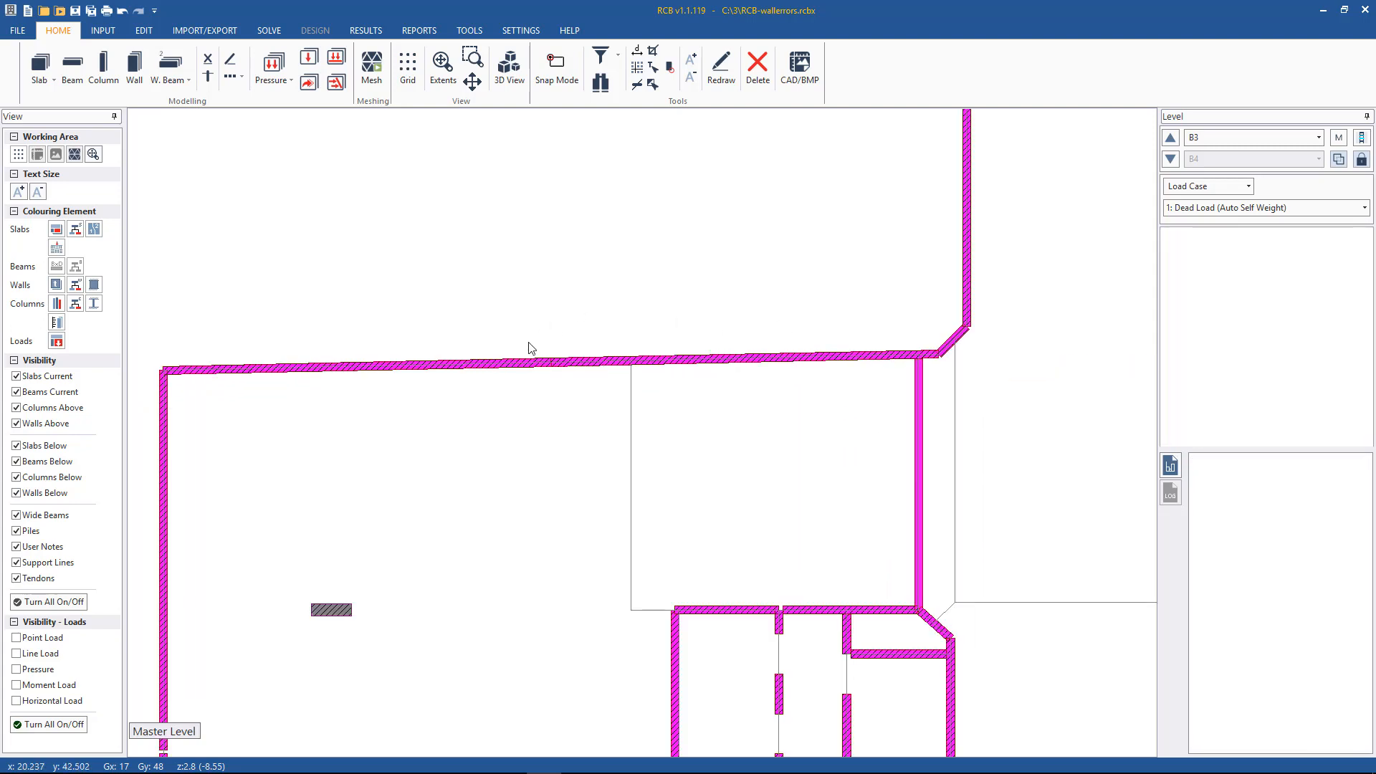
Regenerate the updated mesh, close its report, and rerun the Linear Static analysis.
{"action": "left_click", "coordinate": [370, 62]}
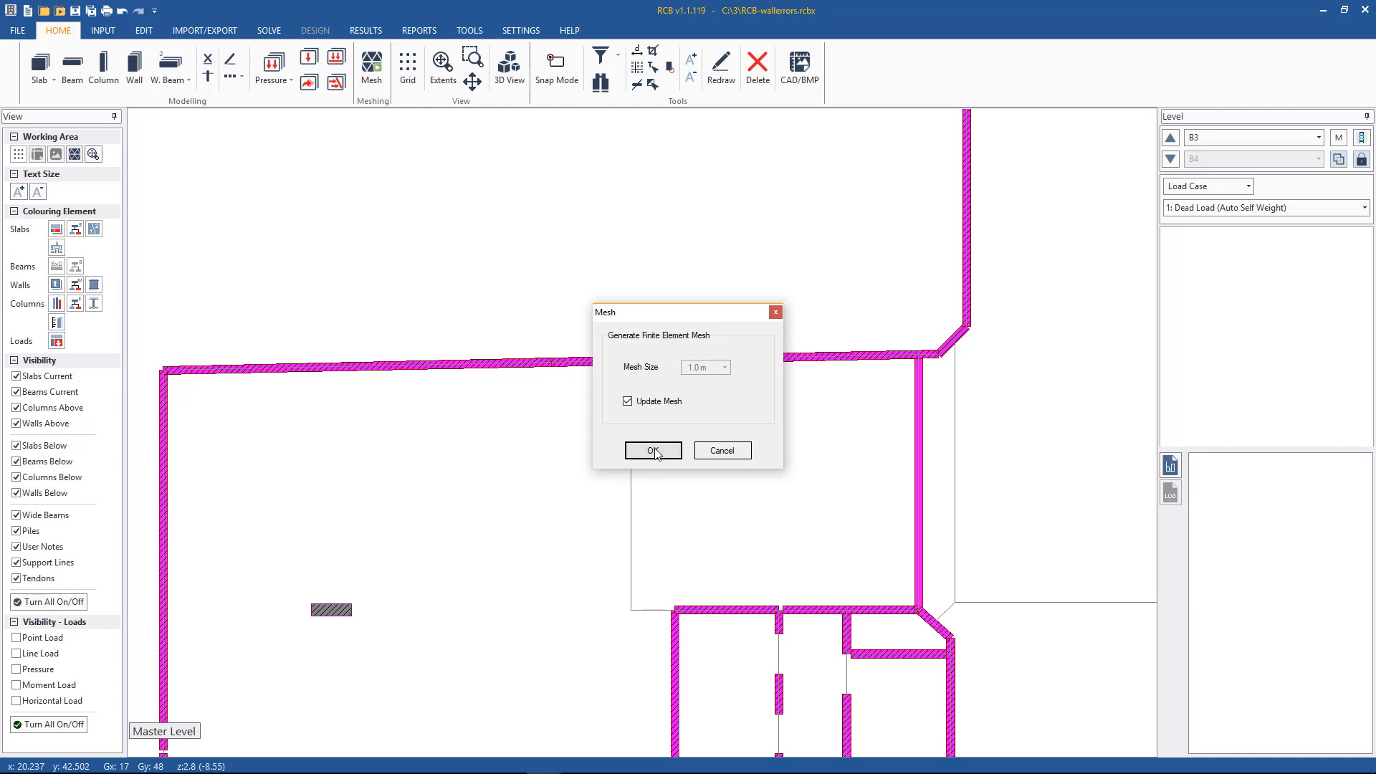
{"action": "left_click", "coordinate": [653, 450]}
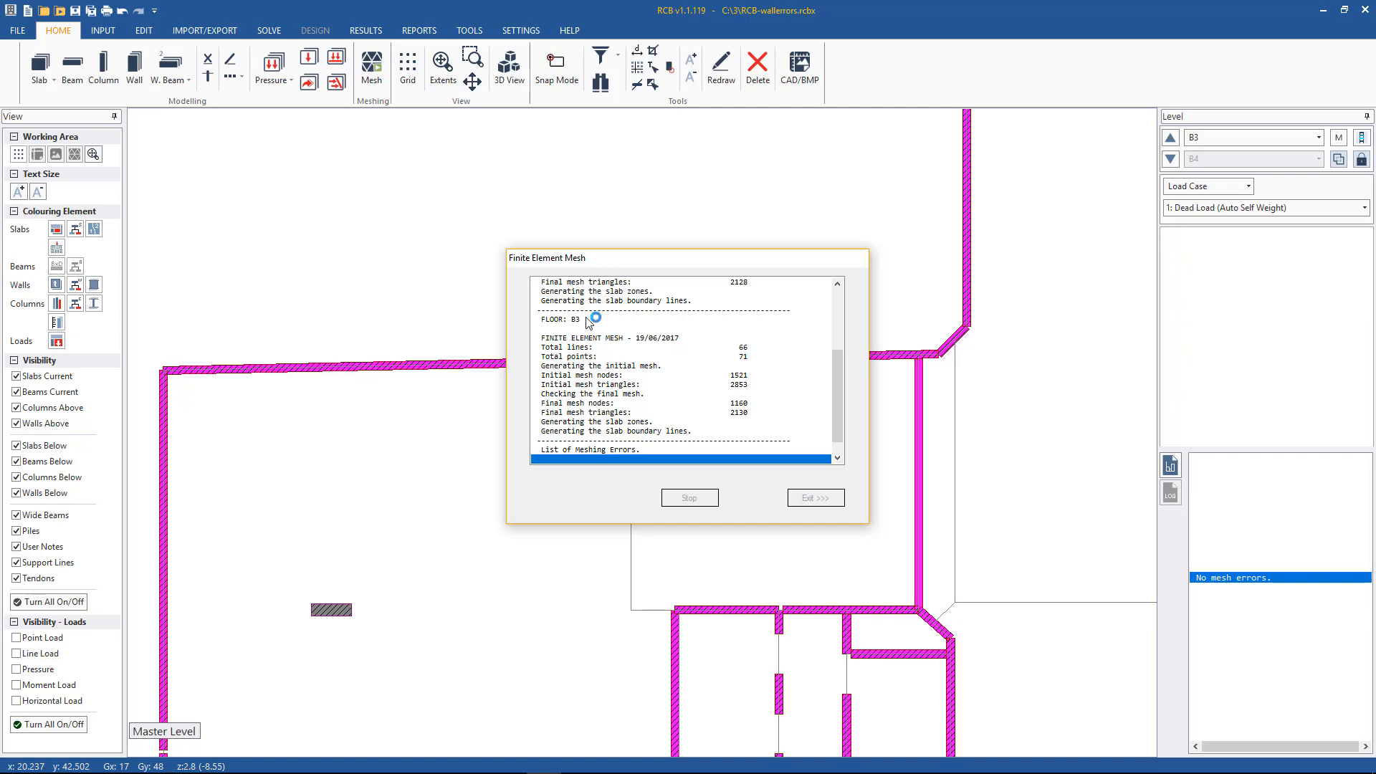
{"action": "mouse_move", "coordinate": [609, 348]}
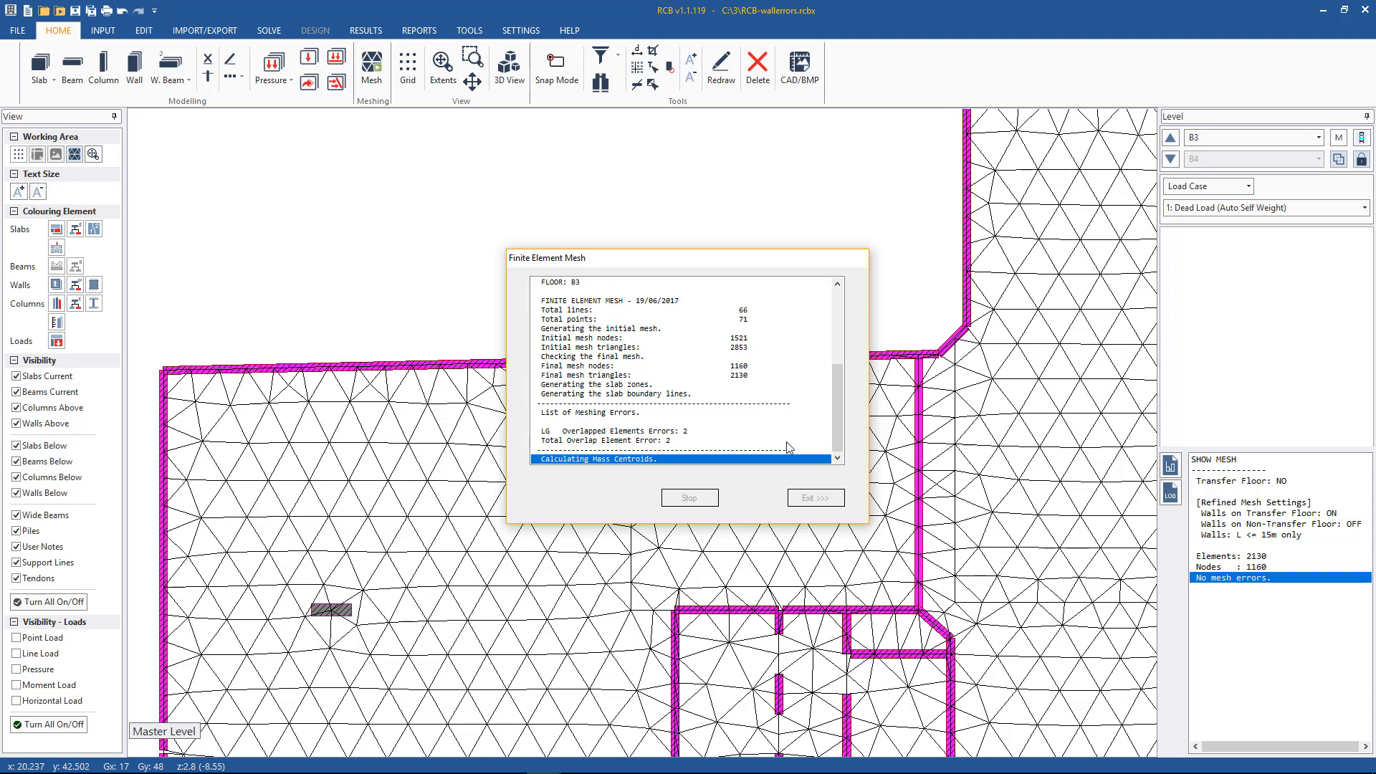
{"action": "left_click", "coordinate": [813, 498]}
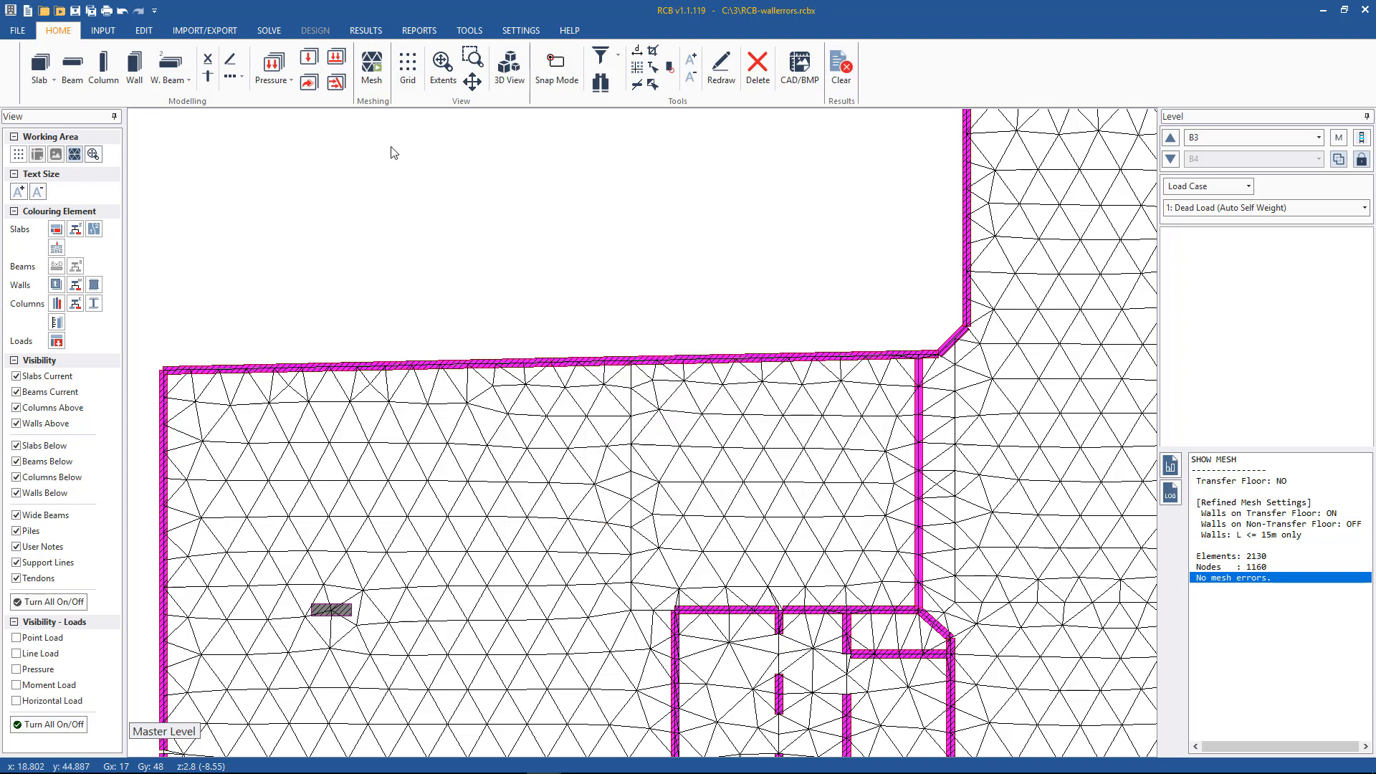
{"action": "left_click", "coordinate": [269, 30]}
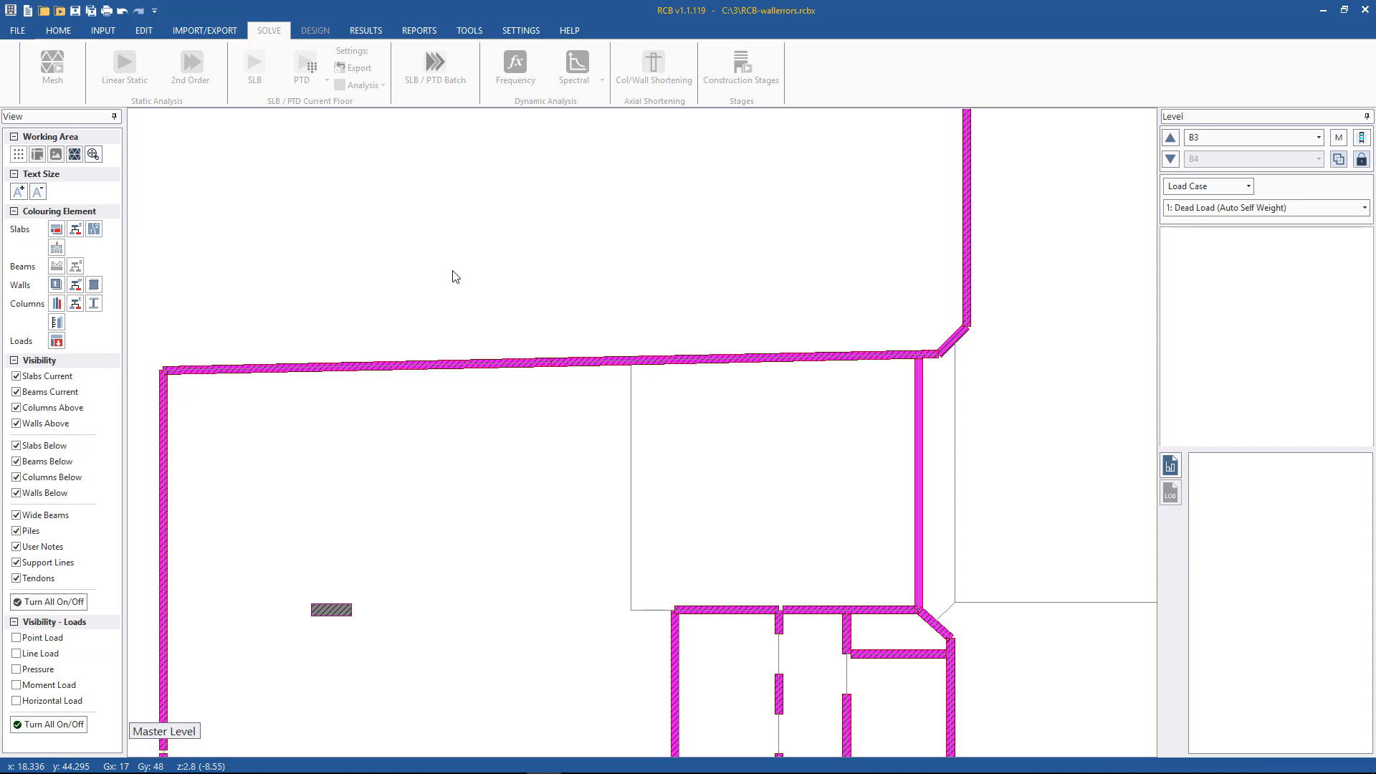
{"action": "left_click", "coordinate": [123, 67]}
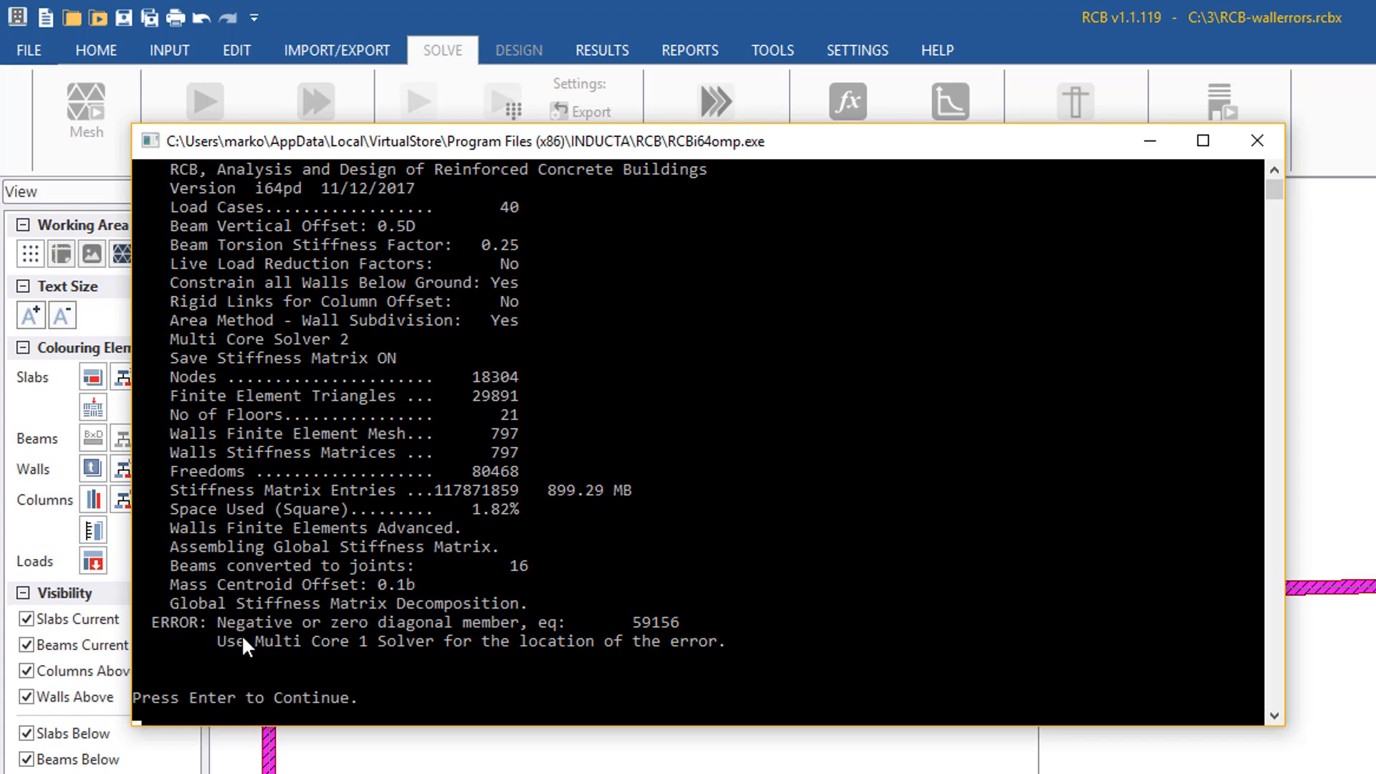
{"action": "mouse_move", "coordinate": [304, 645]}
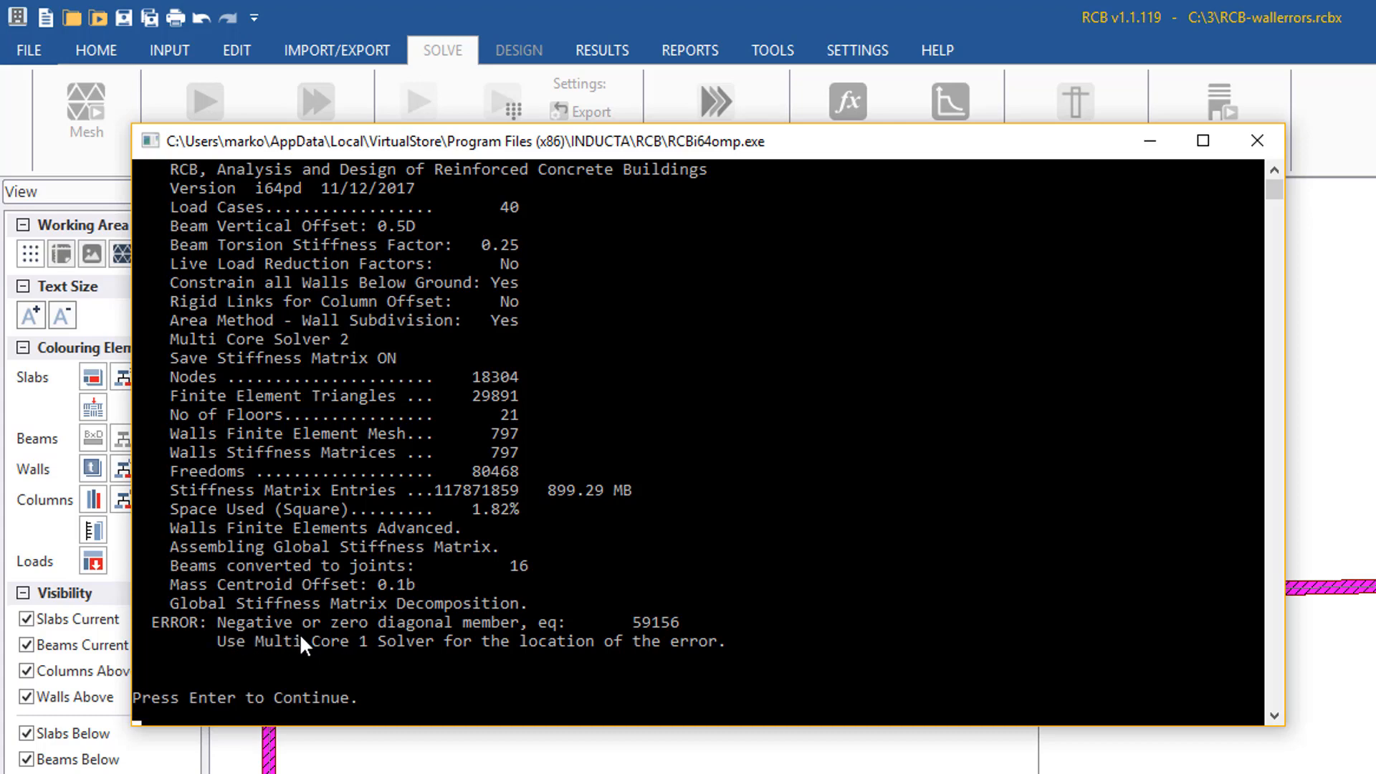
{"action": "mouse_move", "coordinate": [478, 637]}
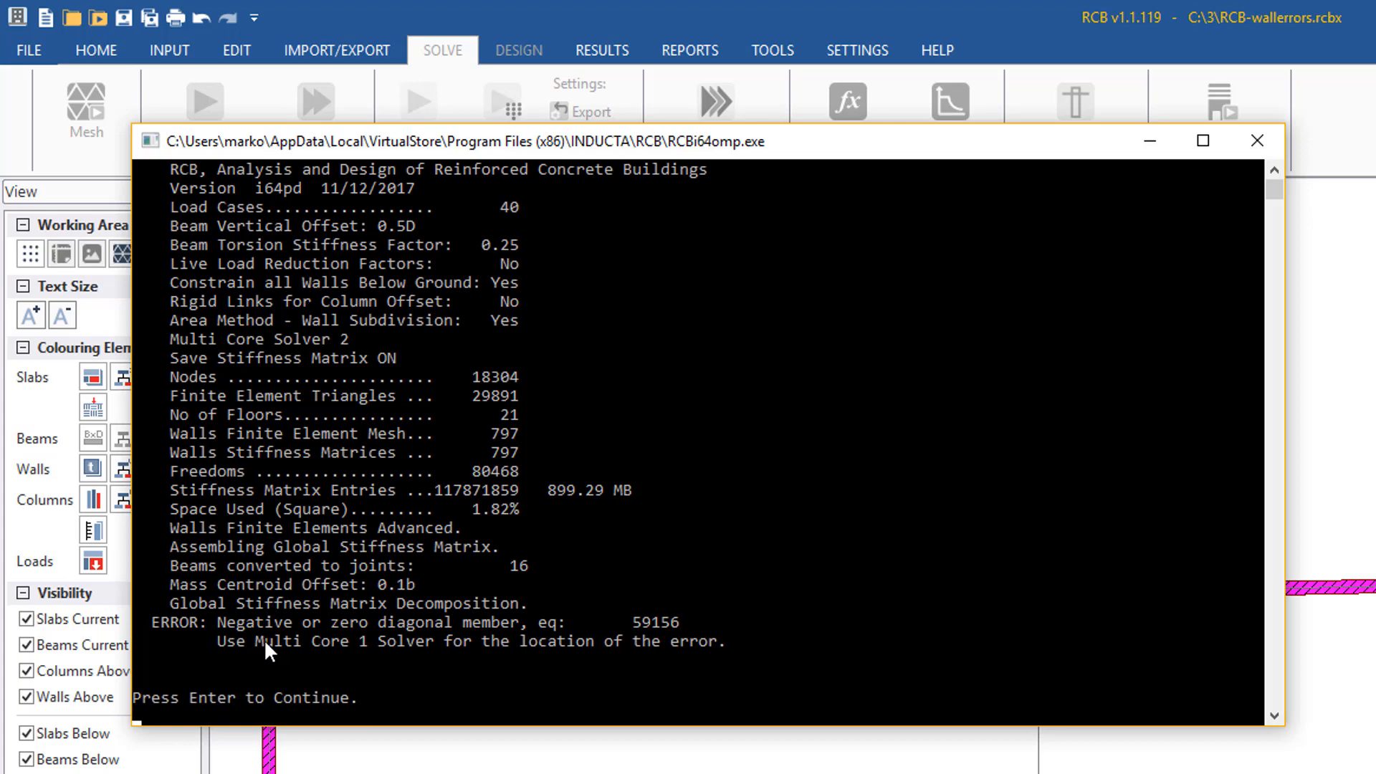
{"action": "mouse_move", "coordinate": [267, 673]}
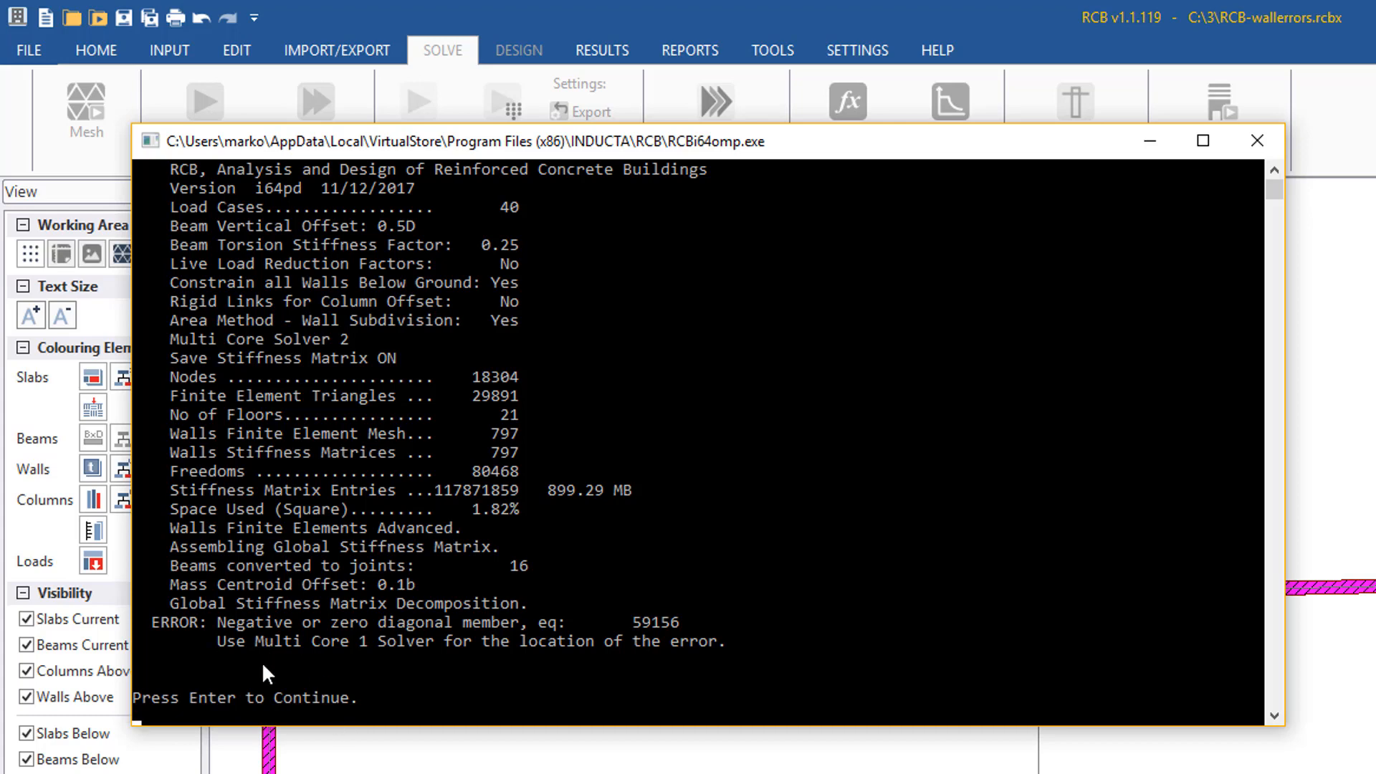
{"action": "mouse_move", "coordinate": [443, 662]}
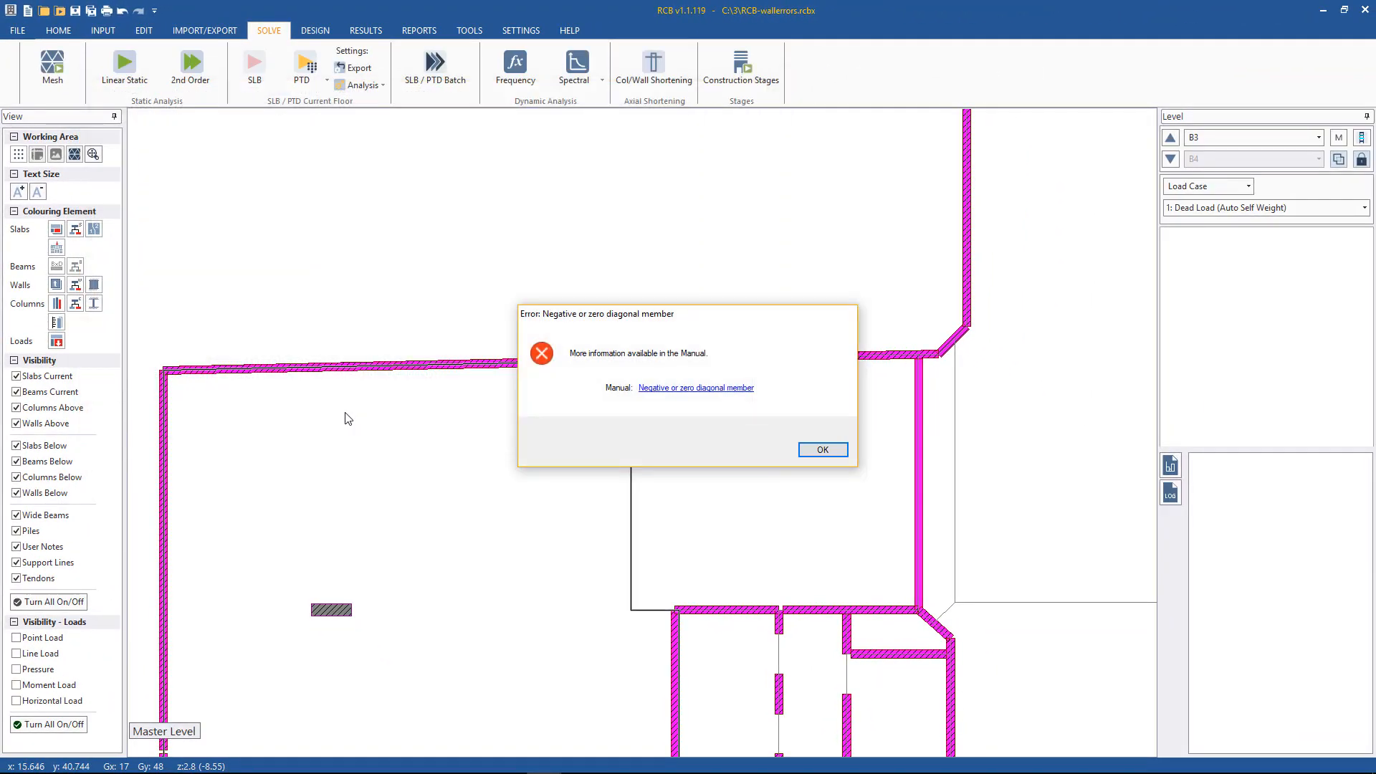
{"action": "mouse_move", "coordinate": [630, 398]}
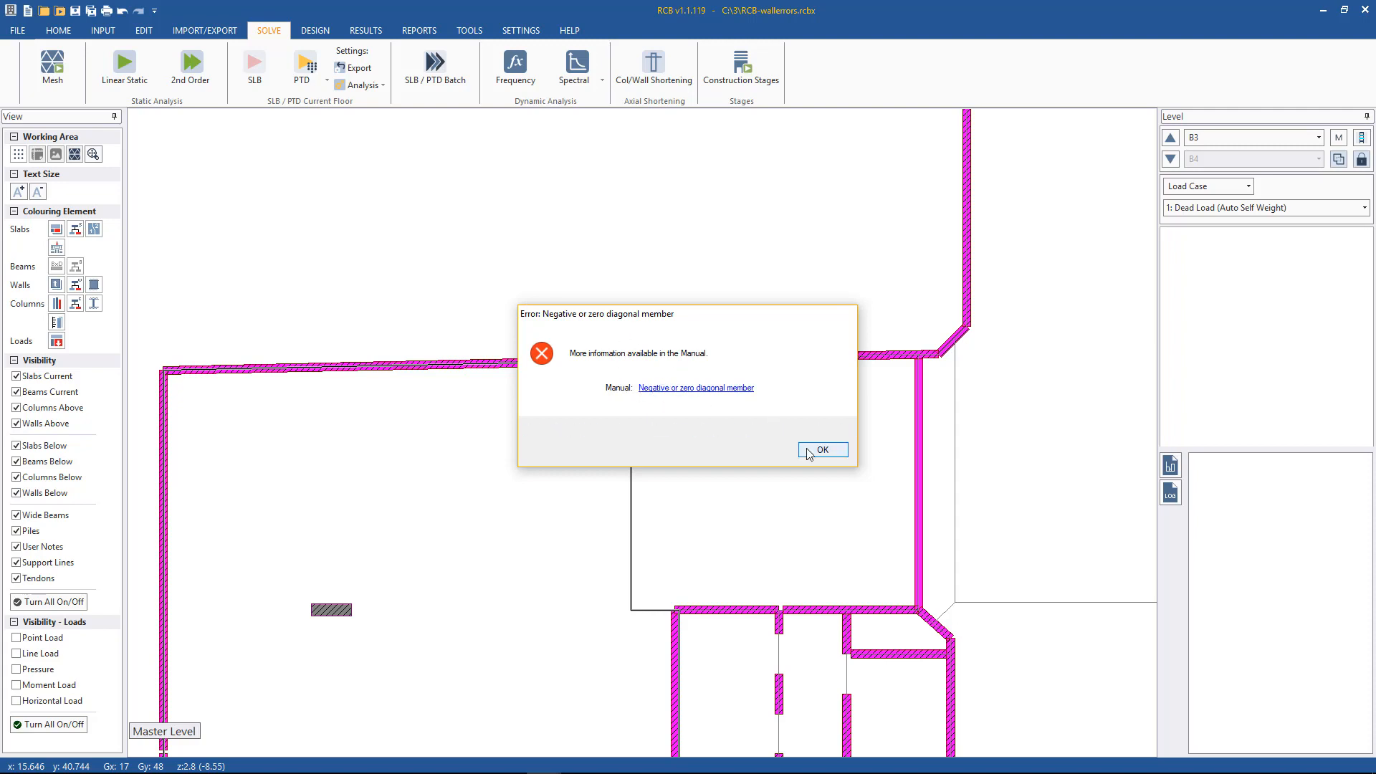
Dismiss the diagonal member error and set the System Solver to Multi Core 1.
{"action": "left_click", "coordinate": [821, 449]}
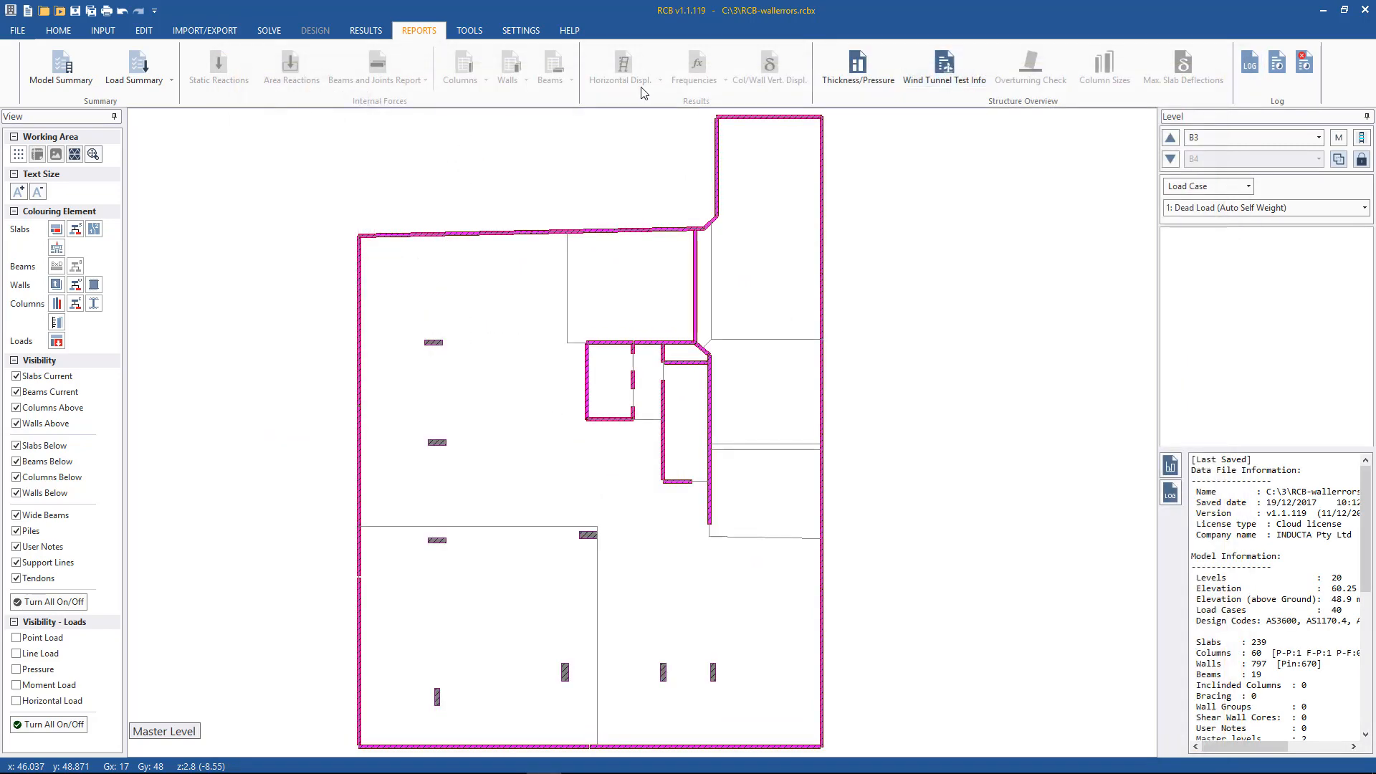
{"action": "left_click", "coordinate": [519, 30]}
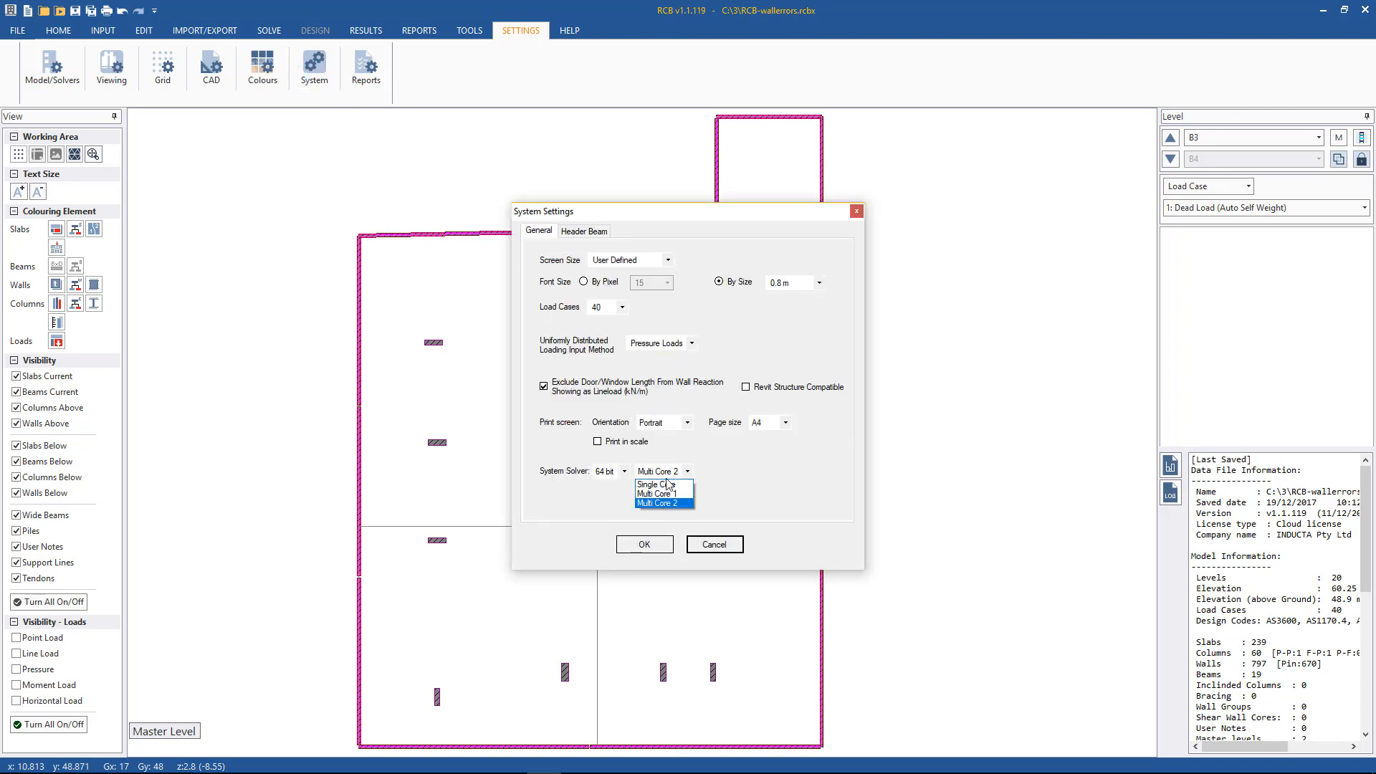
{"action": "left_click", "coordinate": [653, 492]}
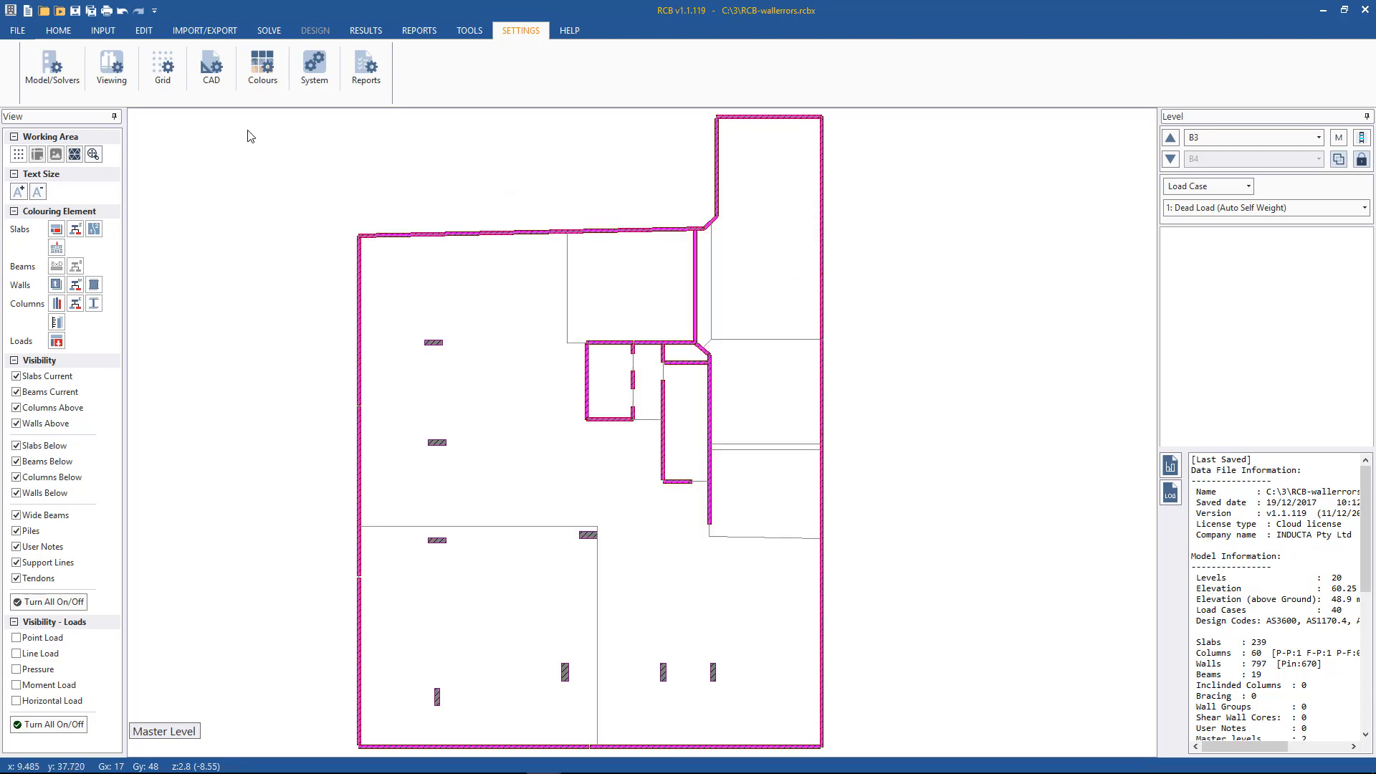
{"action": "left_click", "coordinate": [267, 30]}
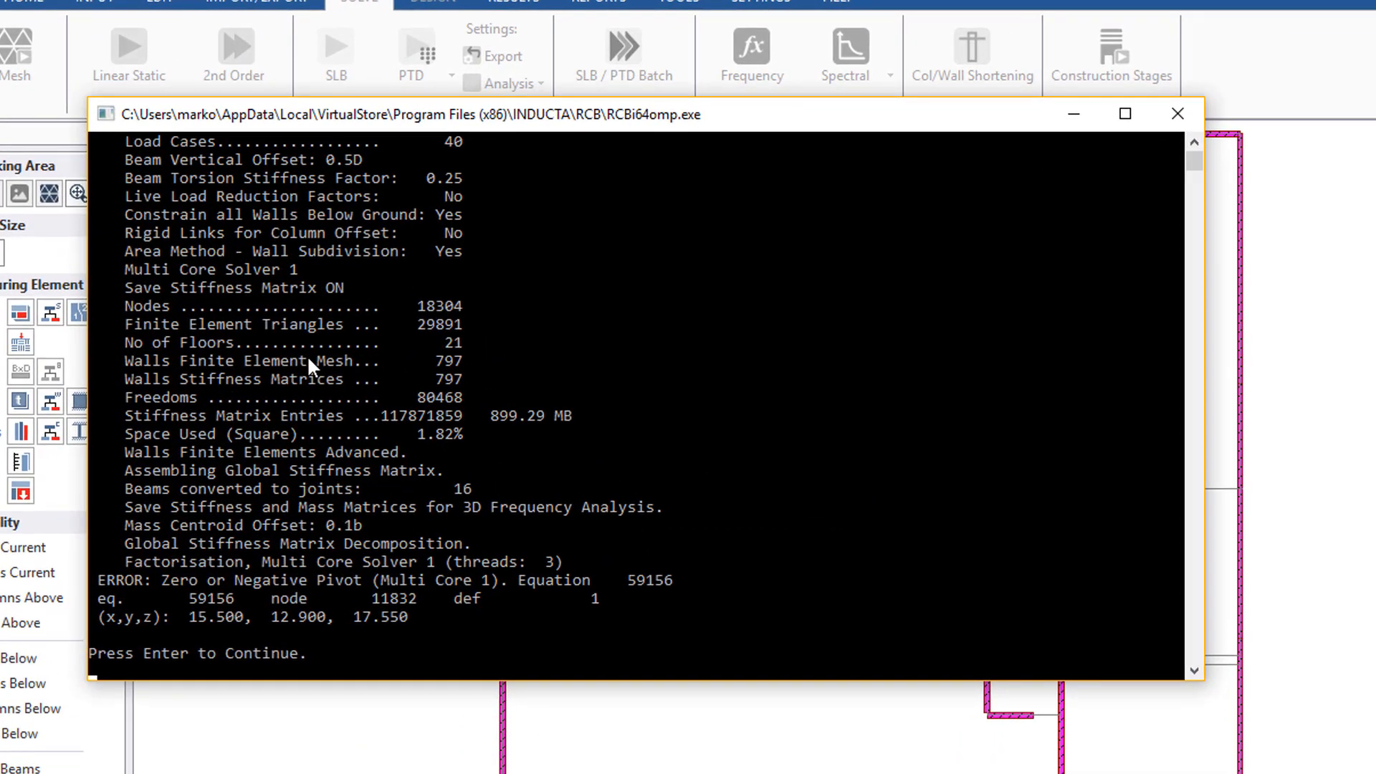
{"action": "mouse_move", "coordinate": [226, 636]}
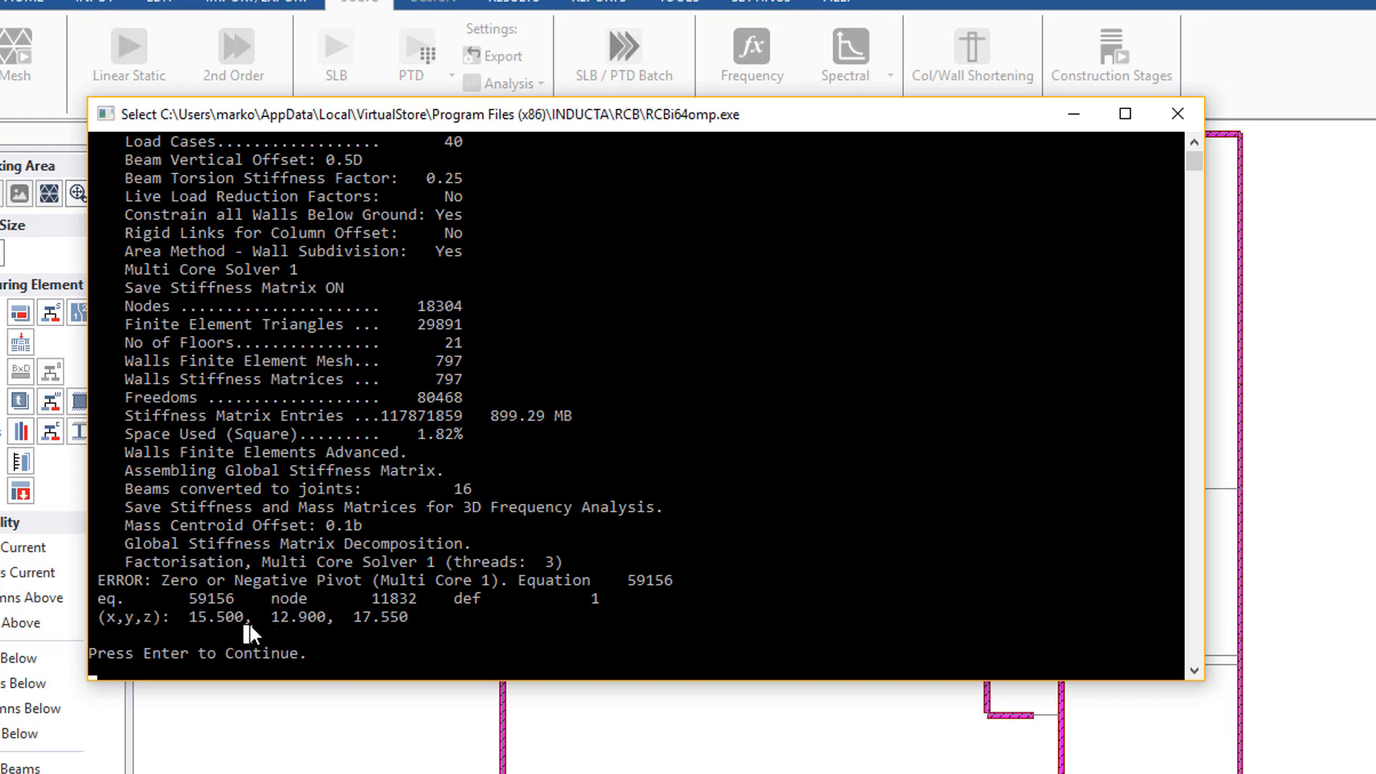
{"action": "mouse_move", "coordinate": [548, 434]}
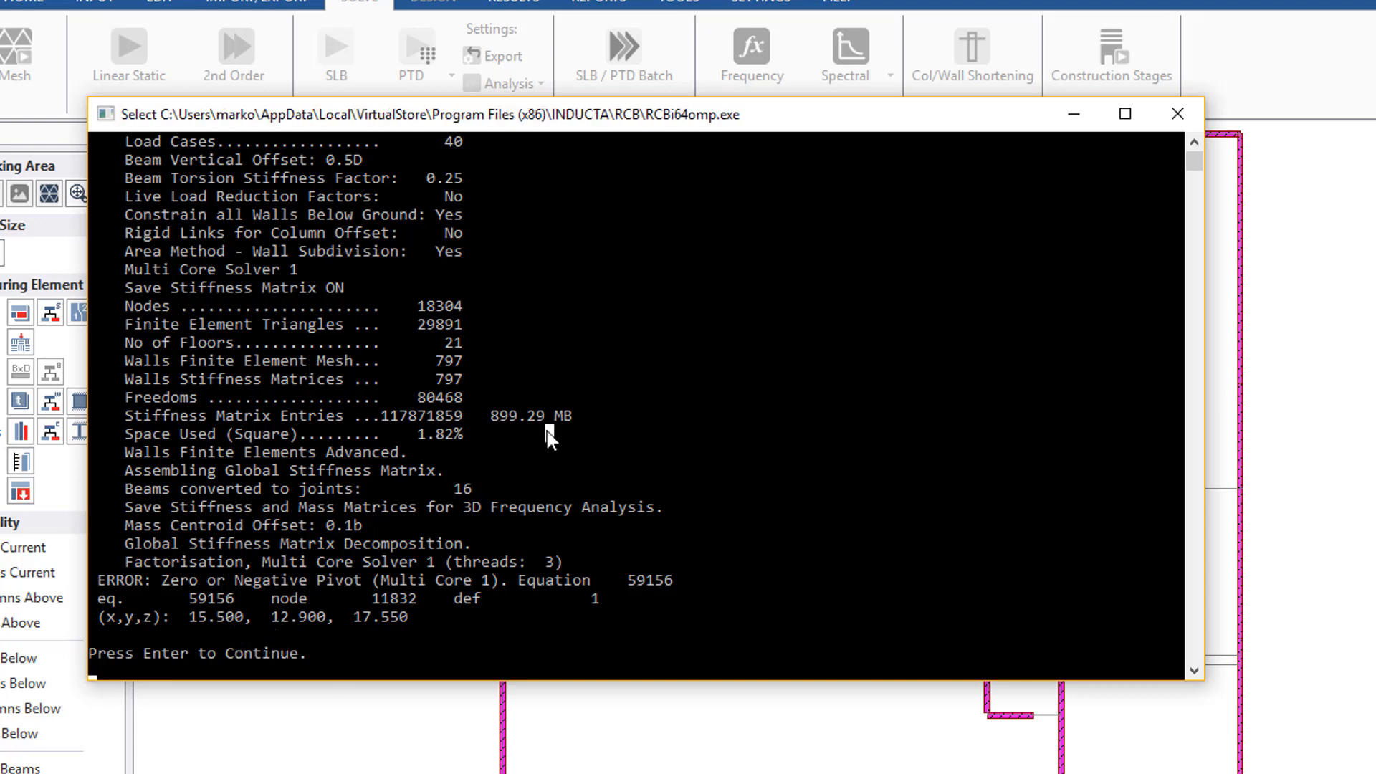
Close the solver console and dismiss the 'Negative or Zero Pivot' error dialog.
{"action": "key", "text": "enter"}
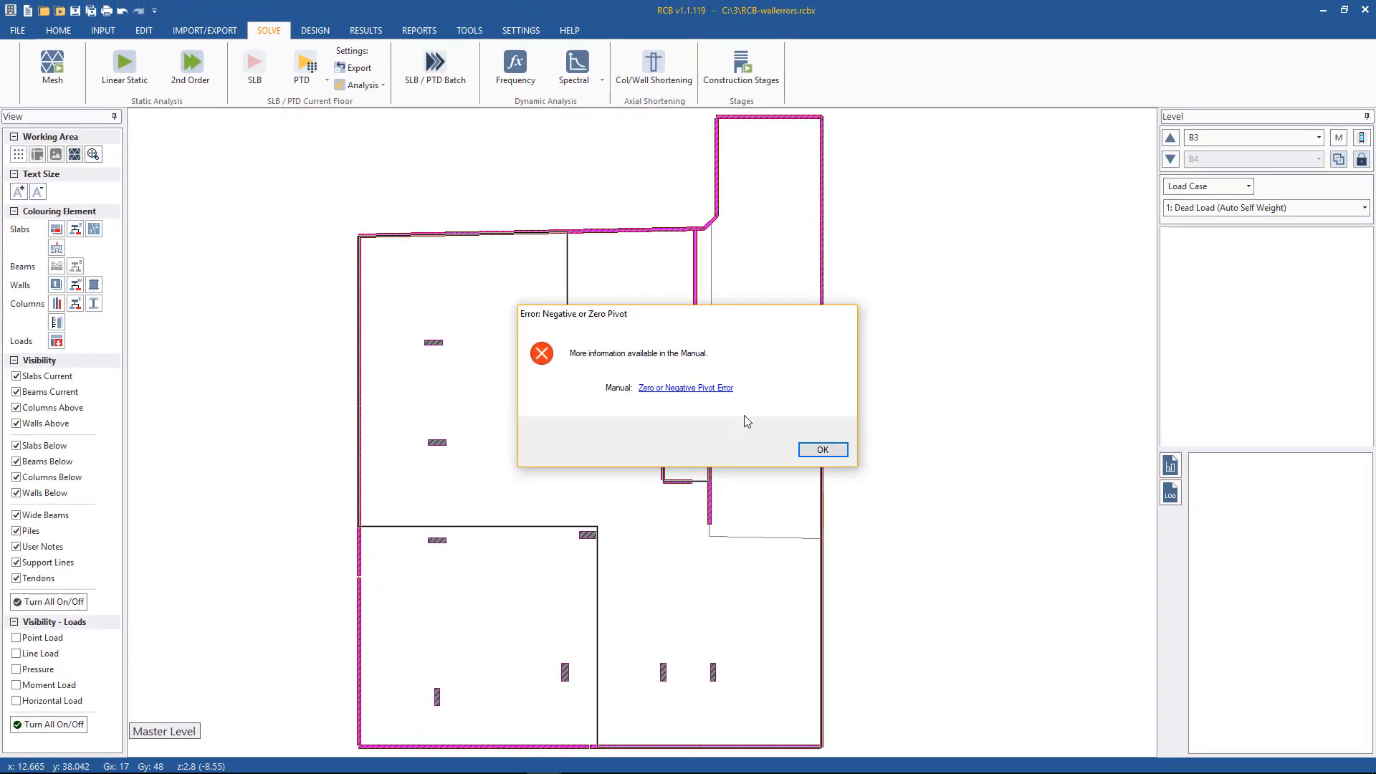
{"action": "mouse_move", "coordinate": [782, 428]}
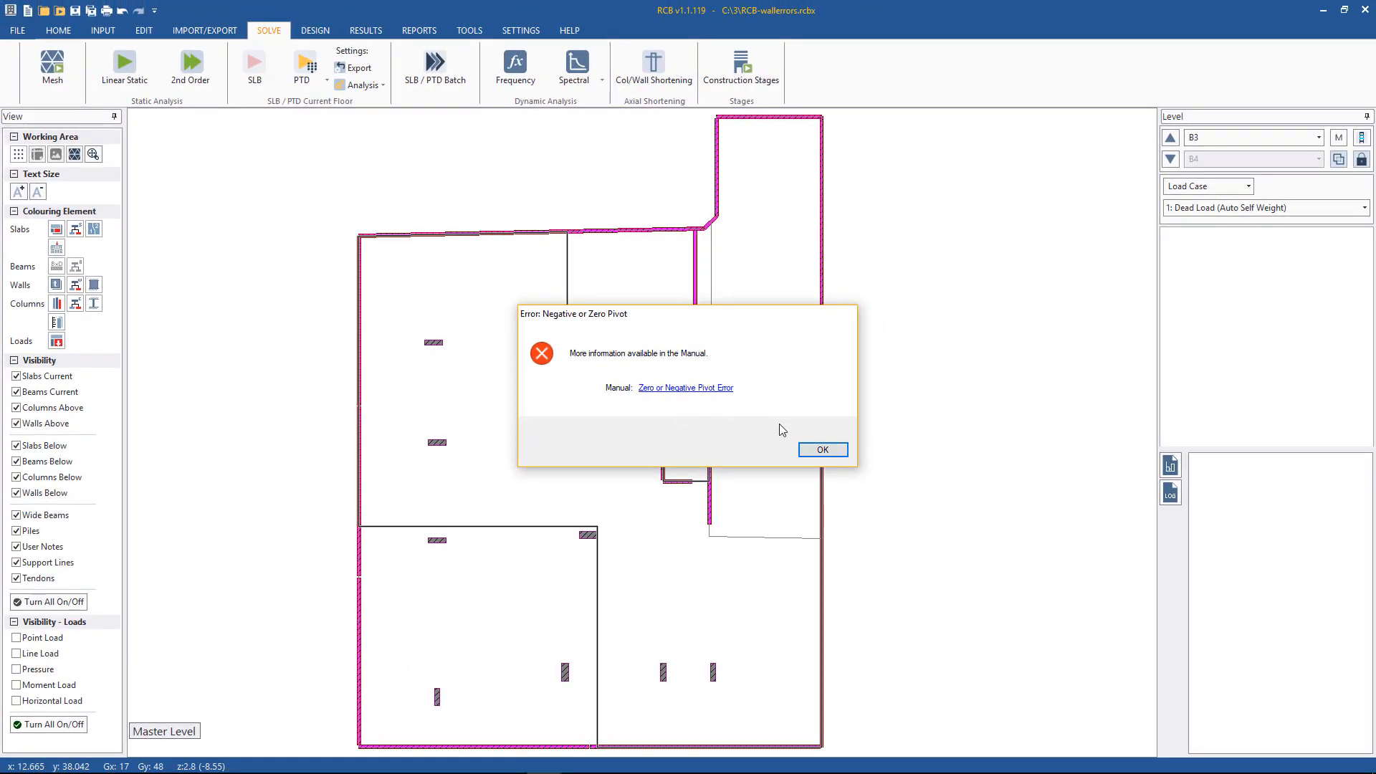
{"action": "left_click", "coordinate": [823, 449]}
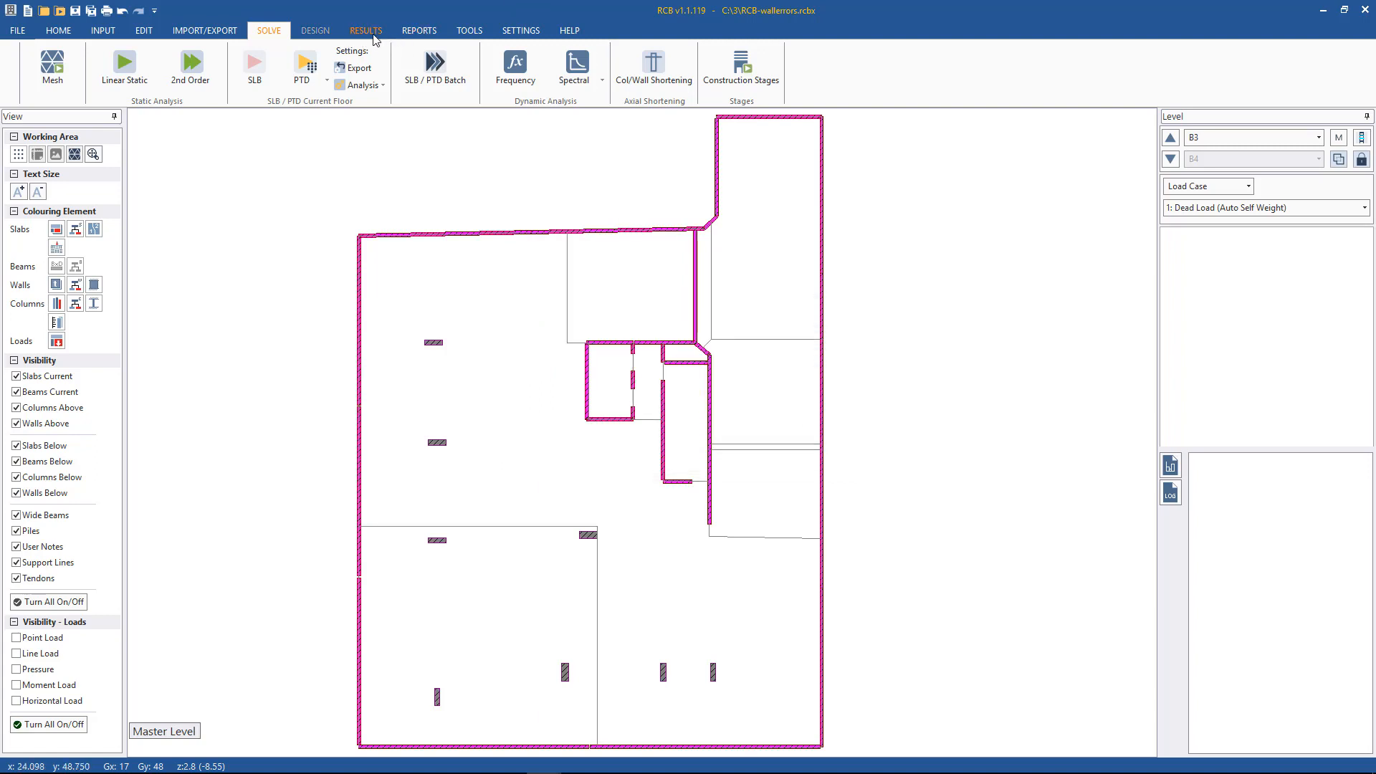
Open the analysis log and select the pivot error coordinates 15.500, 12.900, 17.550.
{"action": "left_click", "coordinate": [418, 30]}
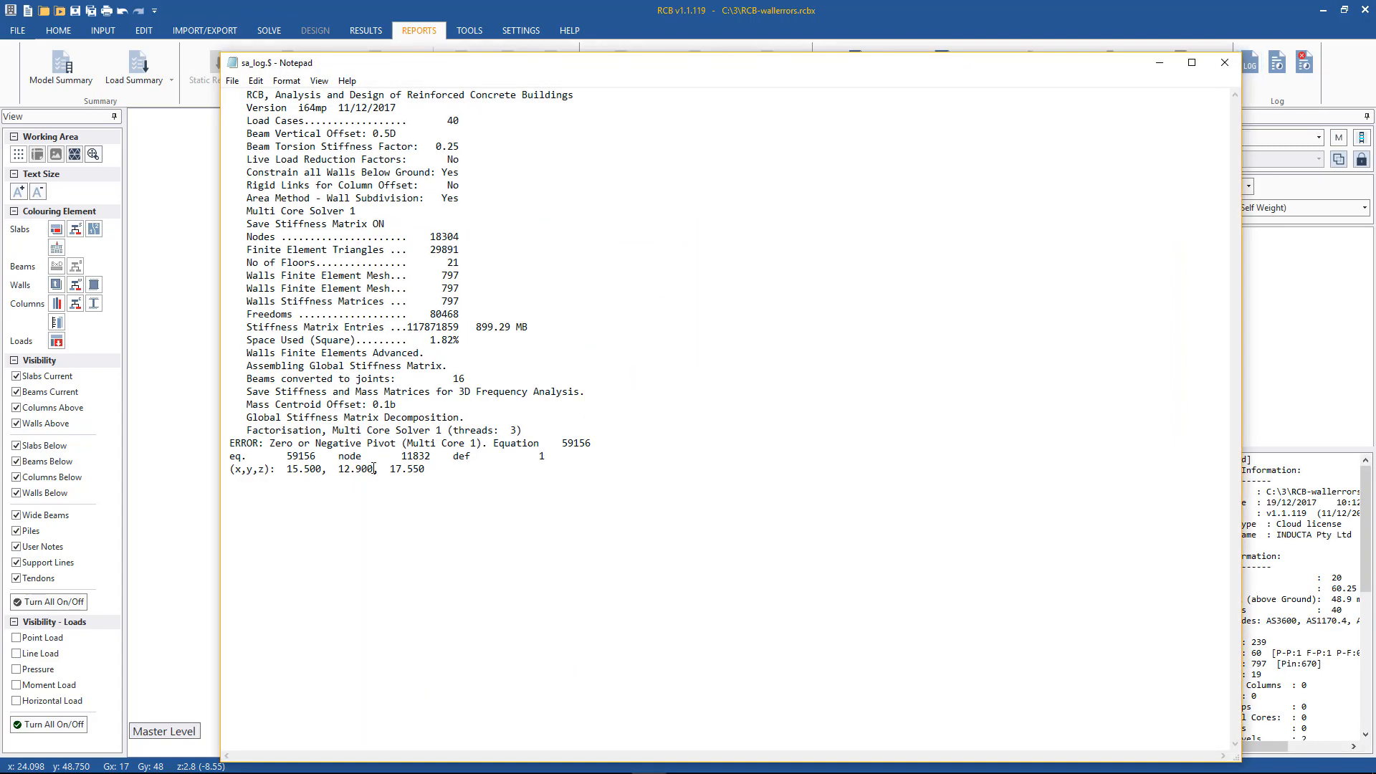
{"action": "left_click_drag", "start_coordinate": [285, 468], "coordinate": [376, 468]}
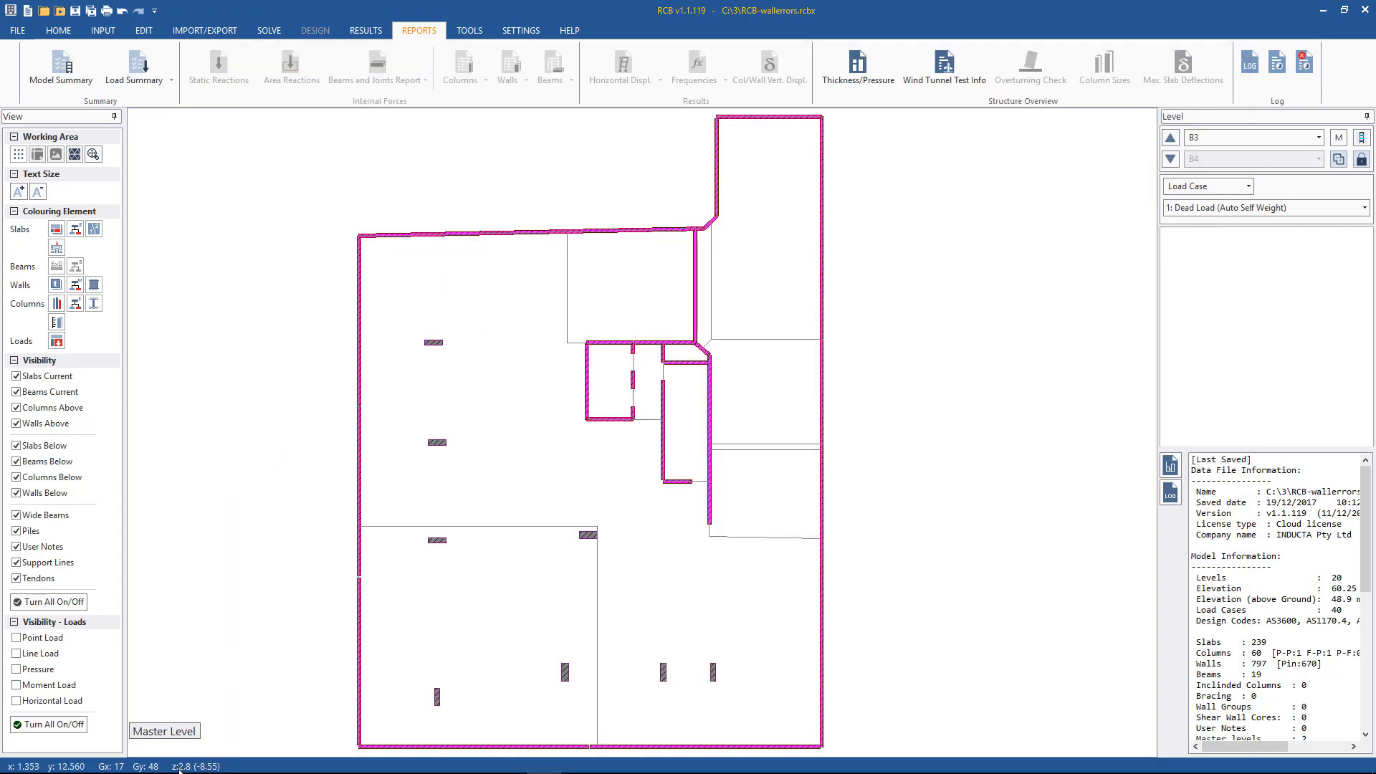
{"action": "mouse_move", "coordinate": [180, 766]}
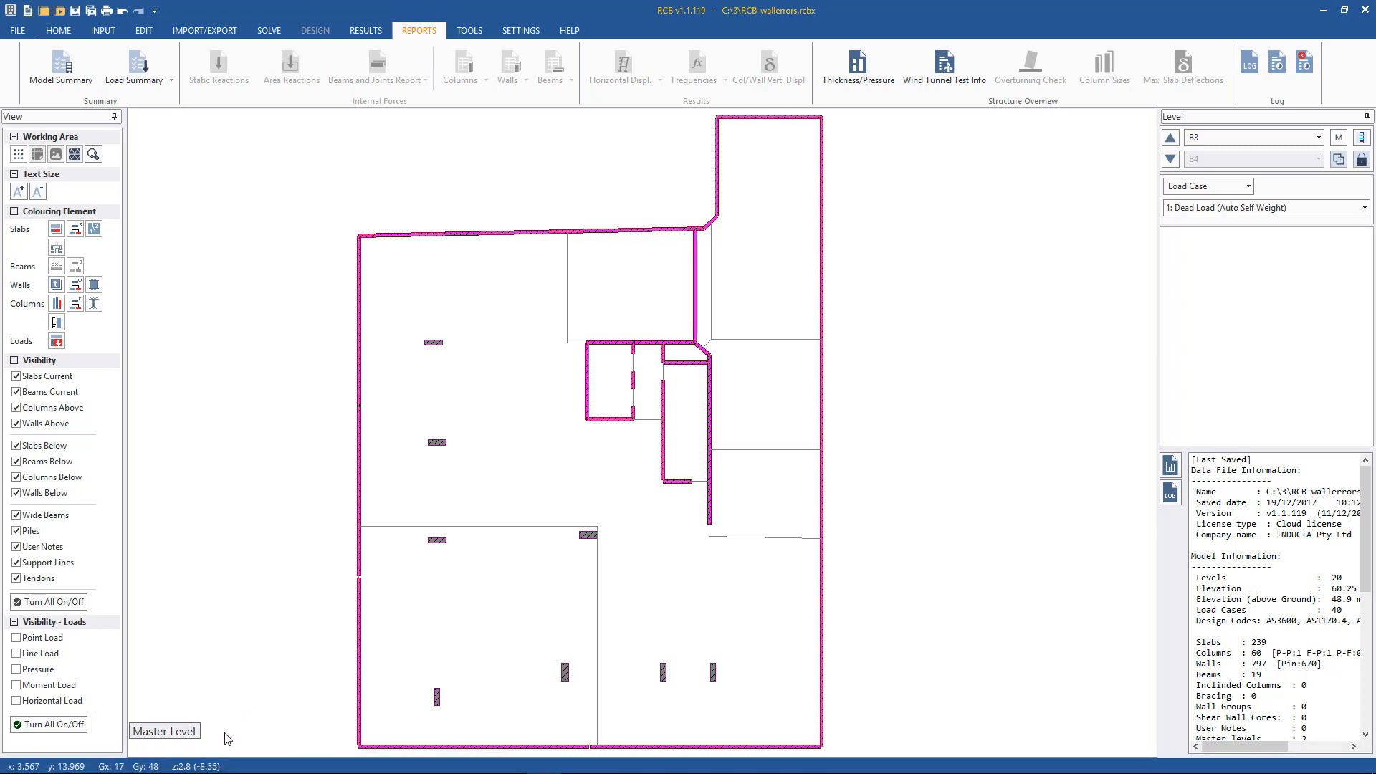
{"action": "mouse_move", "coordinate": [238, 727]}
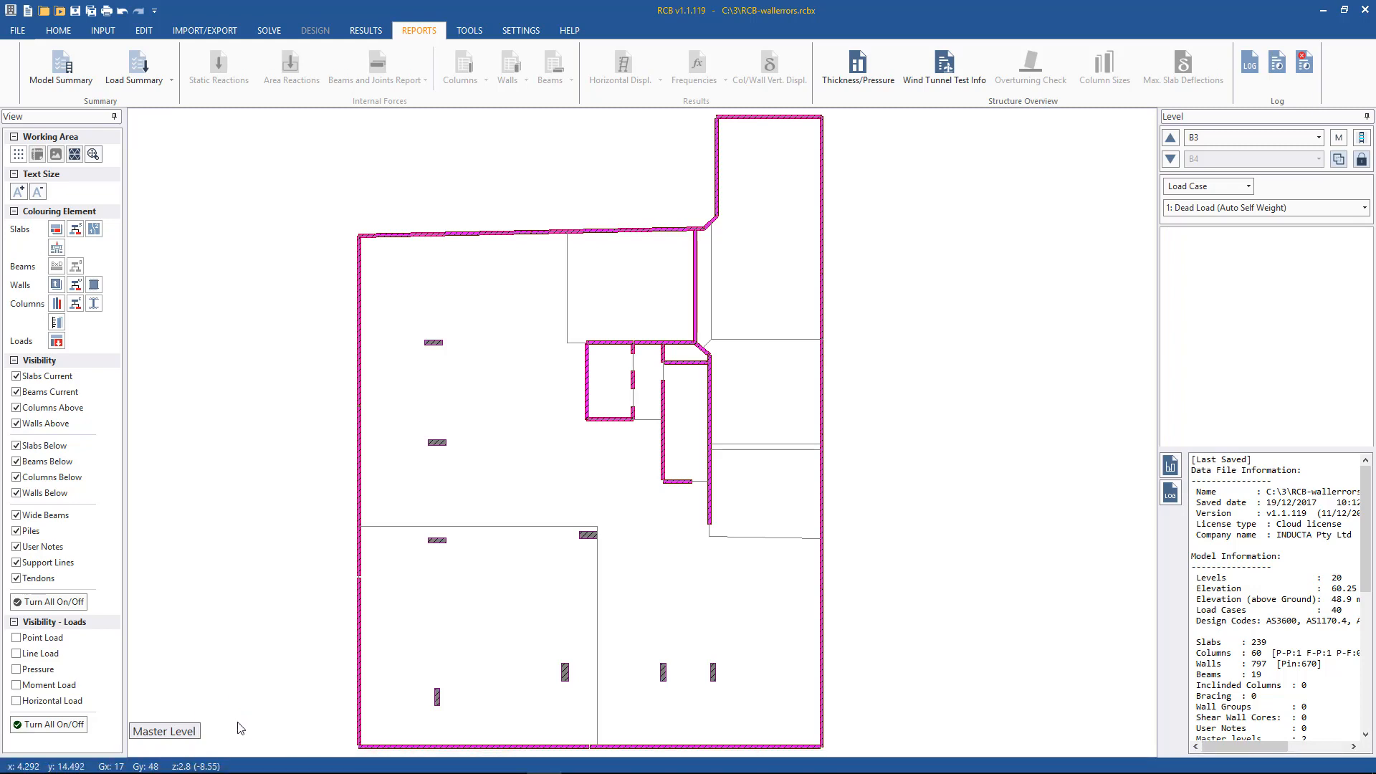
Move up three levels to L2 and find the X,Y location 15.500, 12.900.
{"action": "left_click", "coordinate": [1170, 137]}
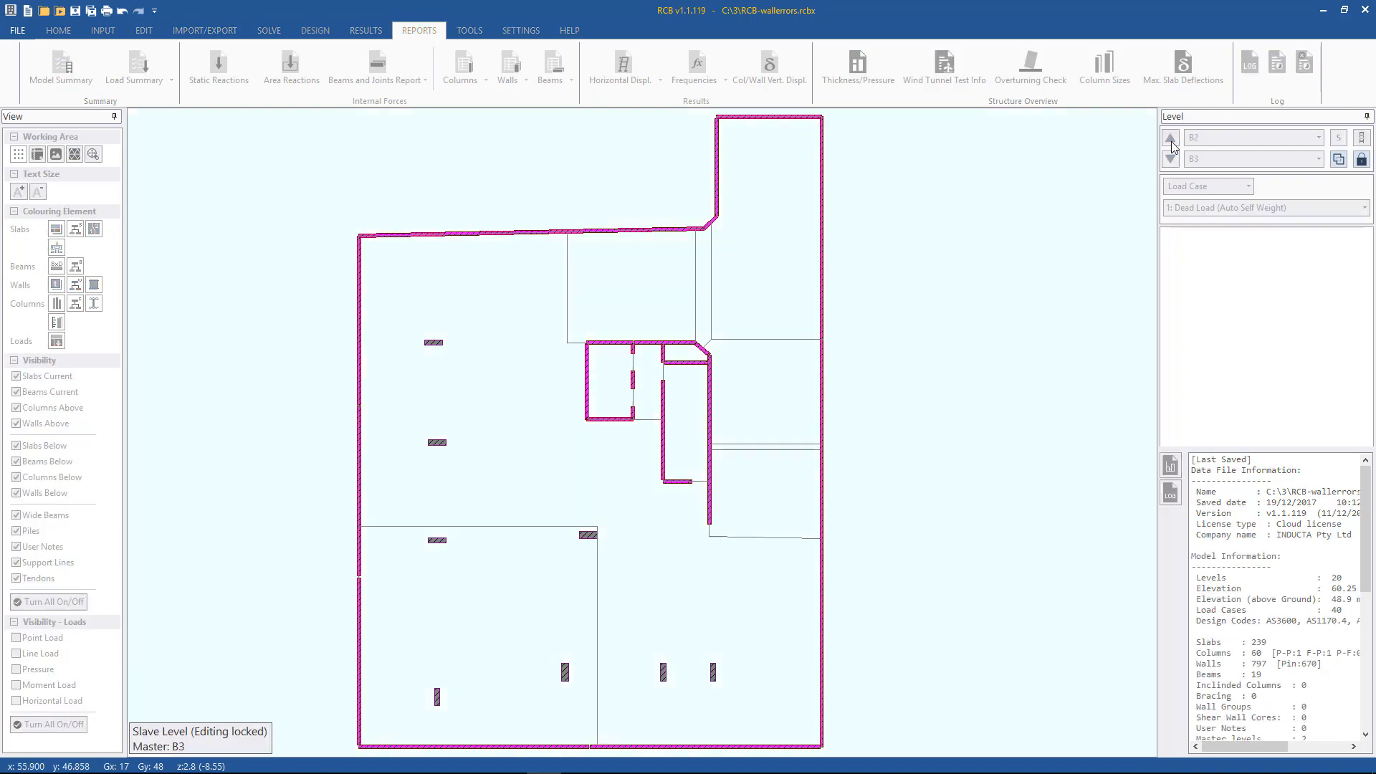
{"action": "left_click", "coordinate": [1170, 137]}
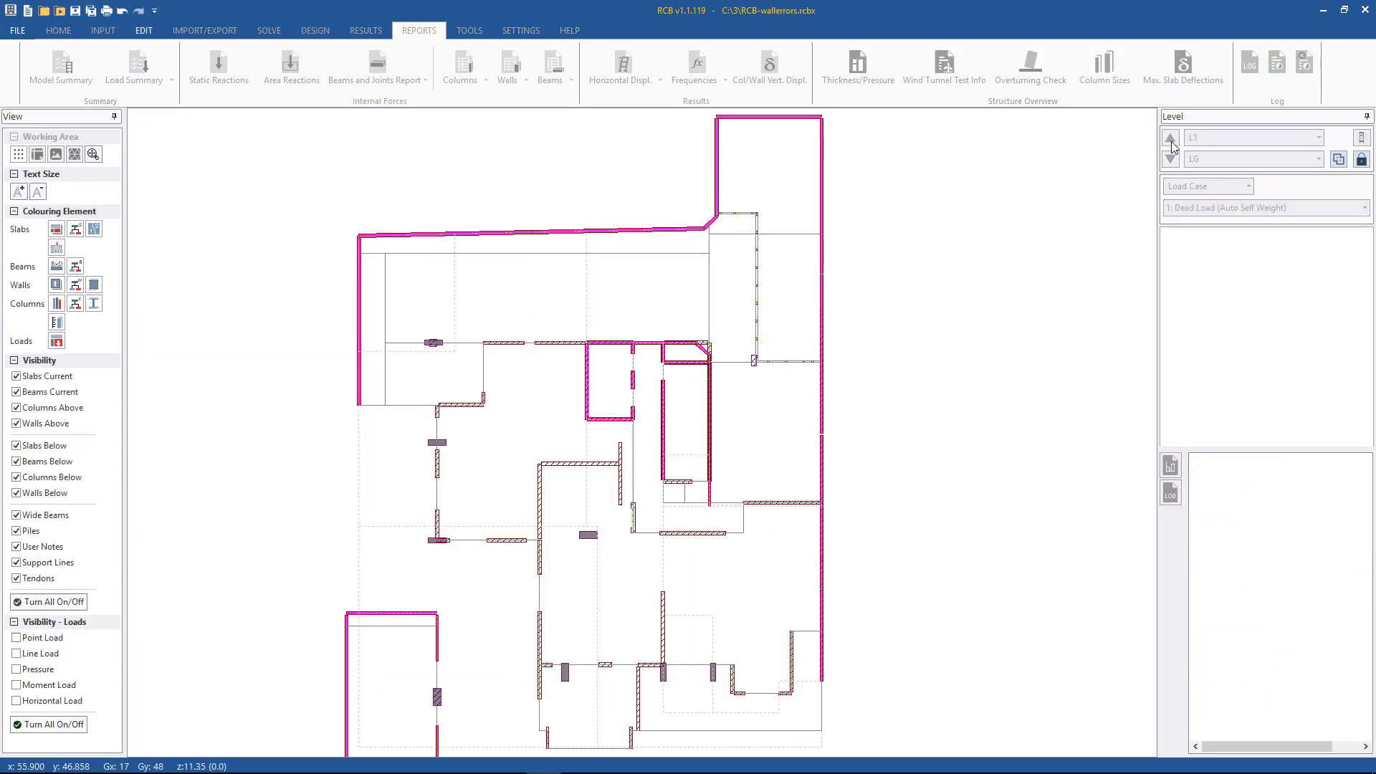
{"action": "left_click", "coordinate": [1170, 137]}
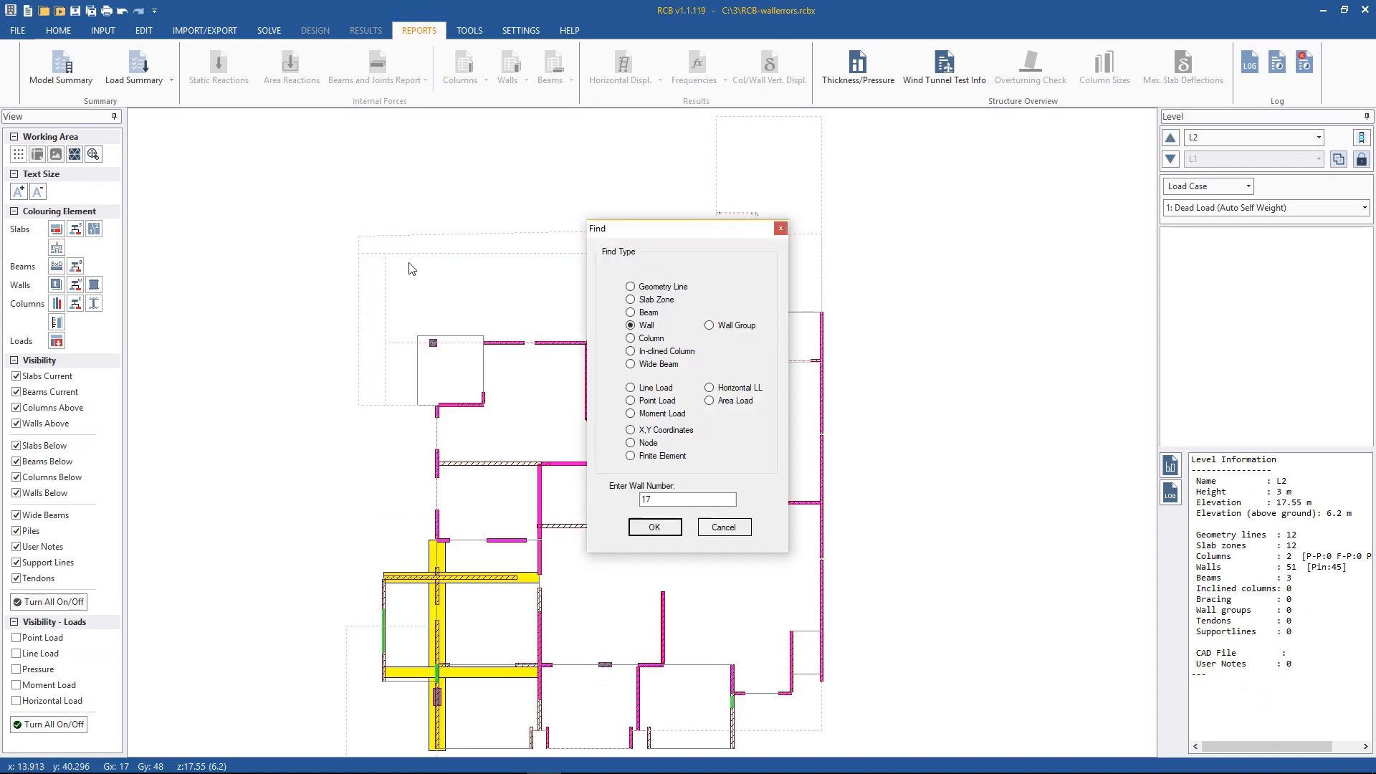
{"action": "left_click", "coordinate": [630, 430]}
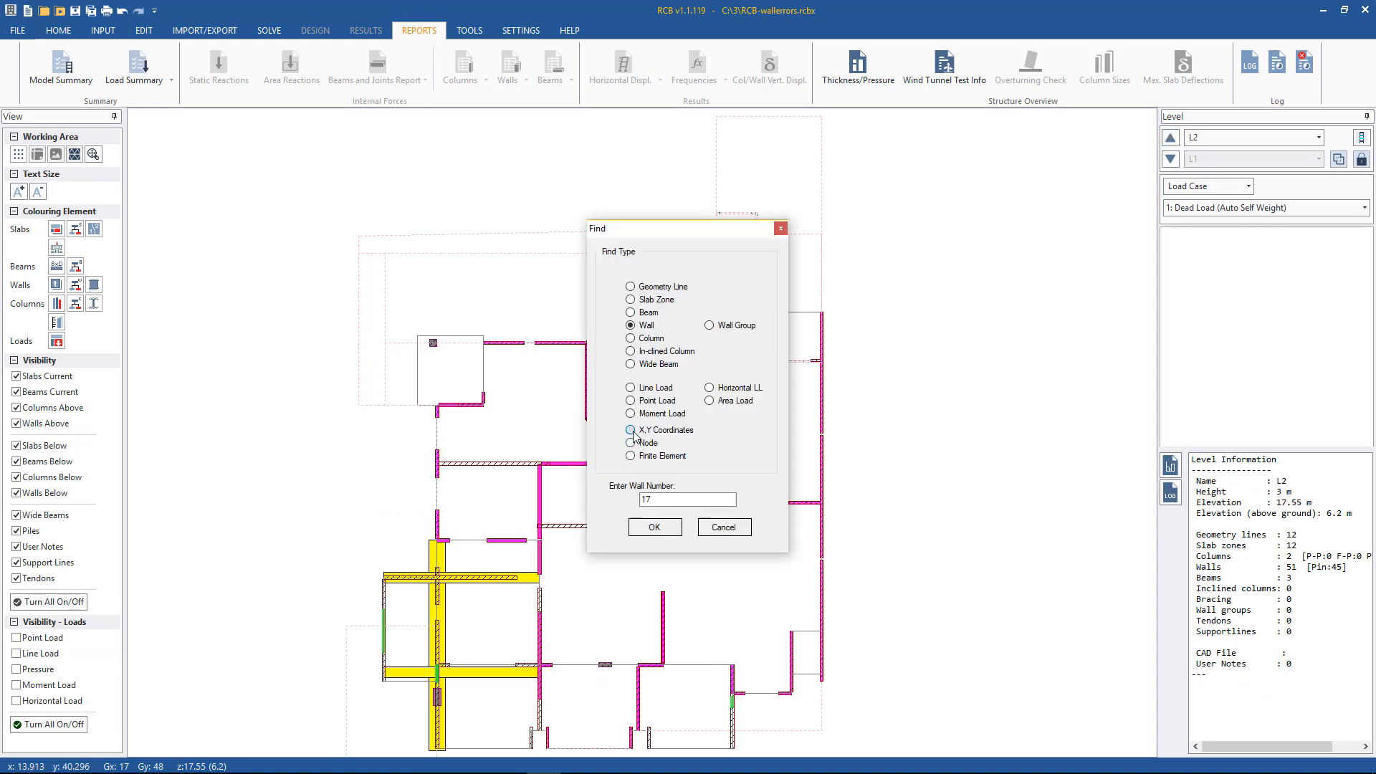
{"action": "left_click", "coordinate": [630, 430]}
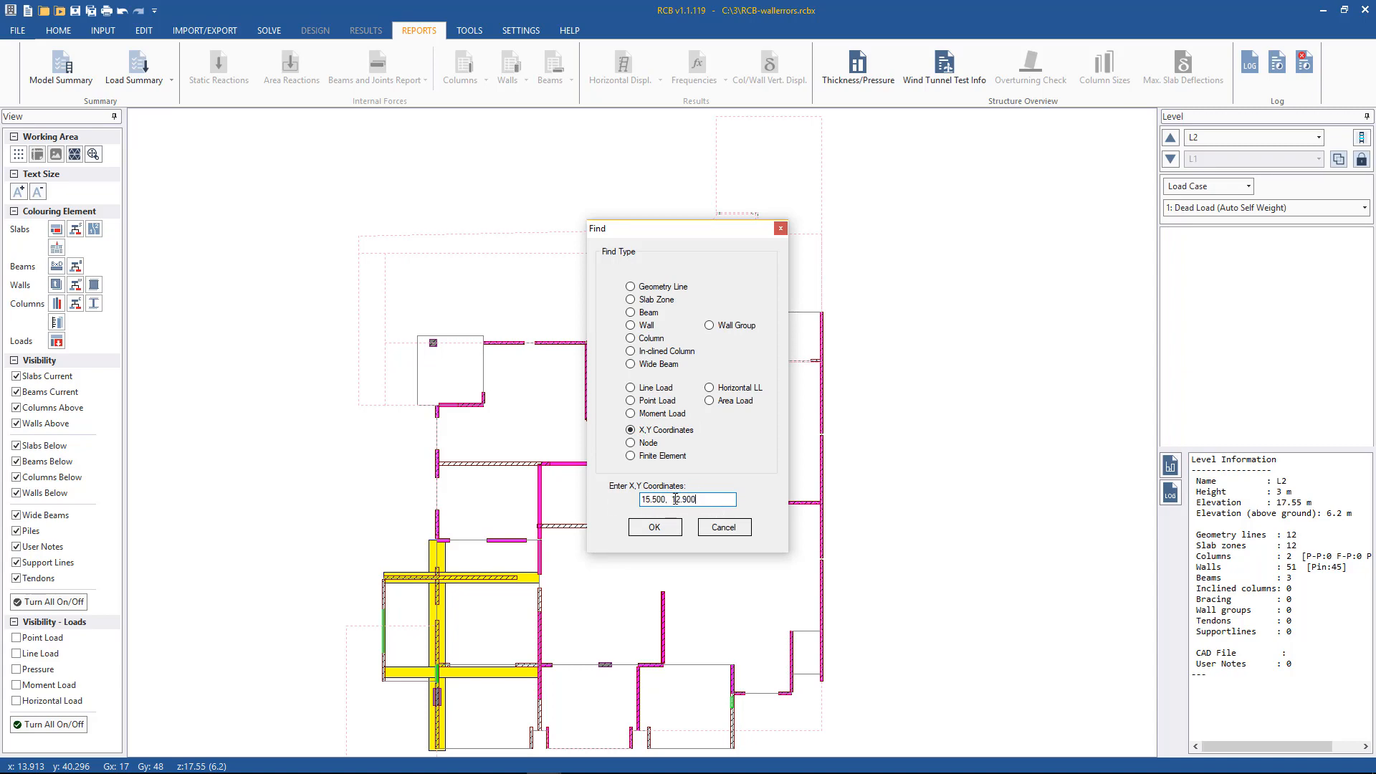
{"action": "left_click", "coordinate": [653, 527]}
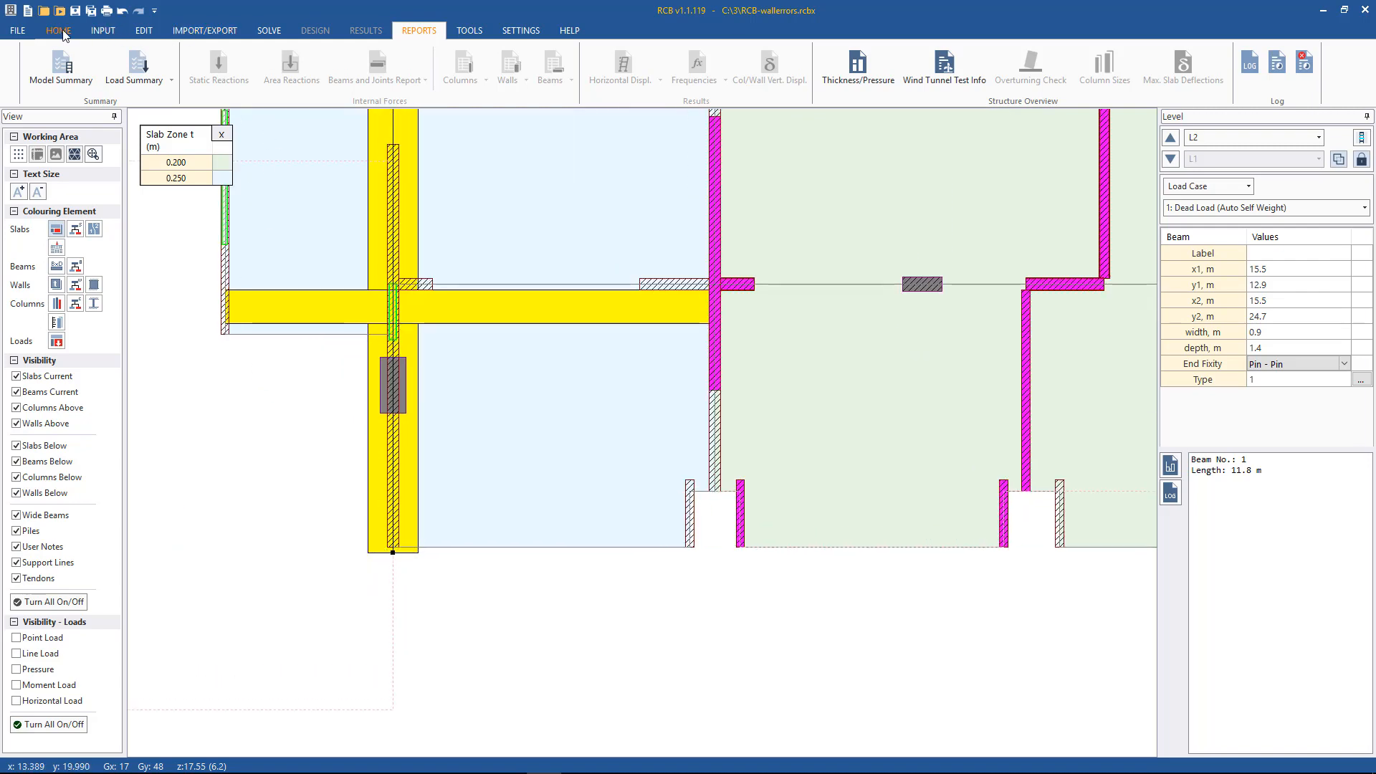
Switch to the HOME modelling tools around the corrected beam on the L2 plan.
{"action": "left_click", "coordinate": [58, 30]}
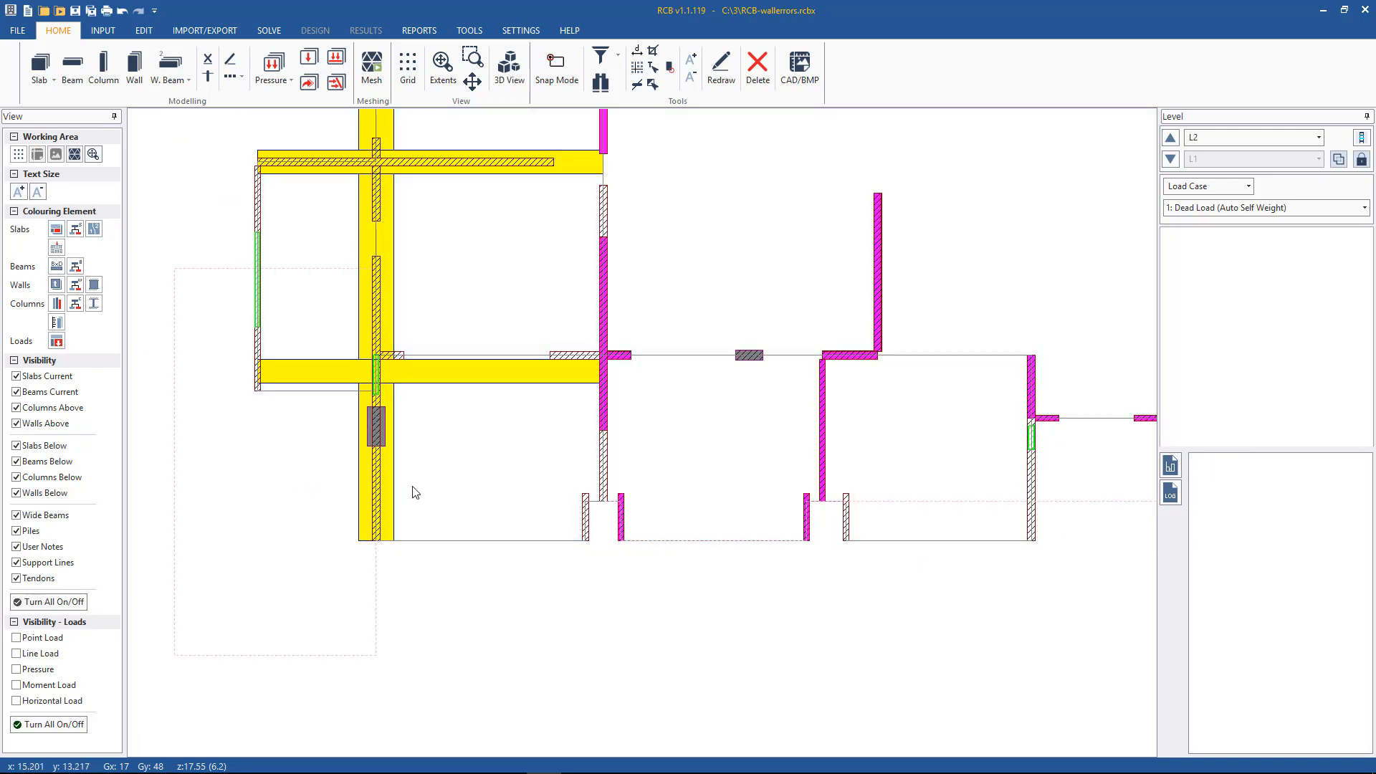
Run Linear Static analysis with Update Mesh enabled, confirming mesh regeneration.
{"action": "left_click", "coordinate": [269, 30]}
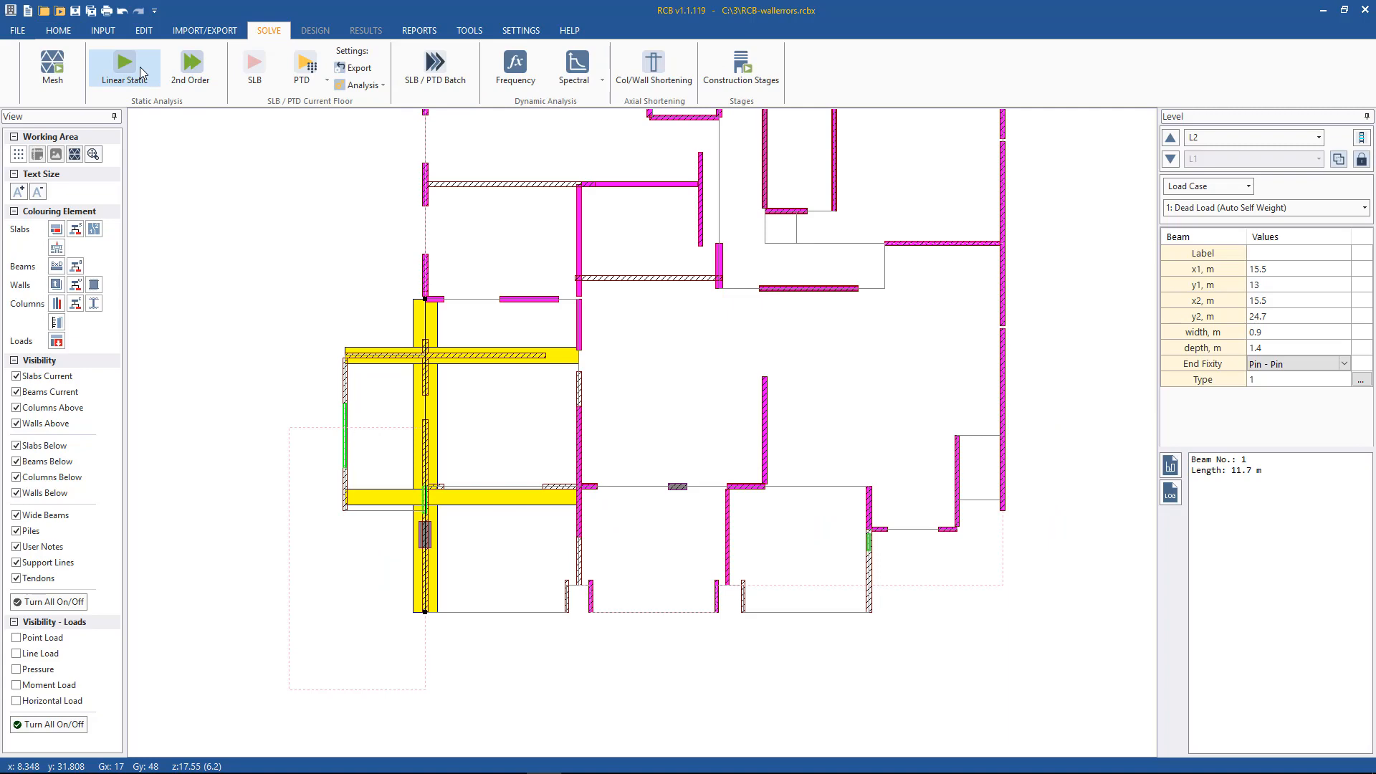
{"action": "left_click", "coordinate": [51, 67]}
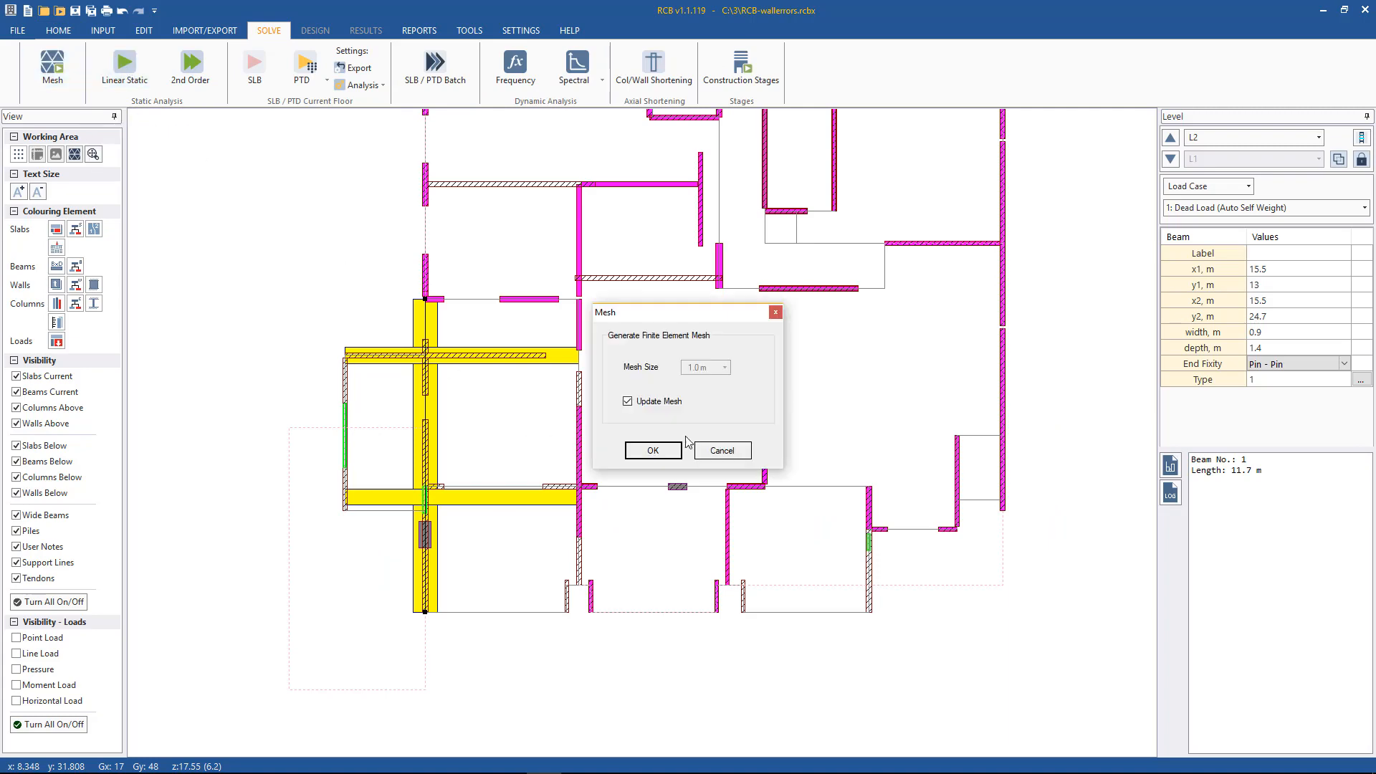
{"action": "left_click", "coordinate": [652, 450]}
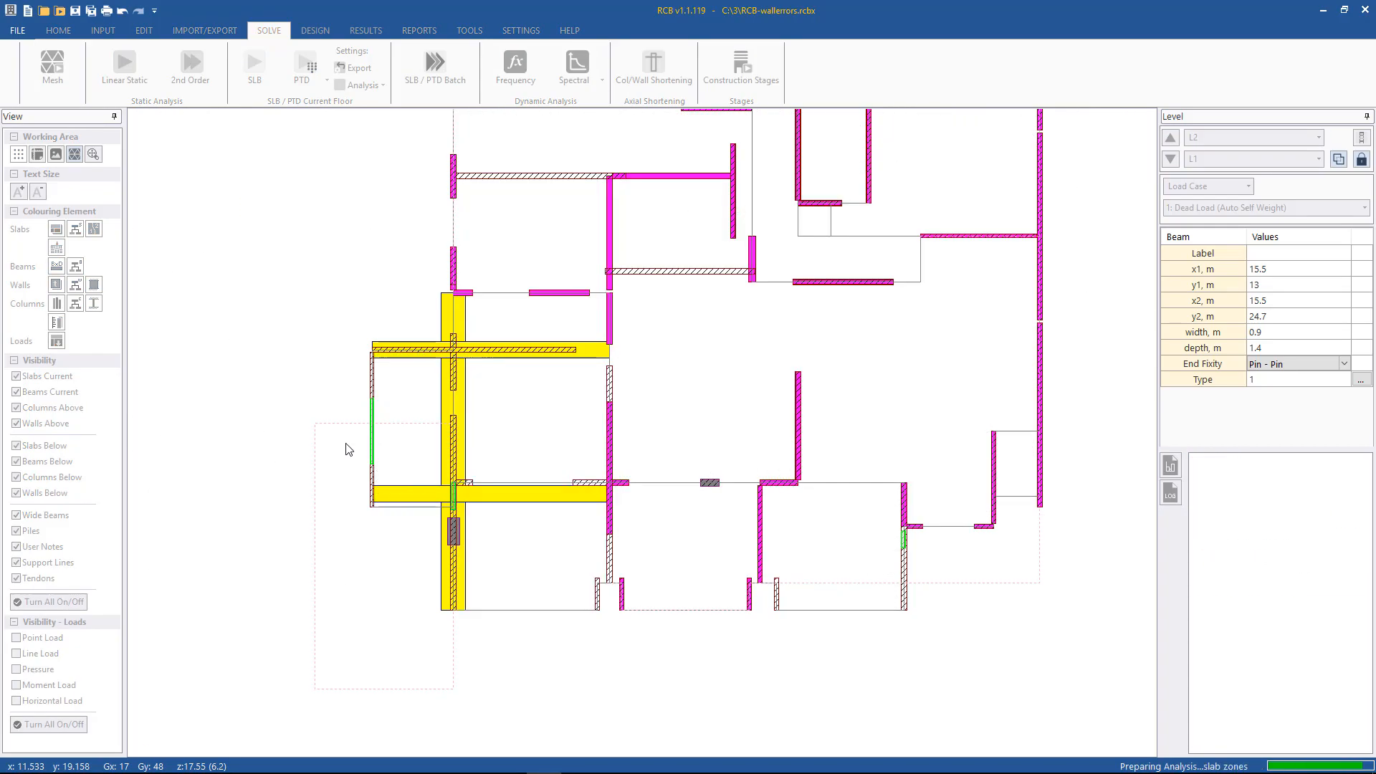
{"action": "left_click", "coordinate": [124, 67]}
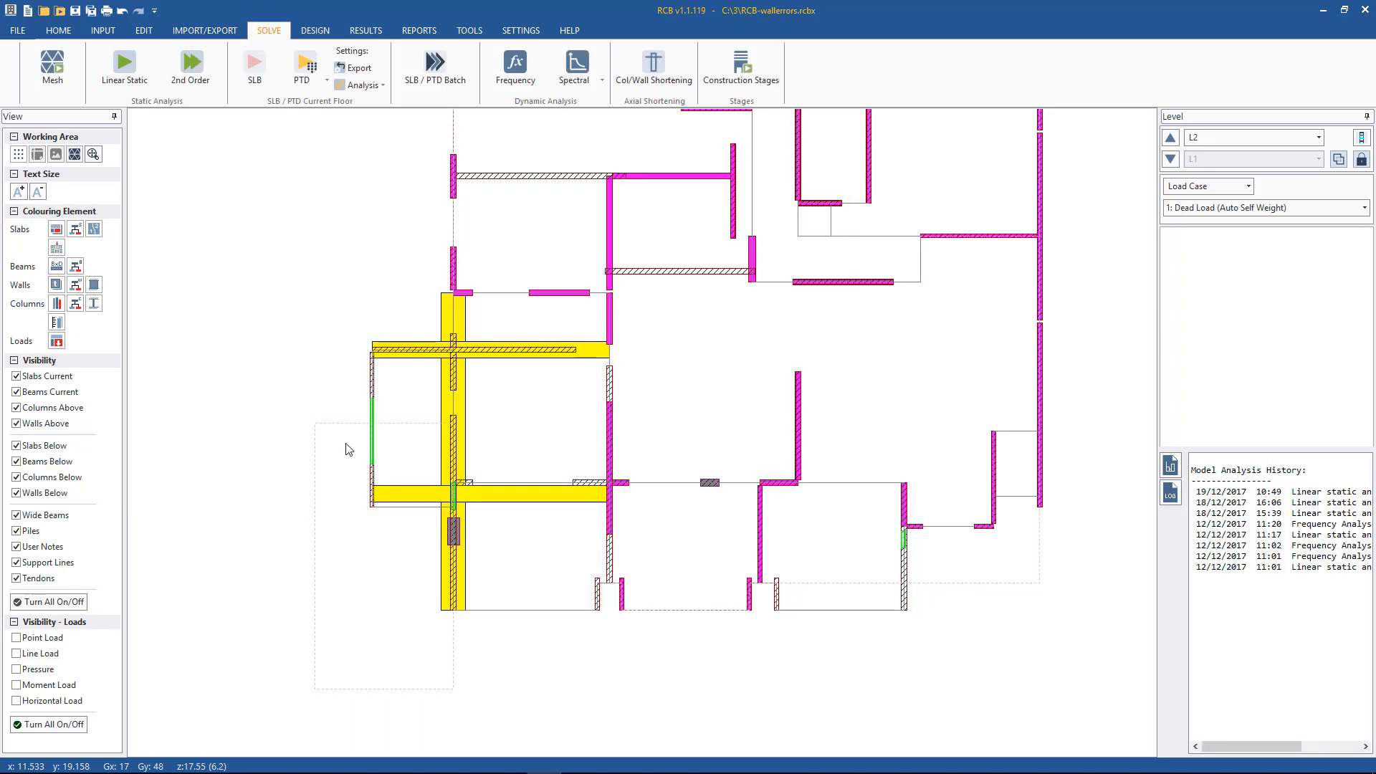
{"action": "mouse_move", "coordinate": [398, 37]}
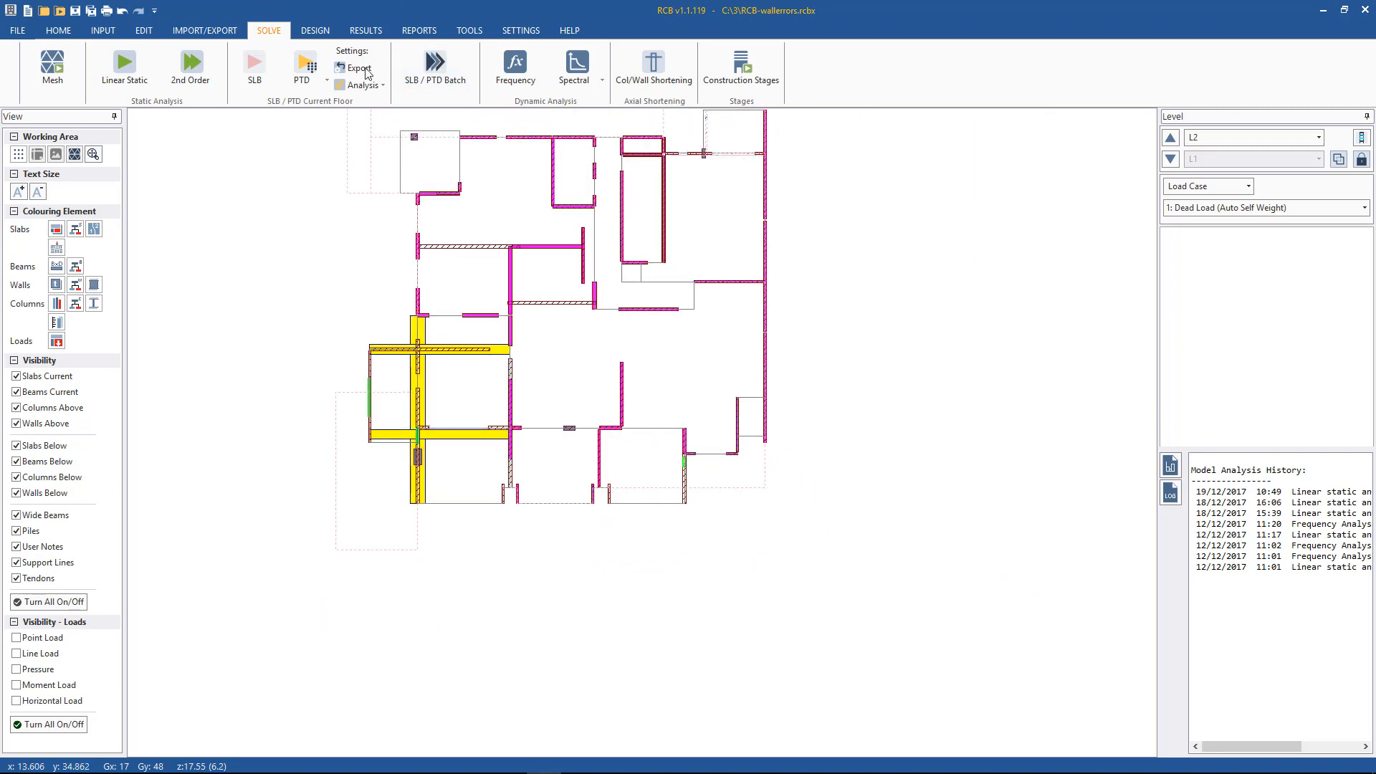
Browse the RESULTS tools, then the newly enabled REPORTS tools.
{"action": "left_click", "coordinate": [365, 30]}
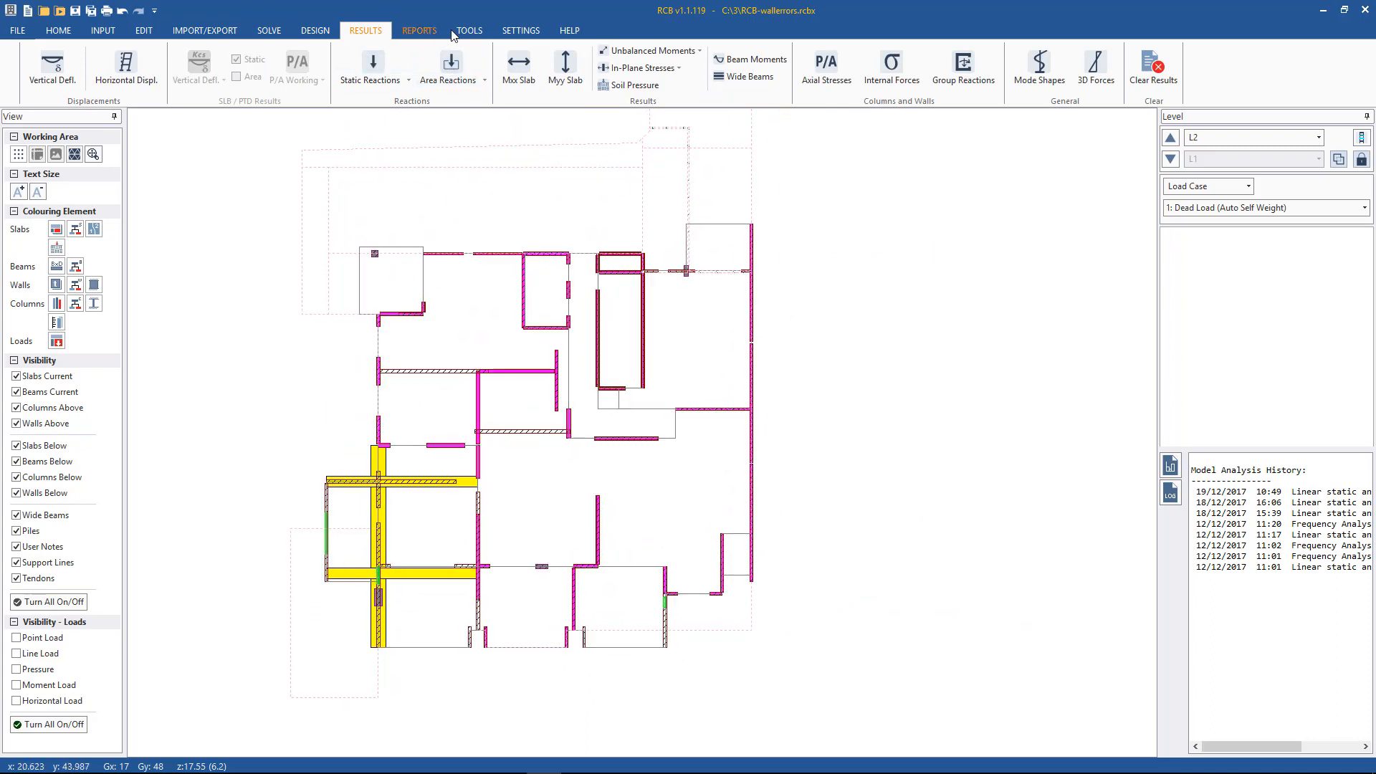
{"action": "left_click", "coordinate": [419, 30]}
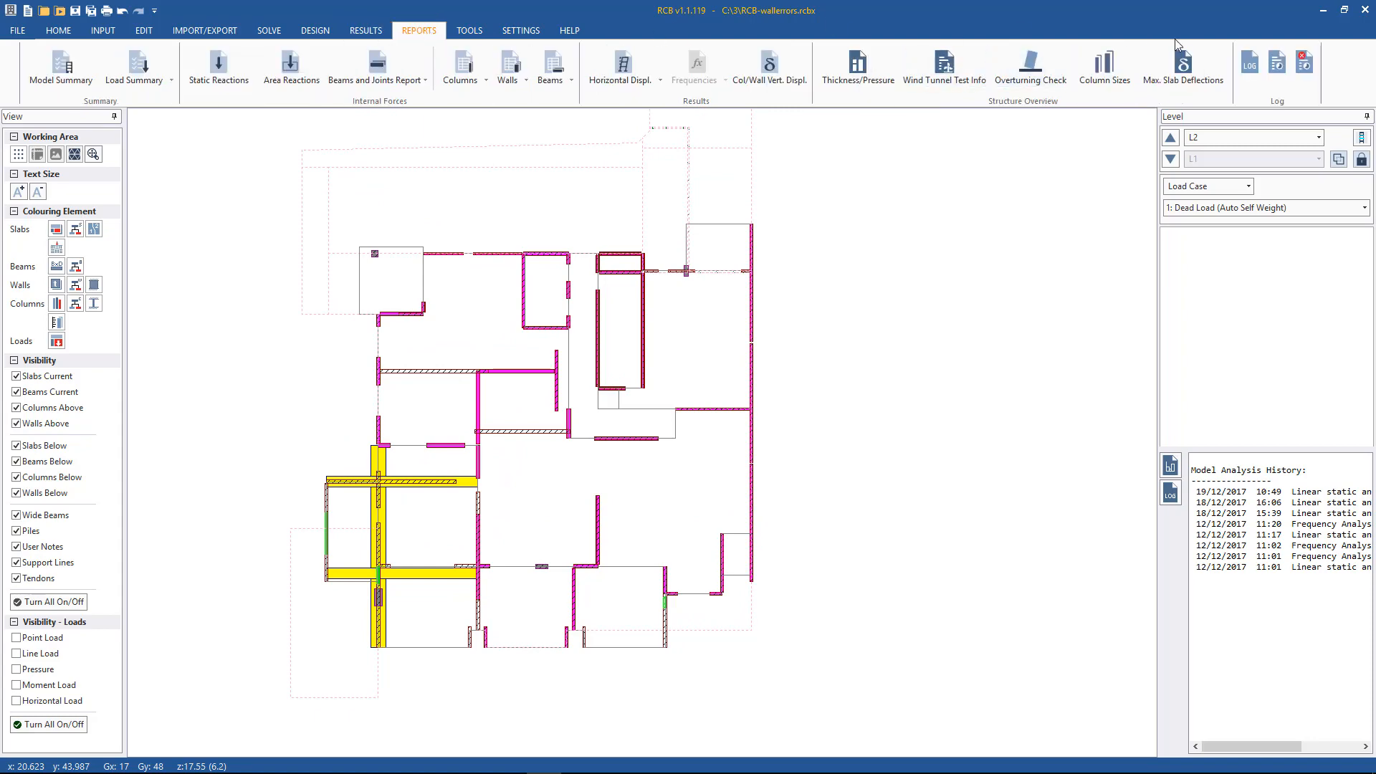